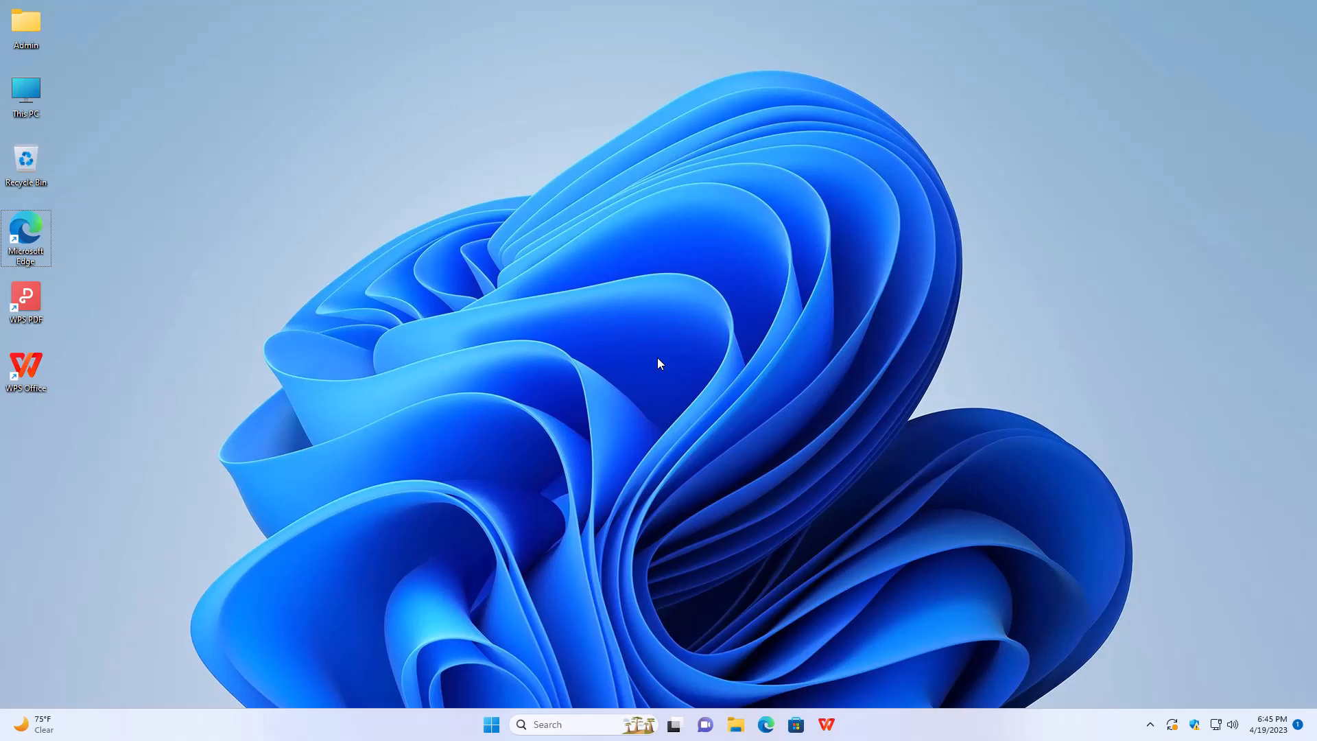
{"action": "mouse_move", "coordinate": [640, 382]}
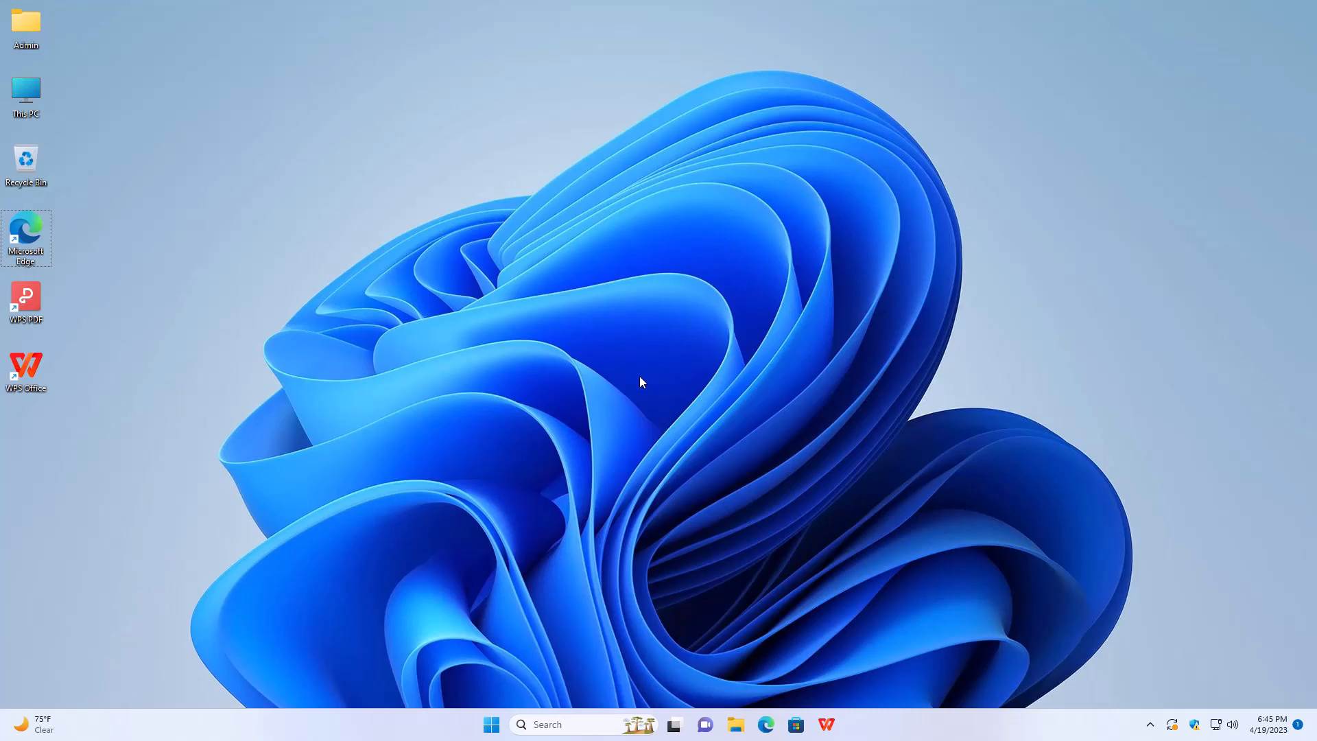
{"action": "mouse_move", "coordinate": [118, 378]}
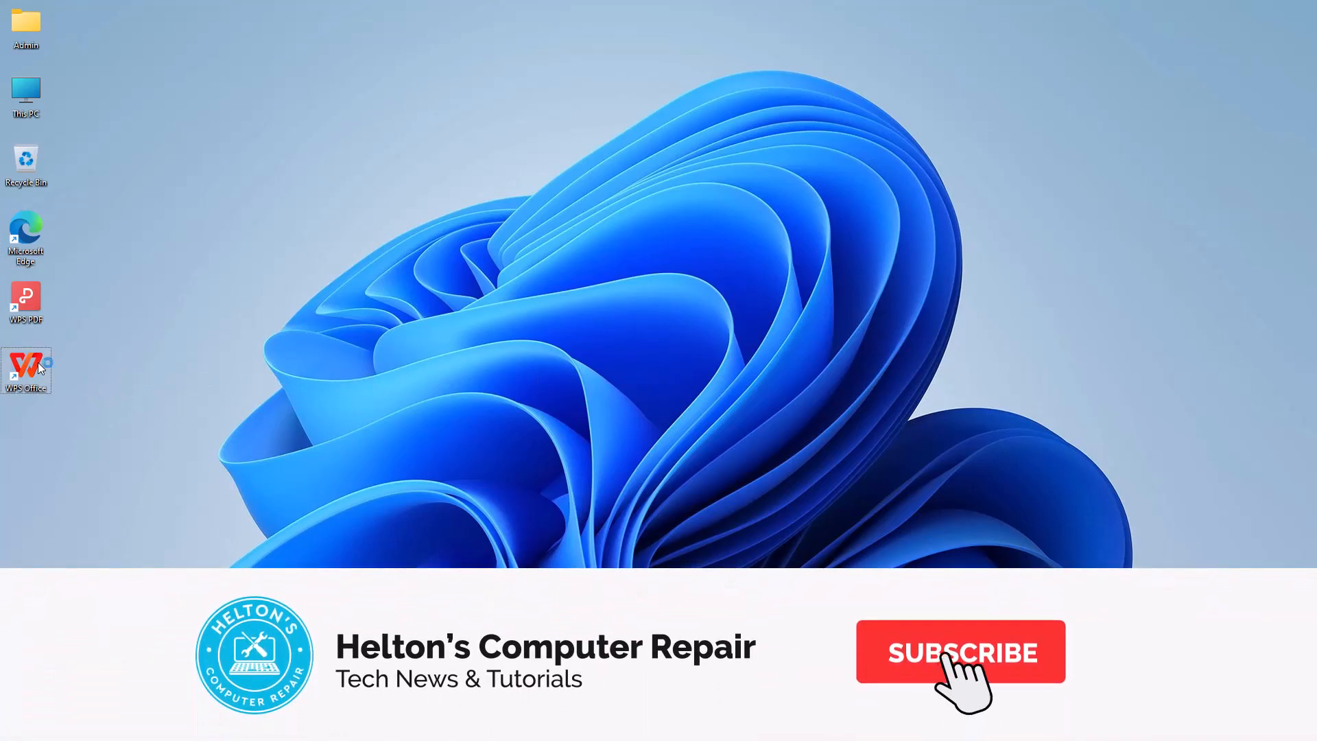
Step: Browse the Start menu's All apps list and expand the WPS Office folder
{"action": "double_click", "coordinate": [26, 369]}
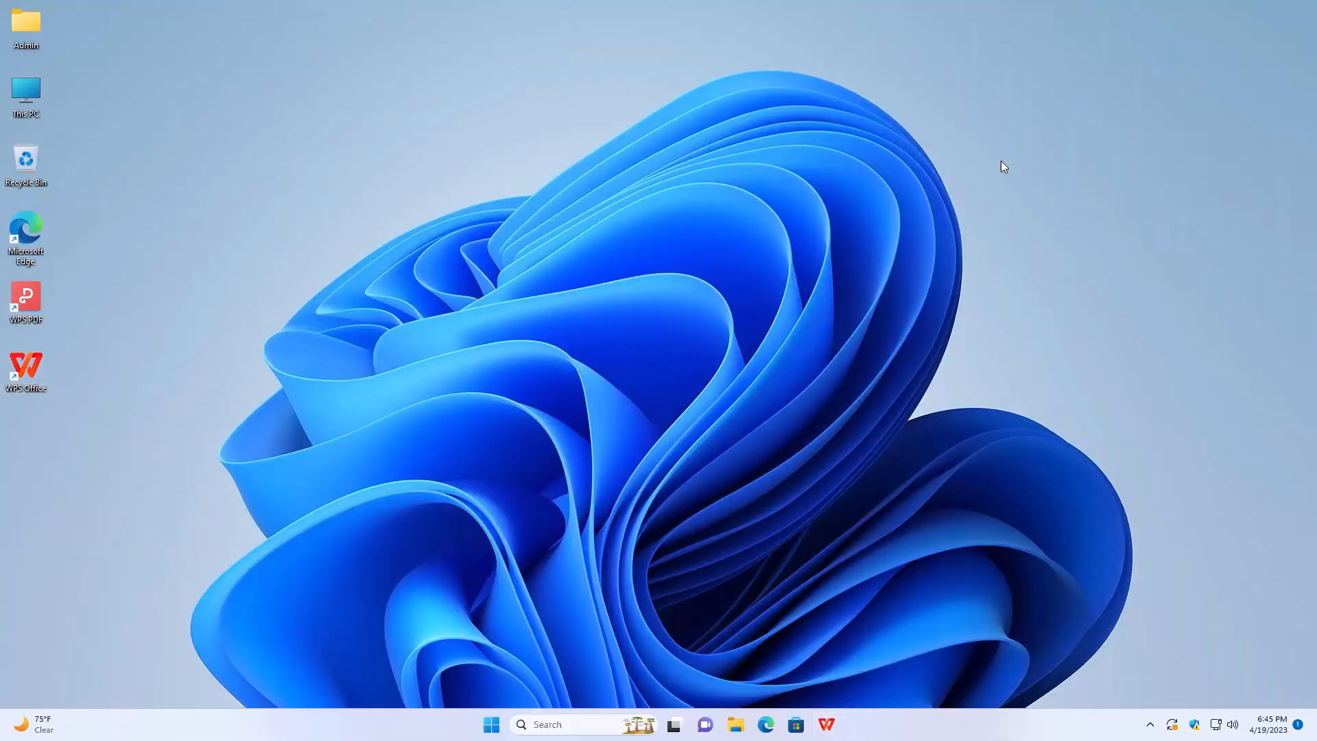
{"action": "mouse_move", "coordinate": [739, 411]}
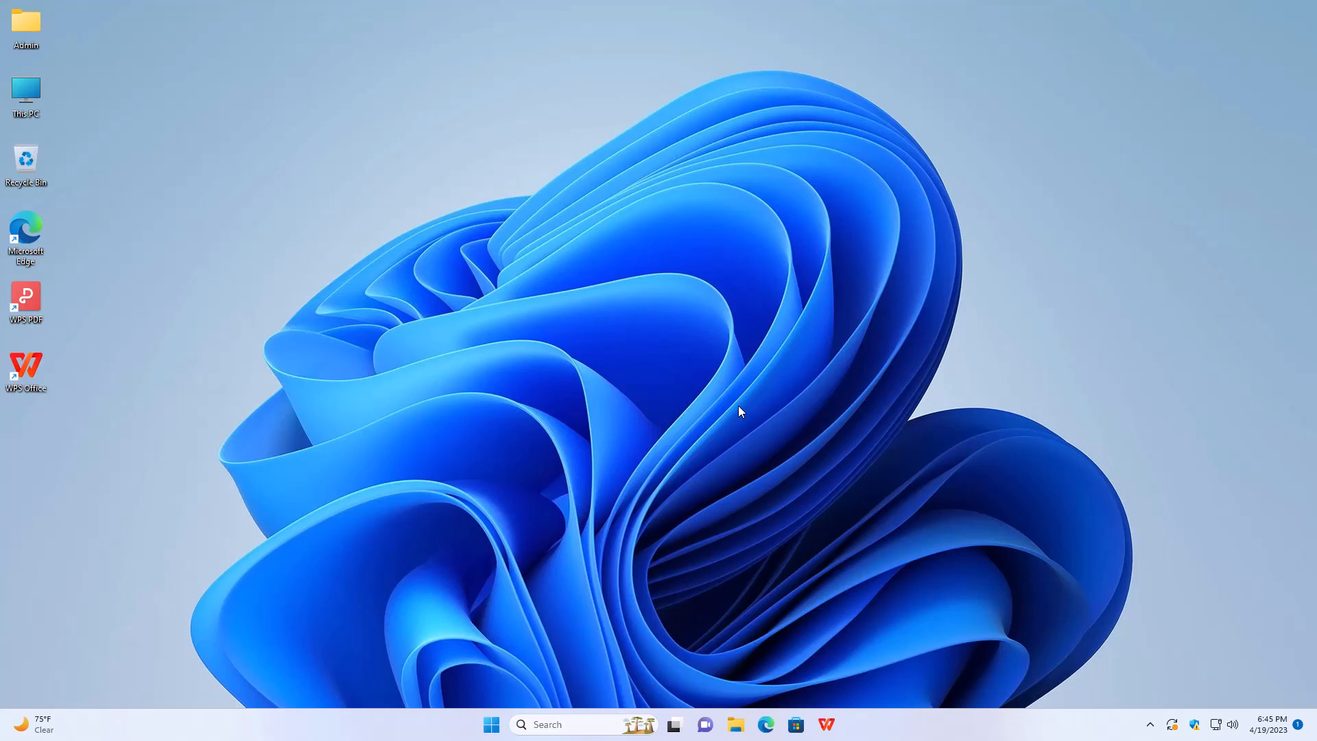
{"action": "mouse_move", "coordinate": [539, 413]}
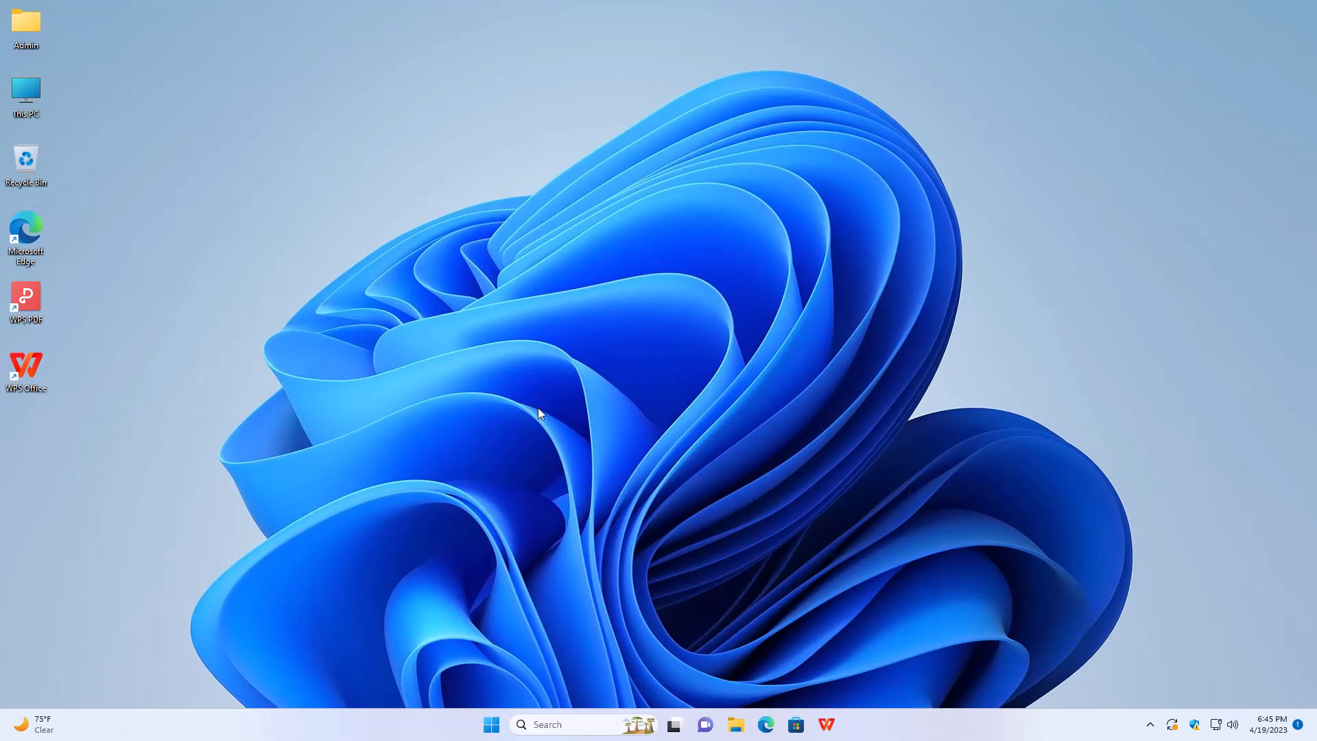
{"action": "mouse_move", "coordinate": [65, 377]}
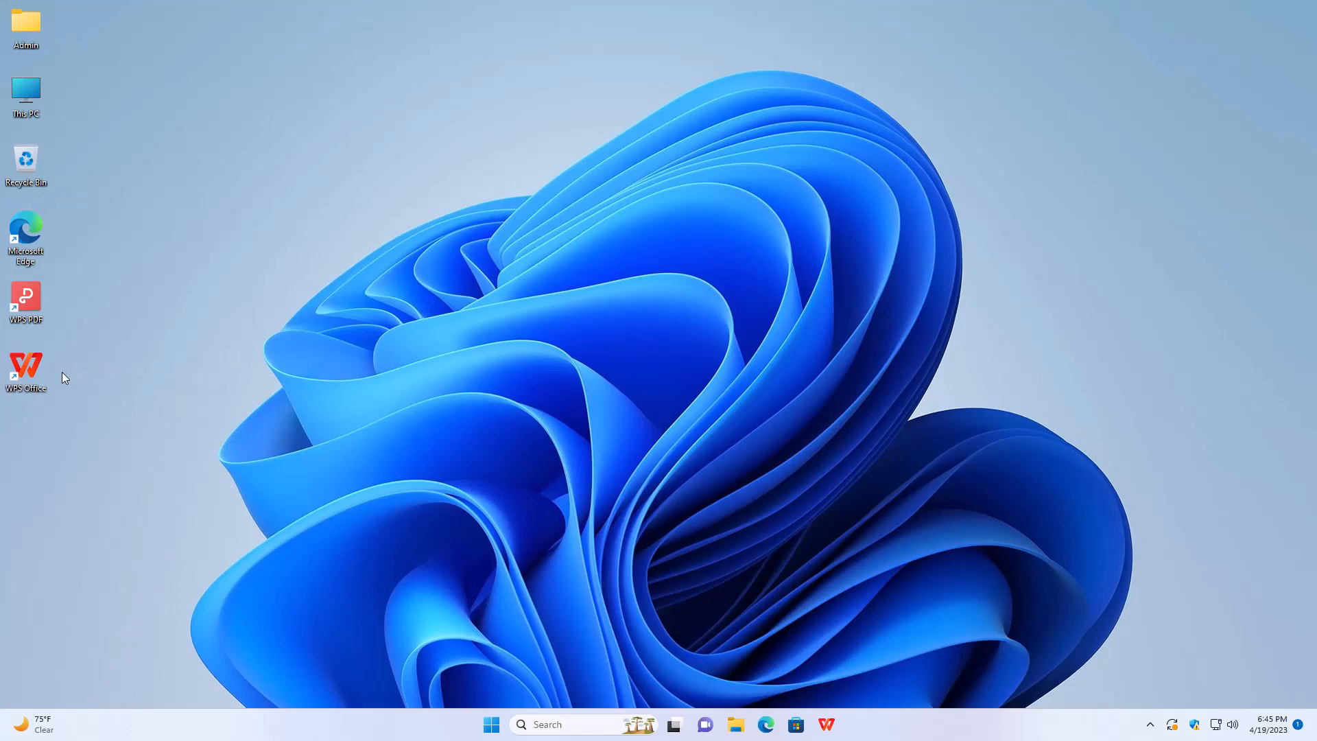
{"action": "mouse_move", "coordinate": [490, 396]}
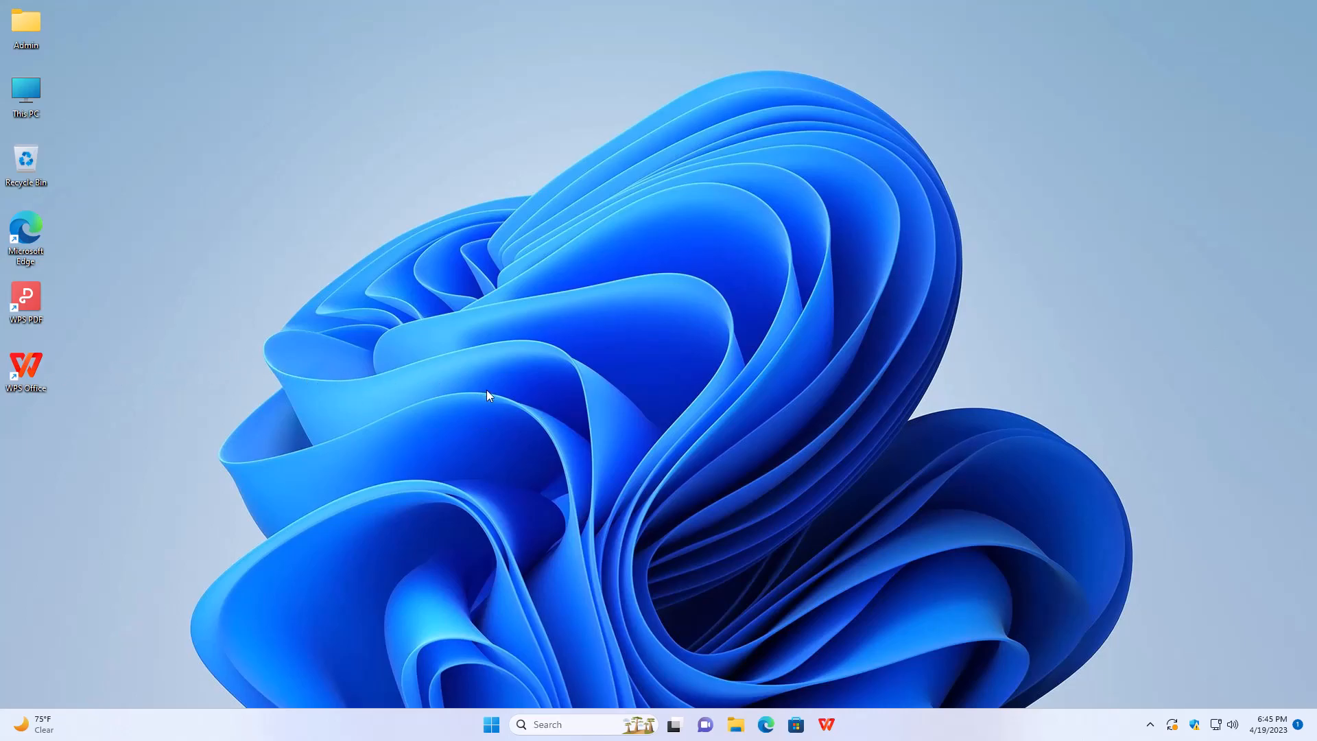
{"action": "mouse_move", "coordinate": [504, 393]}
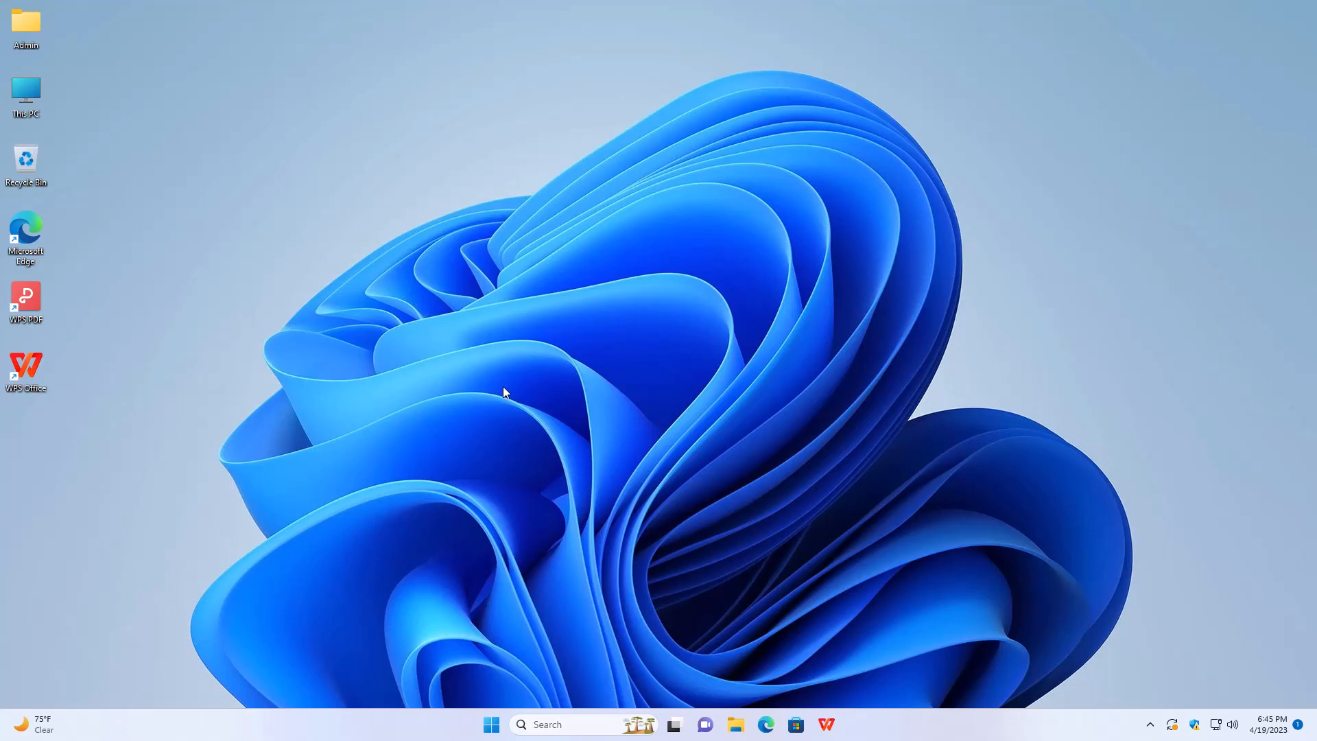
{"action": "mouse_move", "coordinate": [542, 391]}
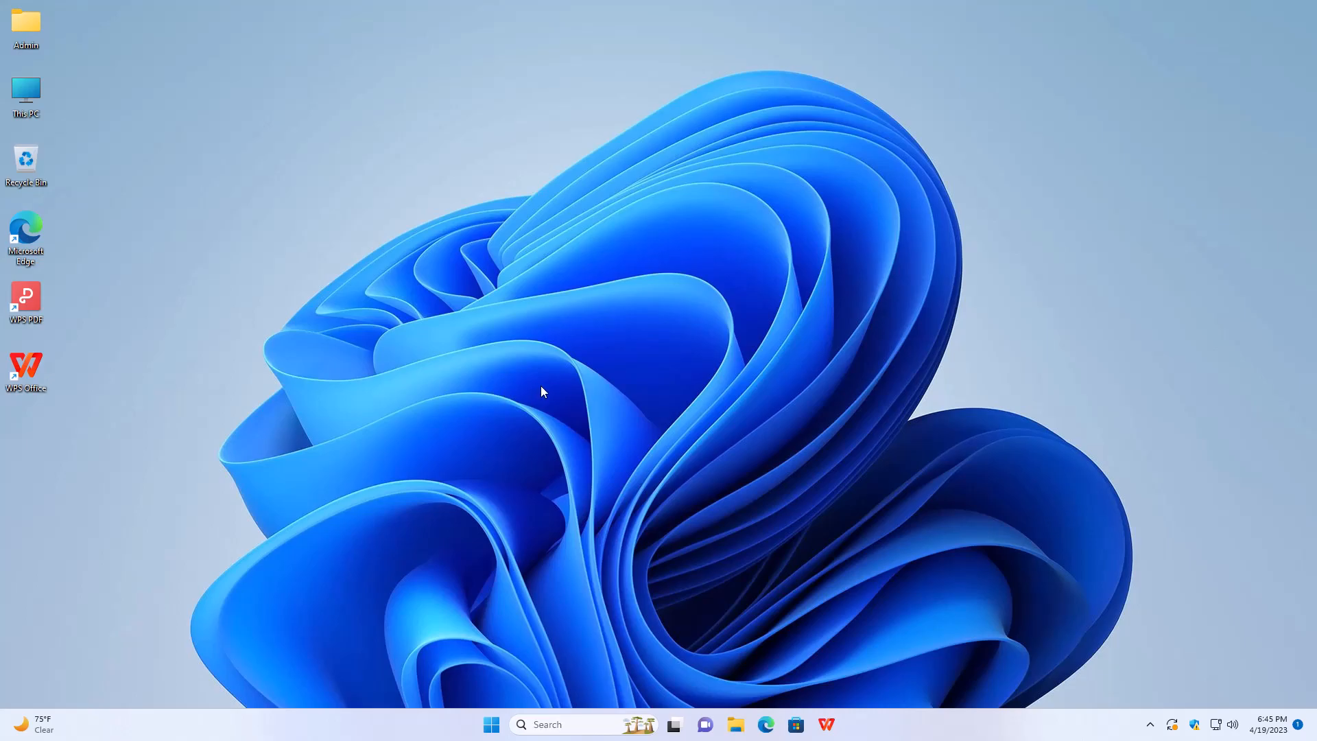
{"action": "mouse_move", "coordinate": [620, 370]}
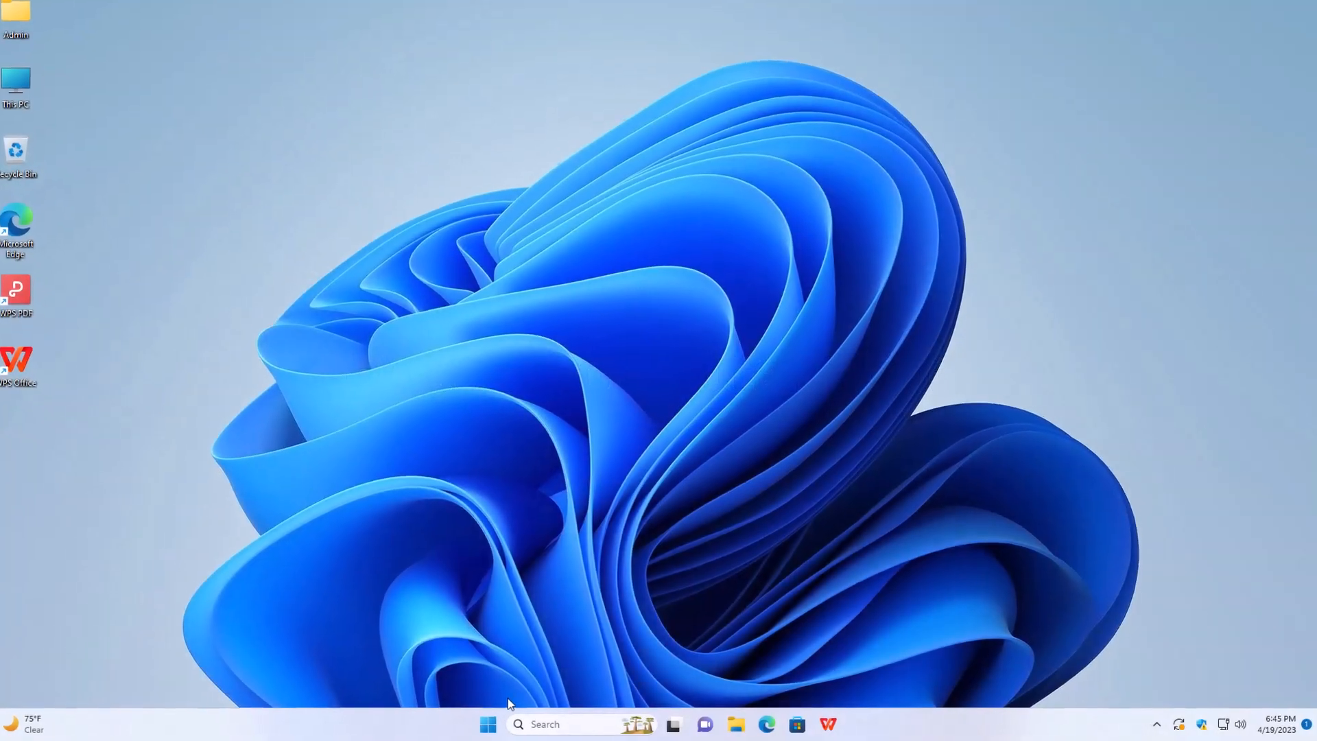
{"action": "left_click", "coordinate": [488, 724]}
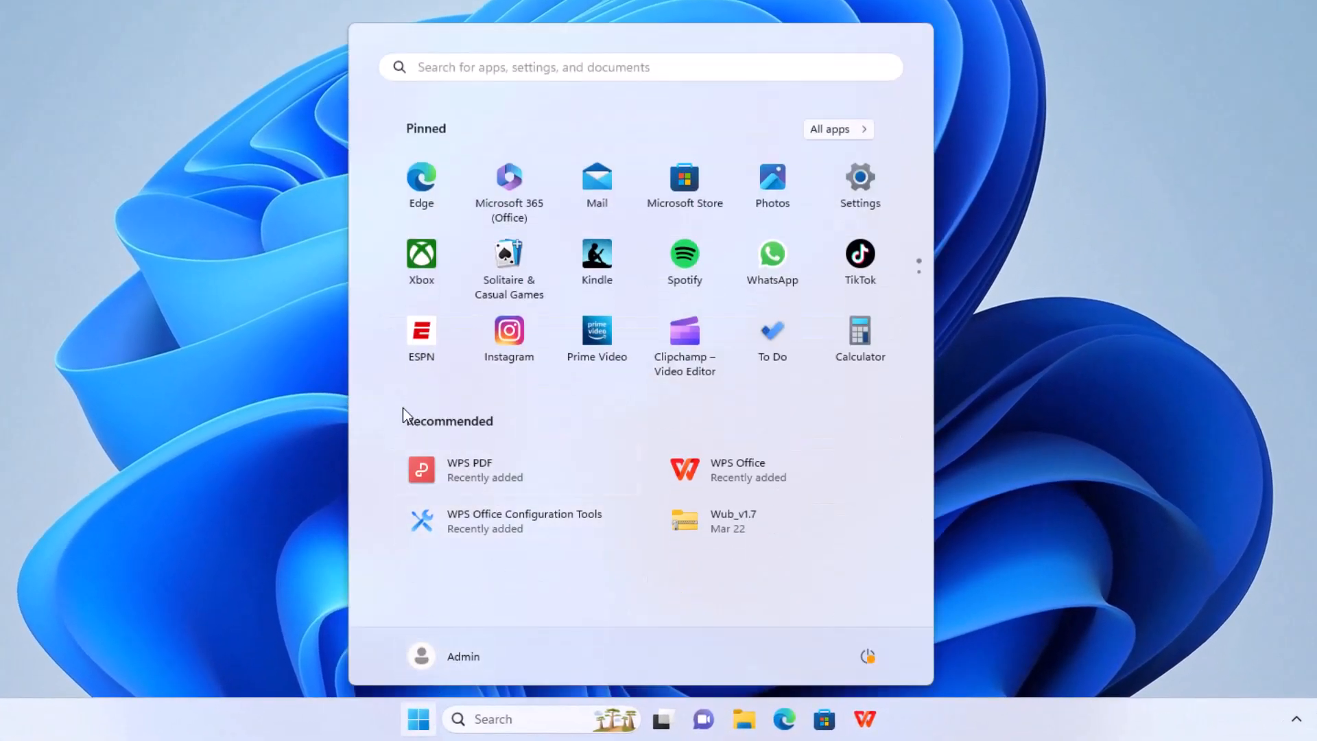
{"action": "mouse_move", "coordinate": [858, 180]}
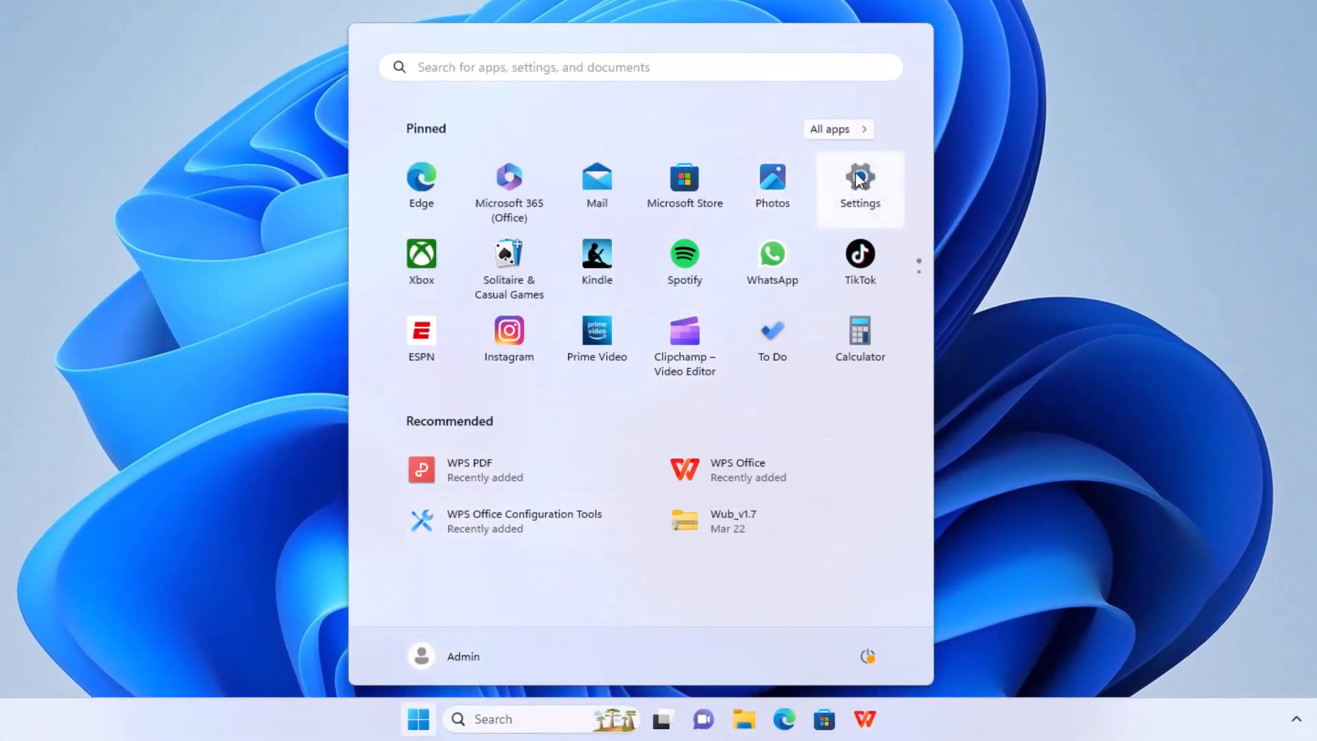
{"action": "left_click", "coordinate": [832, 128]}
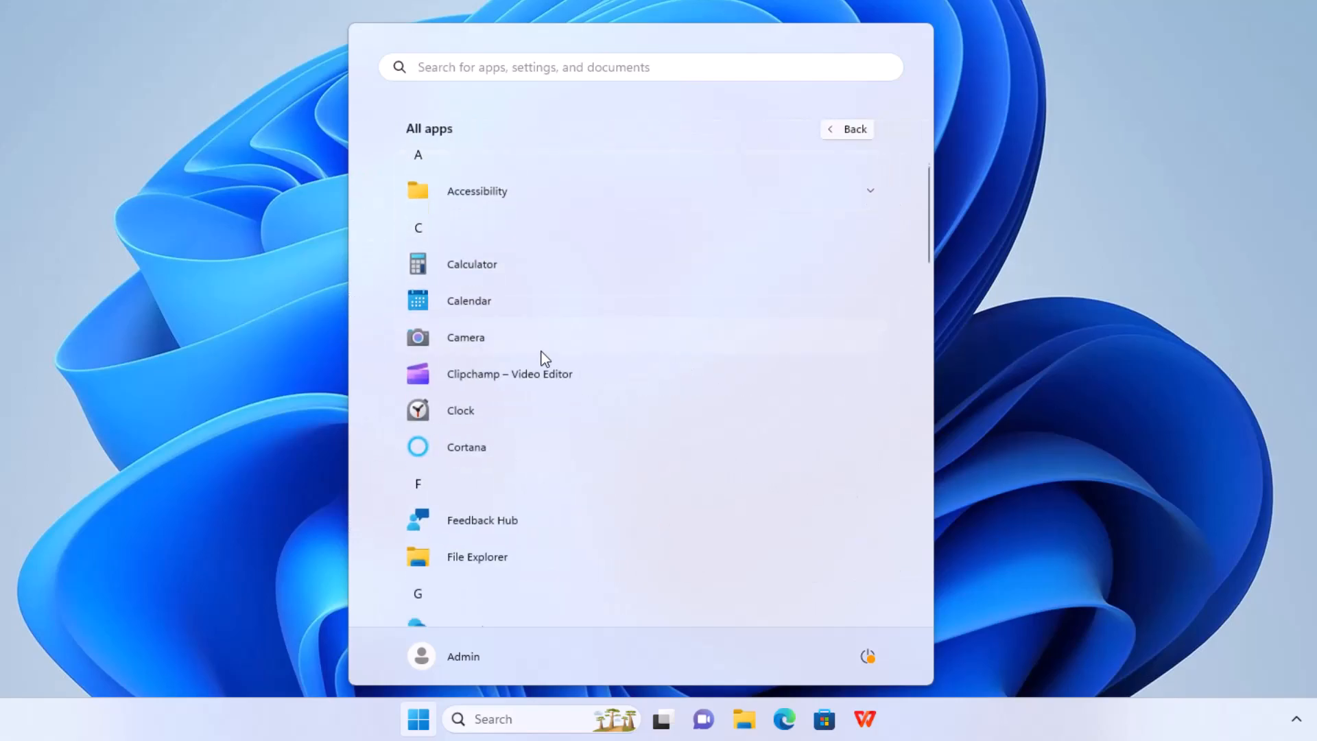
{"action": "scroll", "scroll_direction": "down", "scroll_amount": 3}
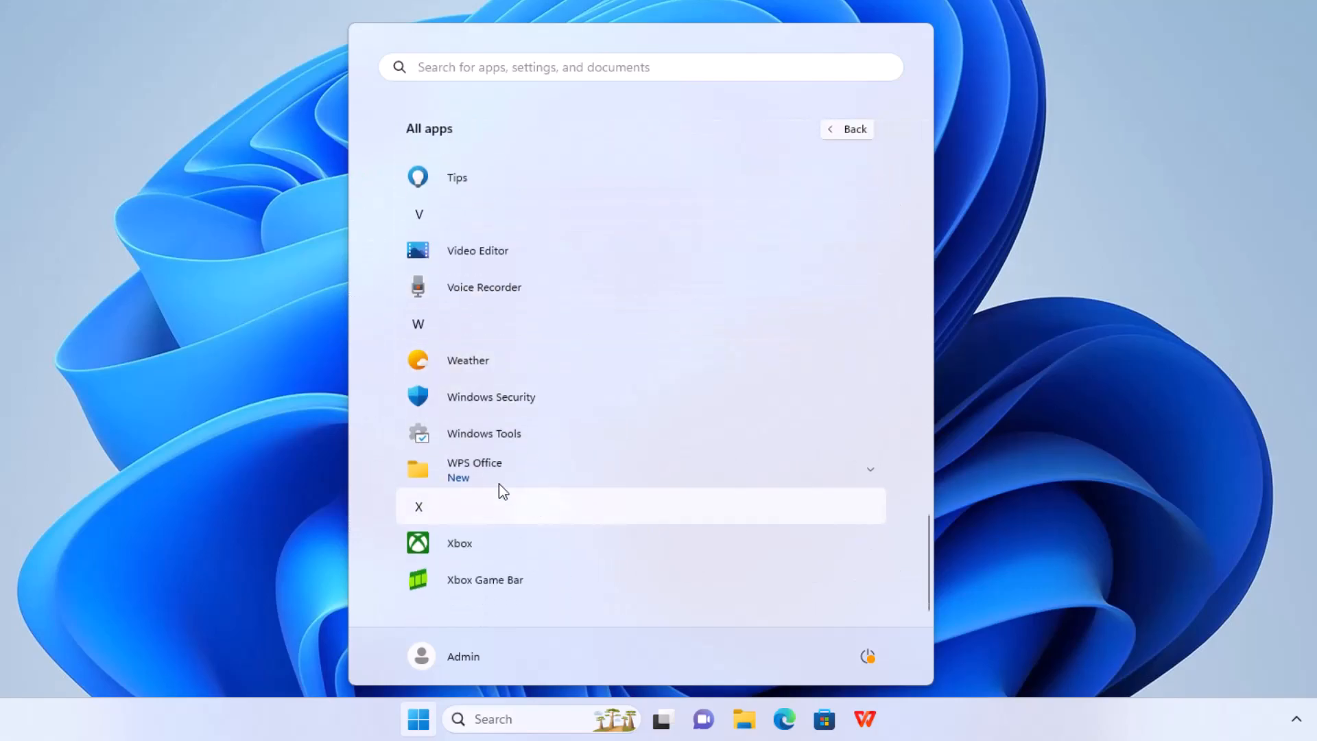
{"action": "scroll", "scroll_direction": "up", "scroll_amount": 3}
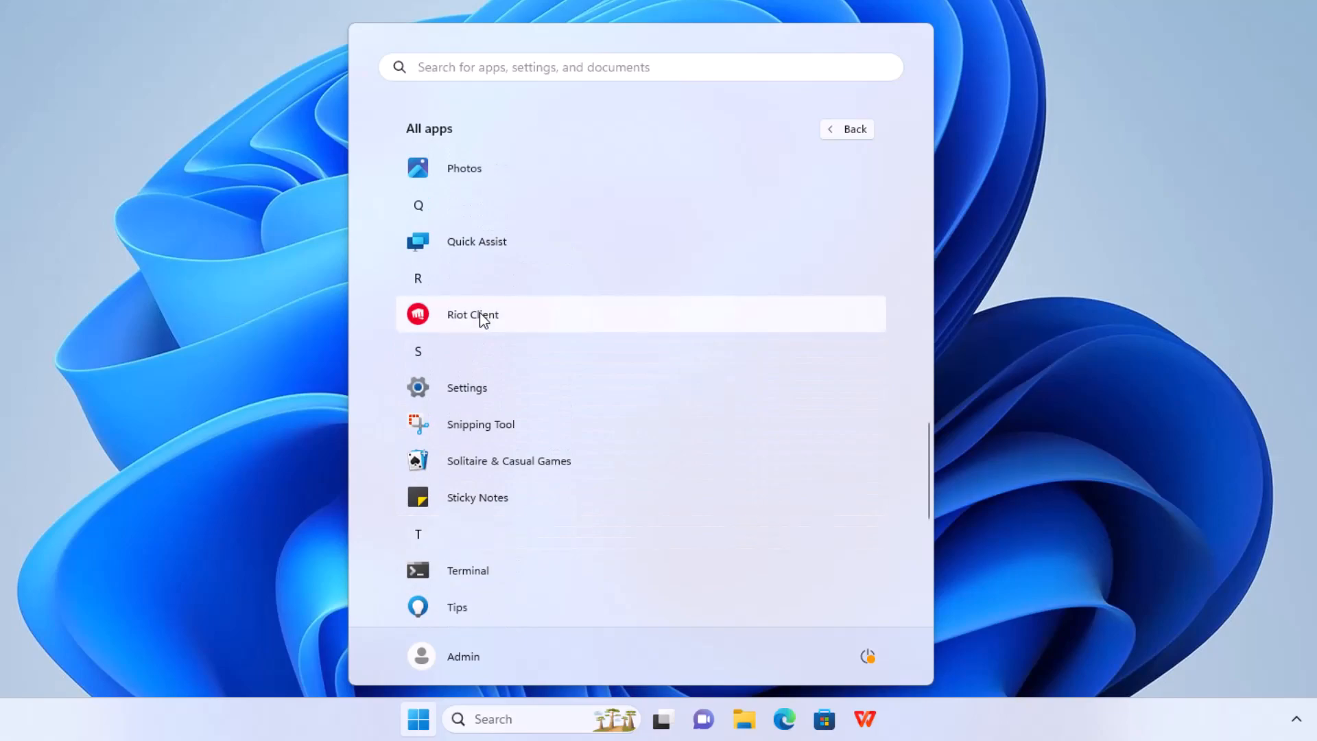
{"action": "scroll", "scroll_direction": "down", "scroll_amount": 3}
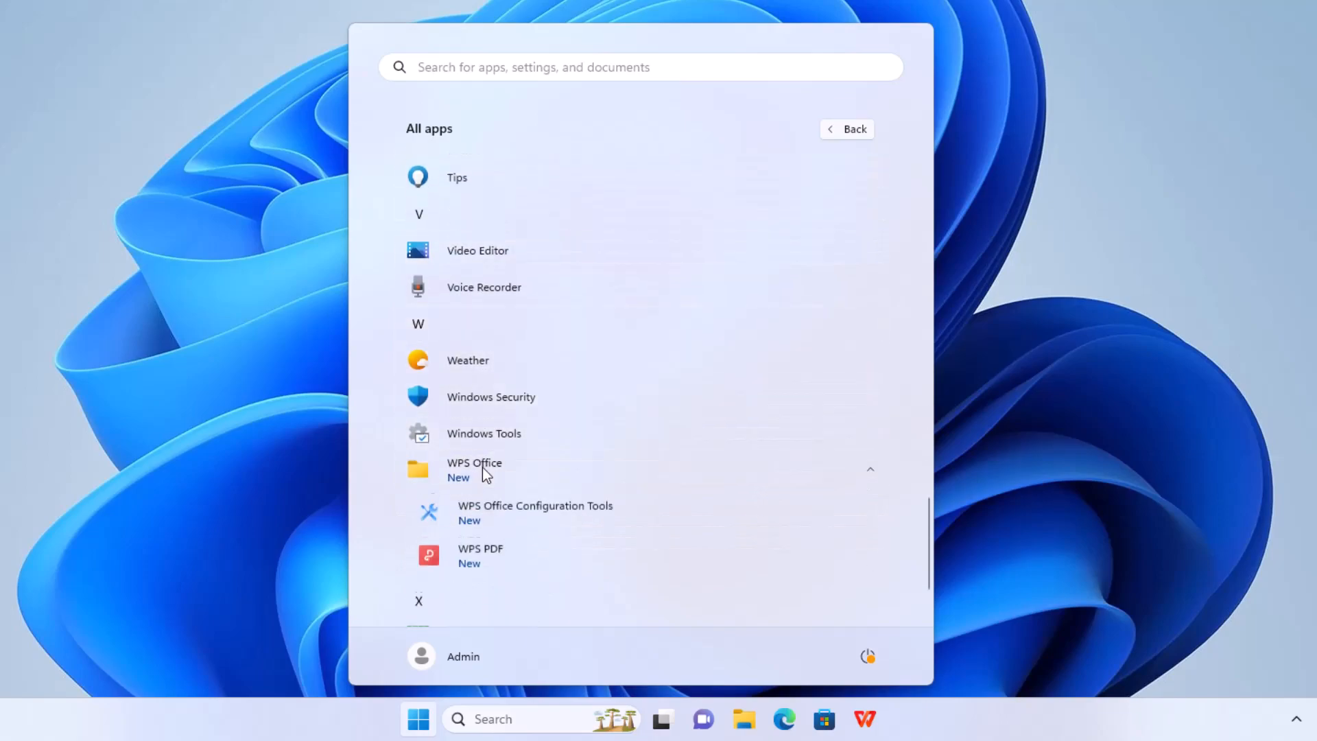
{"action": "left_click", "coordinate": [474, 468]}
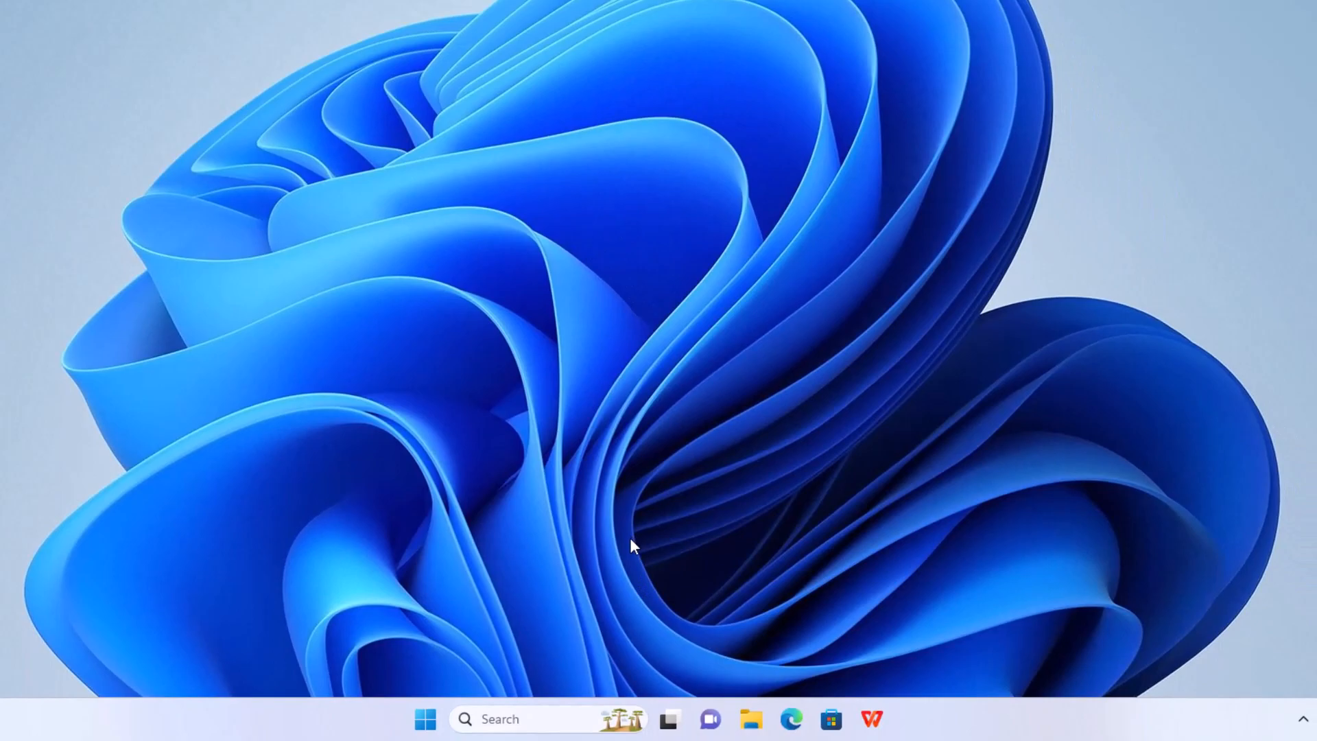
{"action": "mouse_move", "coordinate": [426, 719]}
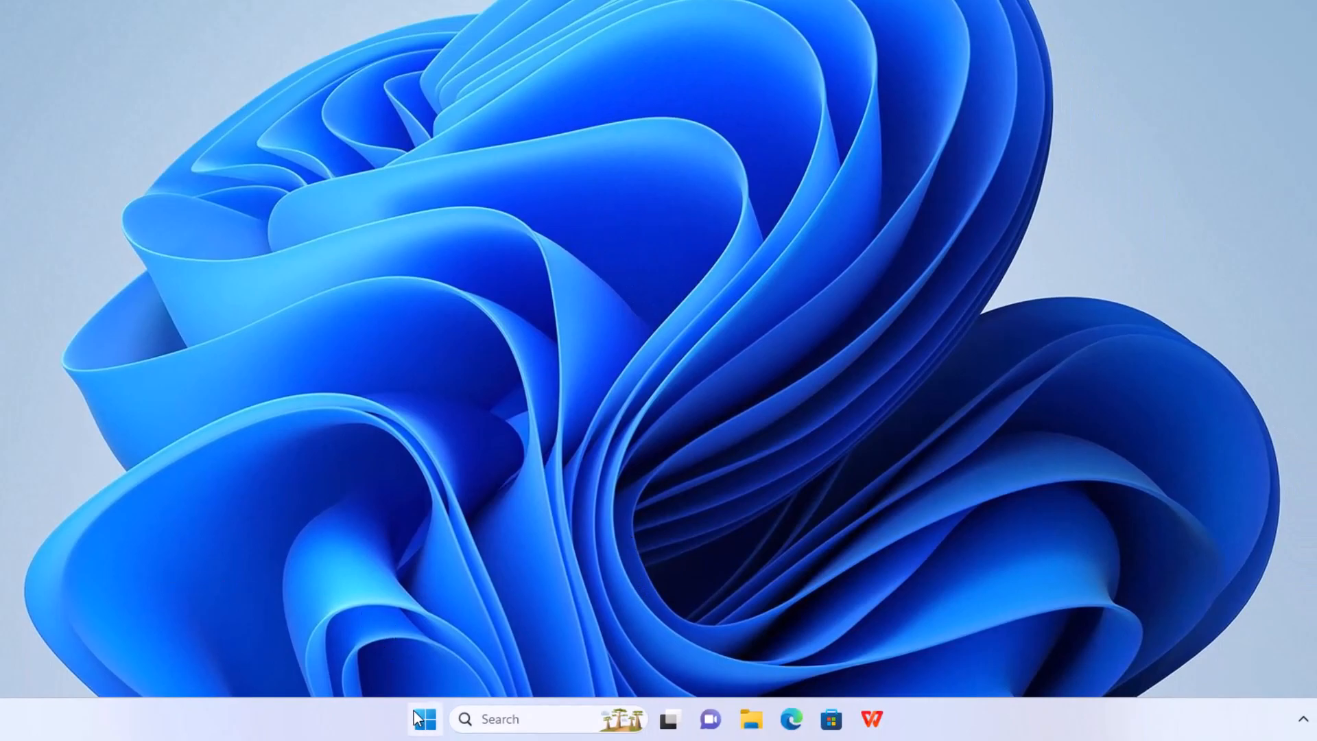
{"action": "mouse_move", "coordinate": [424, 719]}
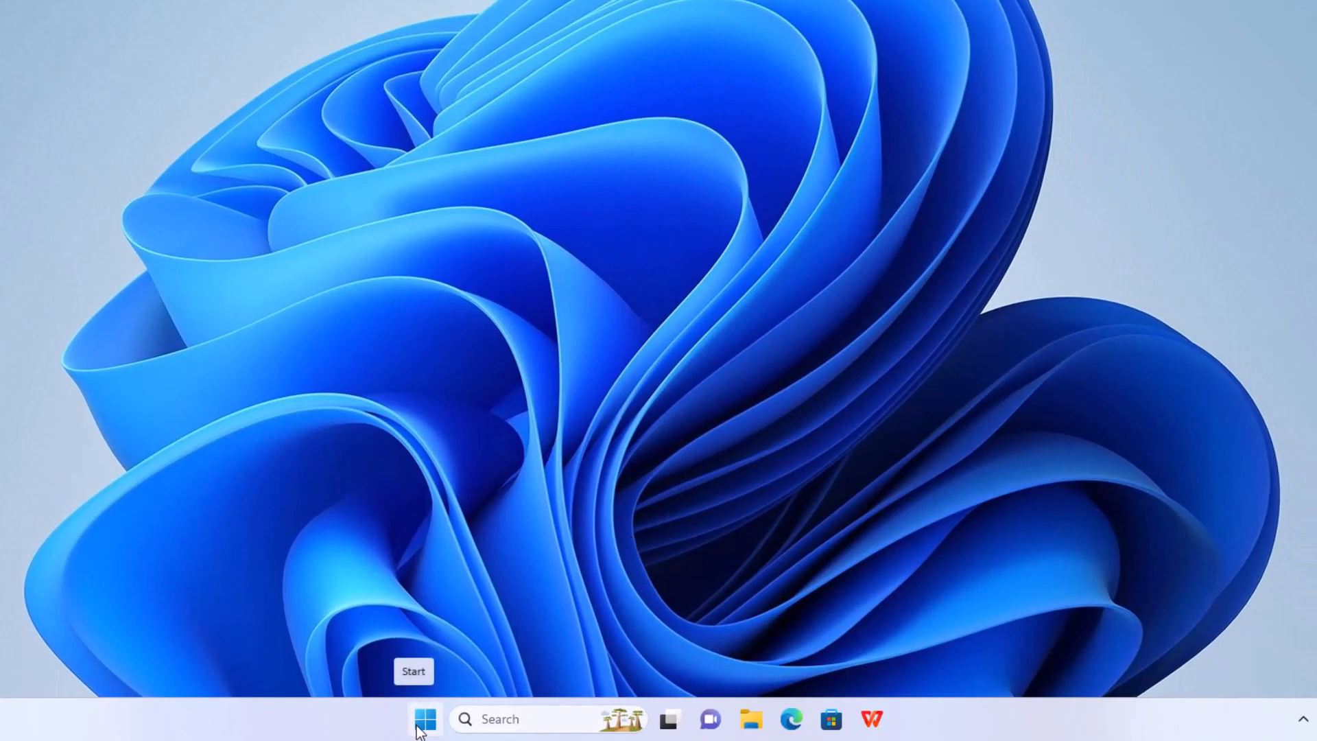
Step: Search the Start menu for 'settings' and launch the Settings app
{"action": "left_click", "coordinate": [425, 719]}
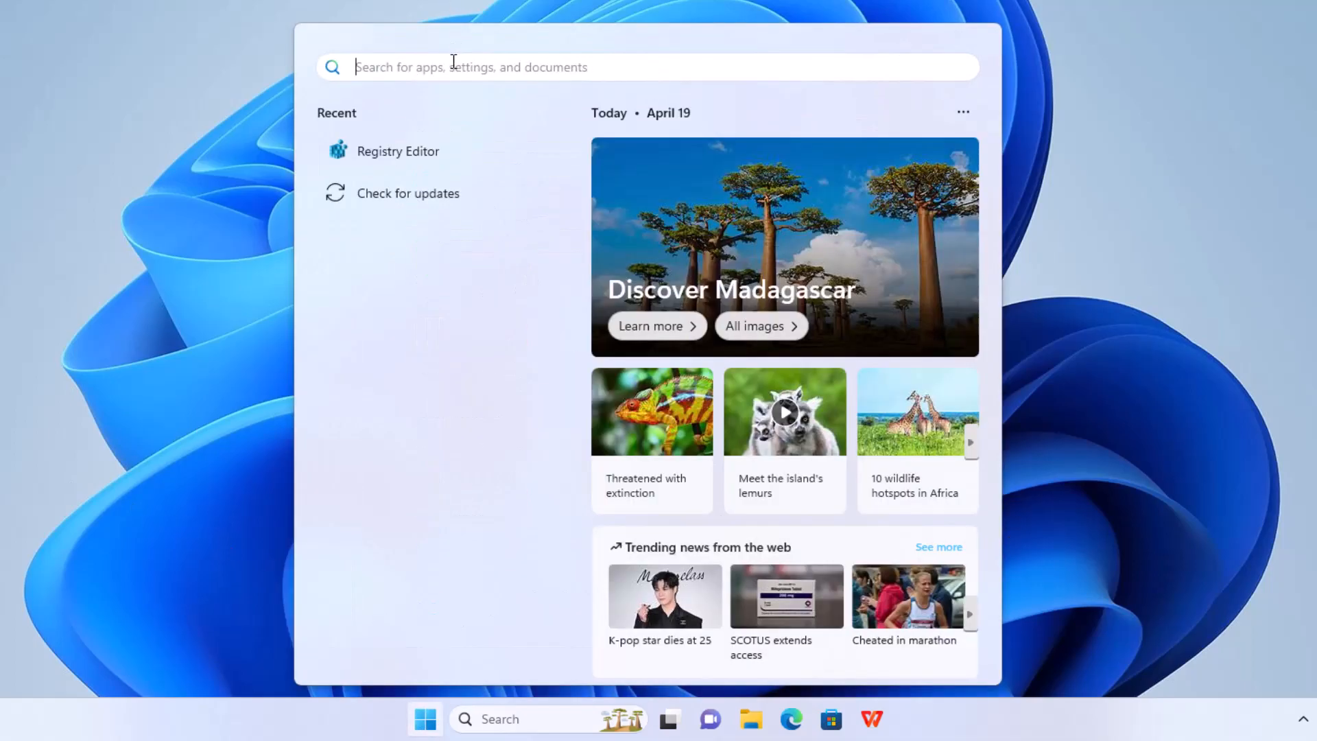
{"action": "type", "text": "settings"}
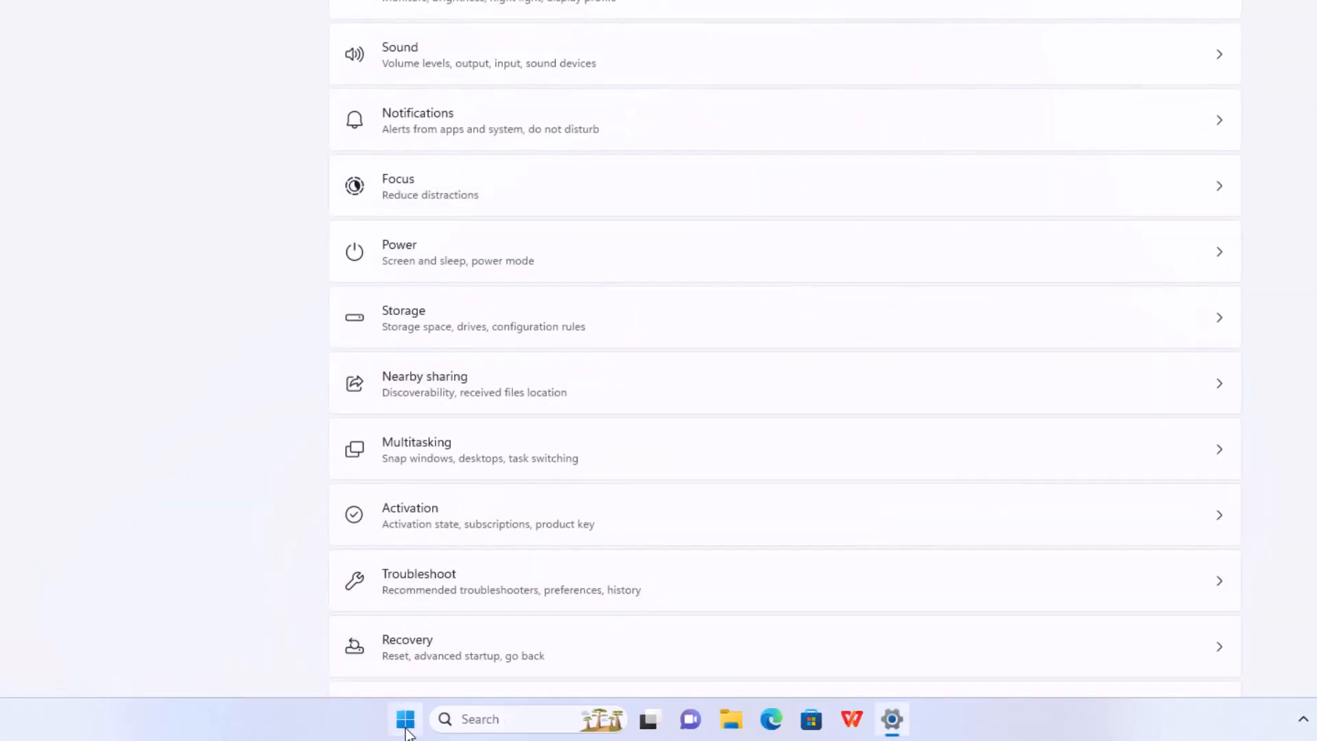
{"action": "right_click", "coordinate": [405, 718]}
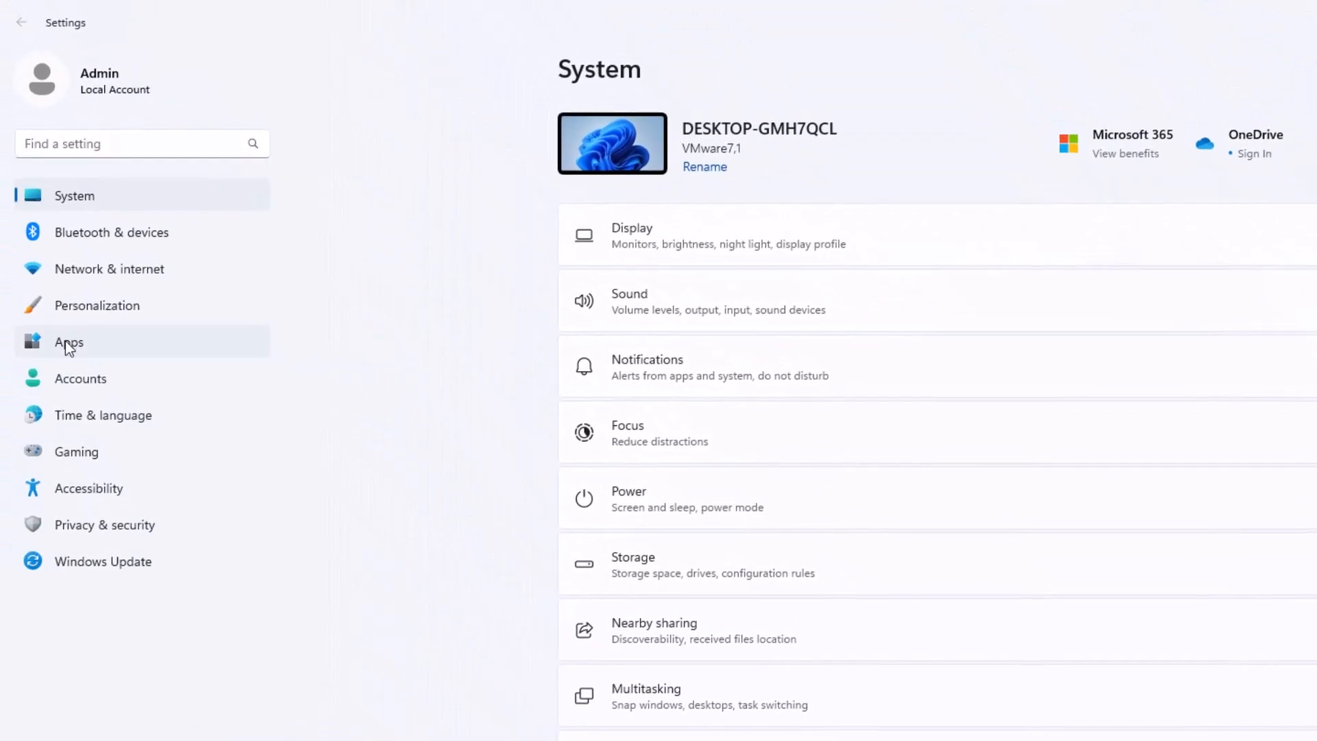
Step: Go to Apps > Installed apps and scroll down to WPS Office
{"action": "left_click", "coordinate": [68, 342]}
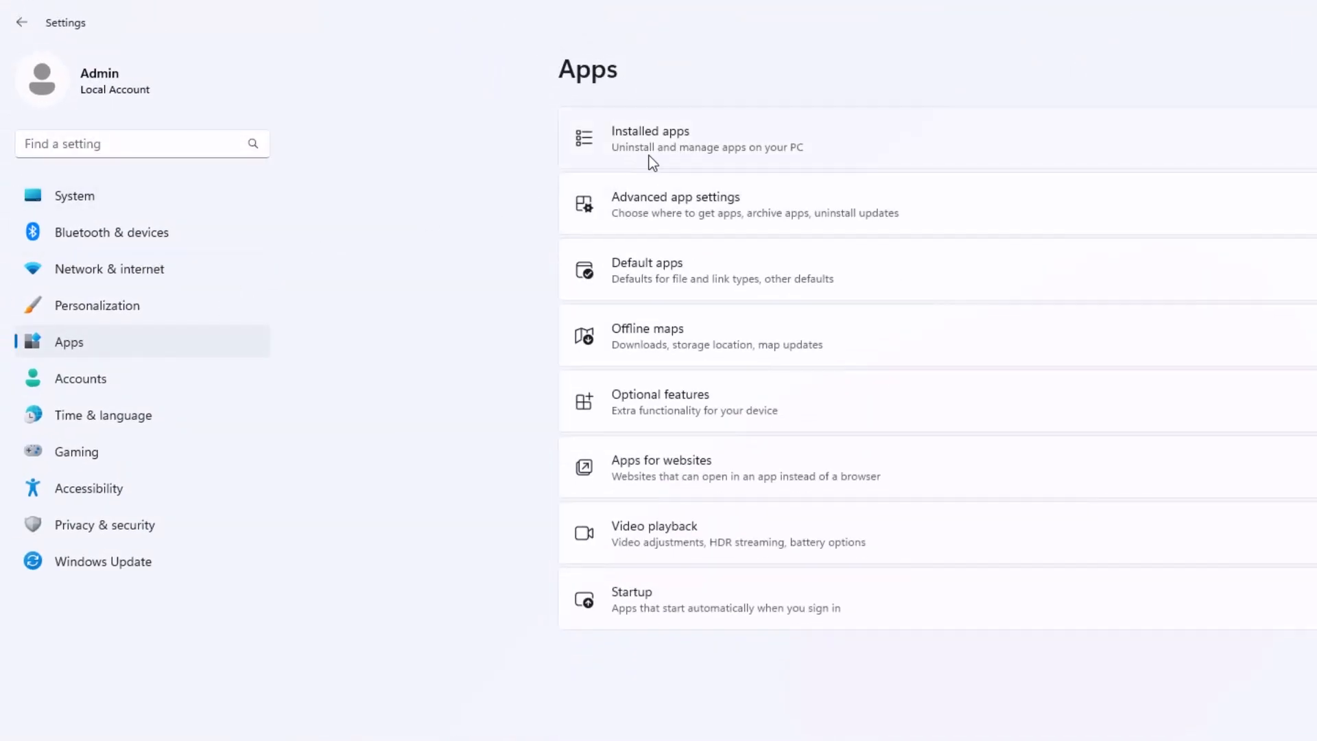
{"action": "left_click", "coordinate": [650, 138]}
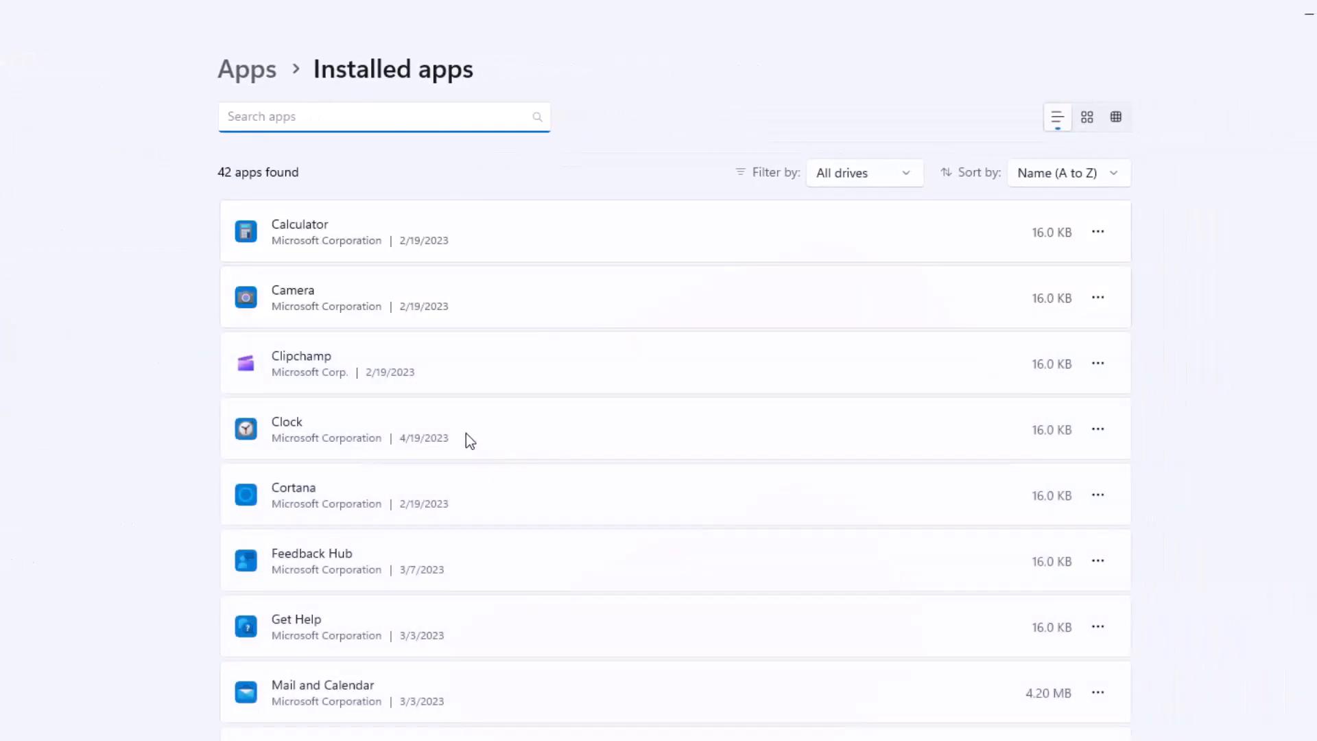
{"action": "scroll", "scroll_direction": "down", "scroll_amount": 3}
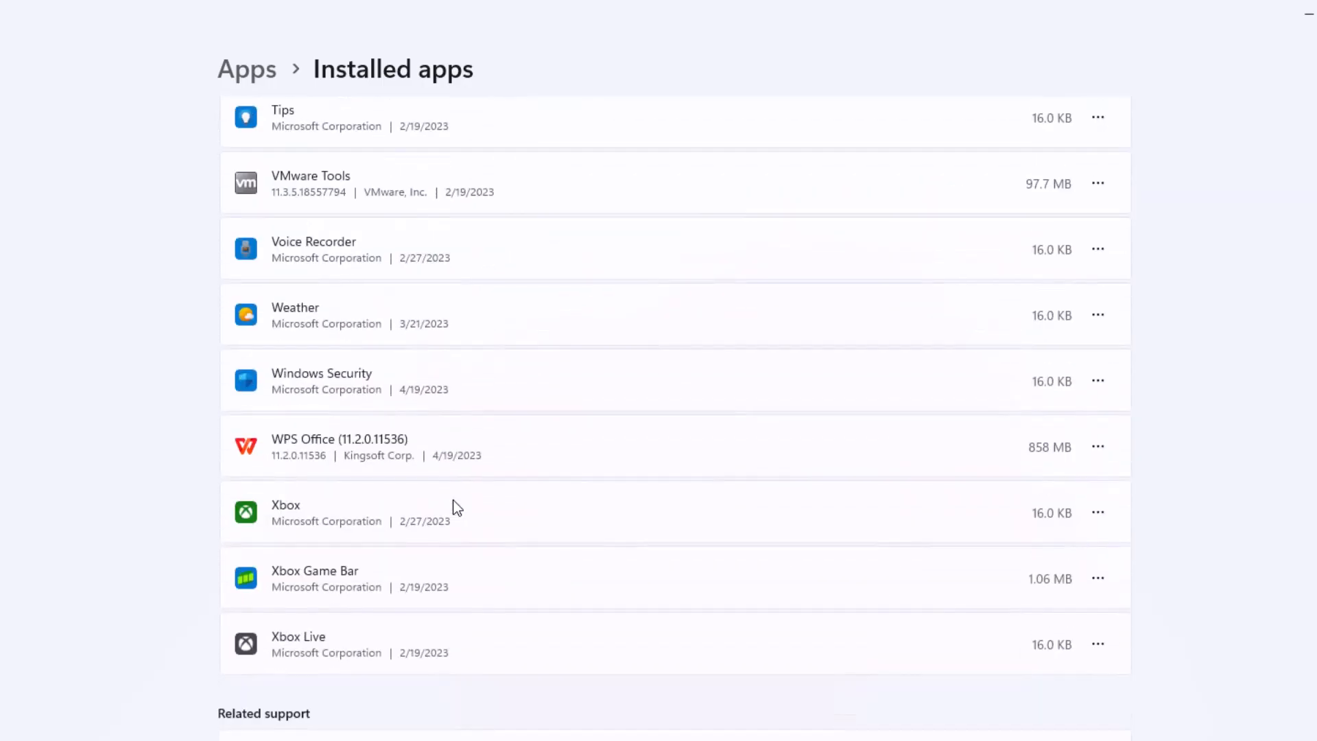
{"action": "mouse_move", "coordinate": [303, 452]}
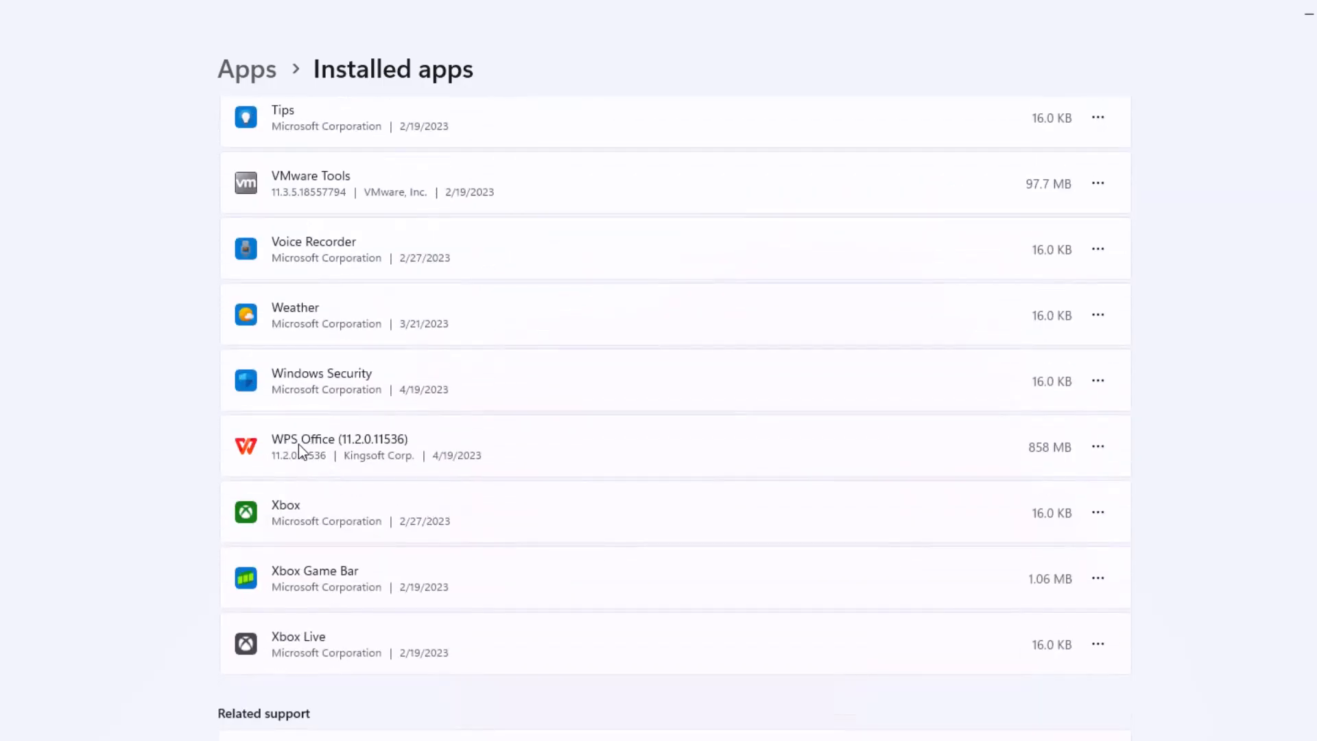
{"action": "mouse_move", "coordinate": [982, 471]}
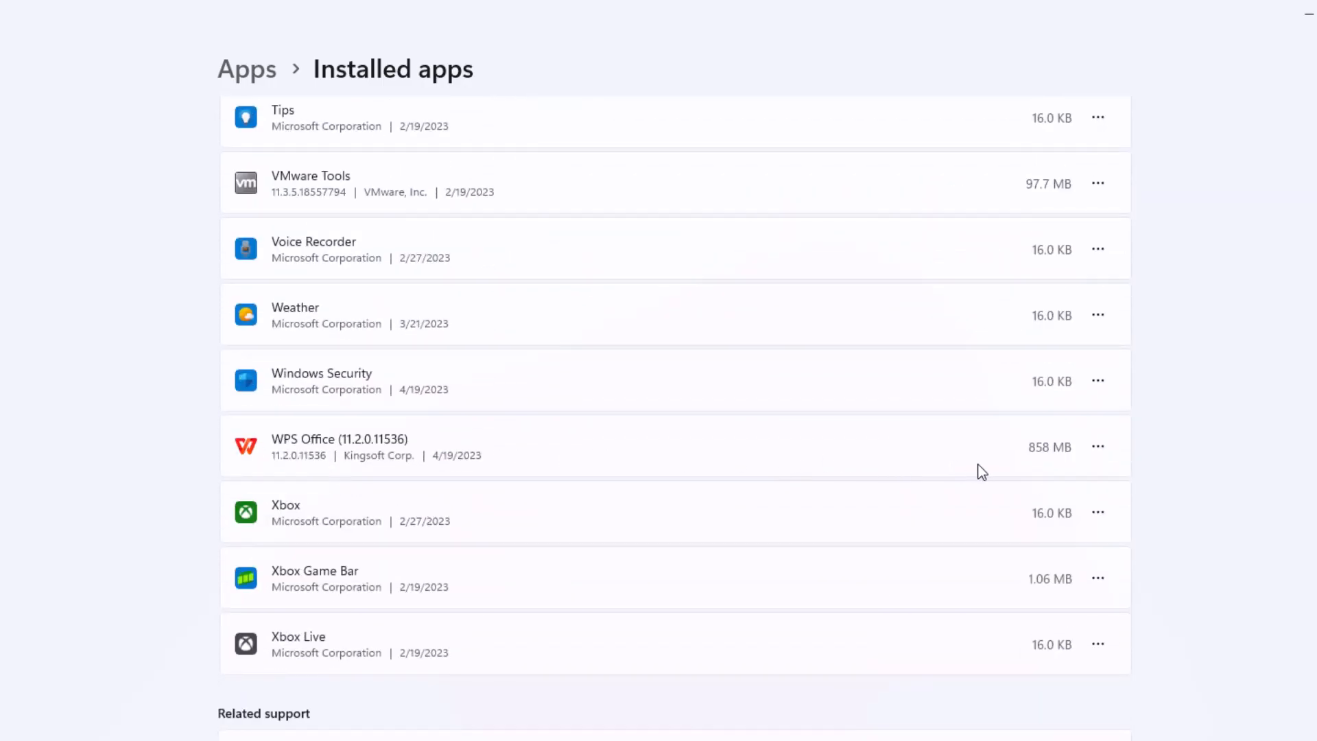
{"action": "left_click", "coordinate": [1096, 446]}
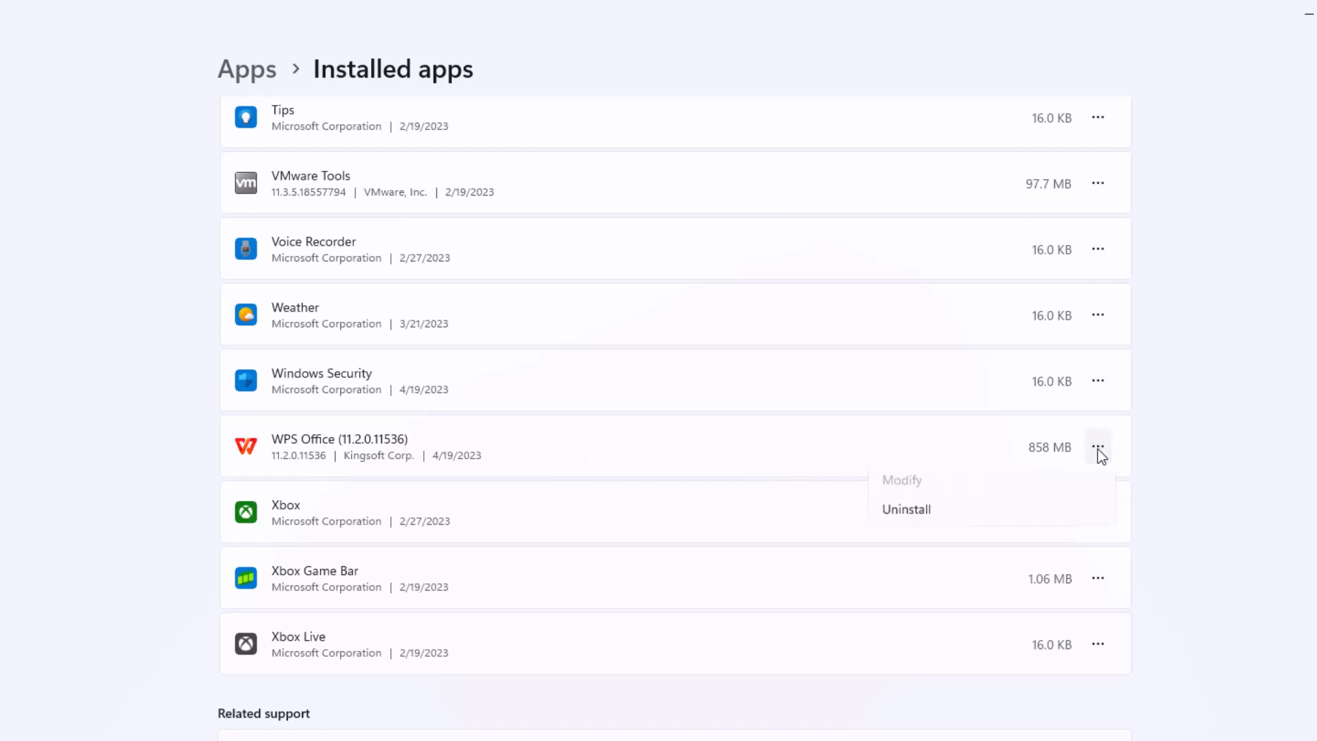
{"action": "left_click", "coordinate": [905, 509]}
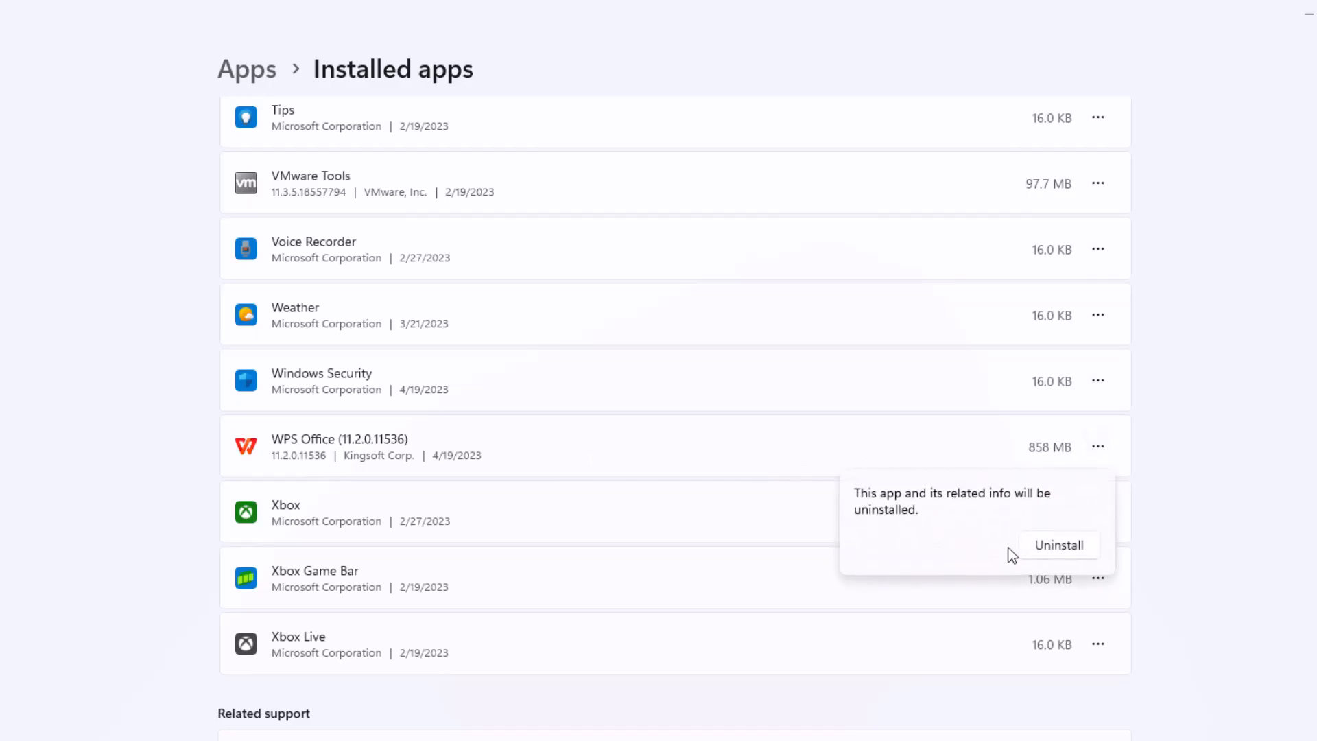
{"action": "left_click", "coordinate": [1057, 544]}
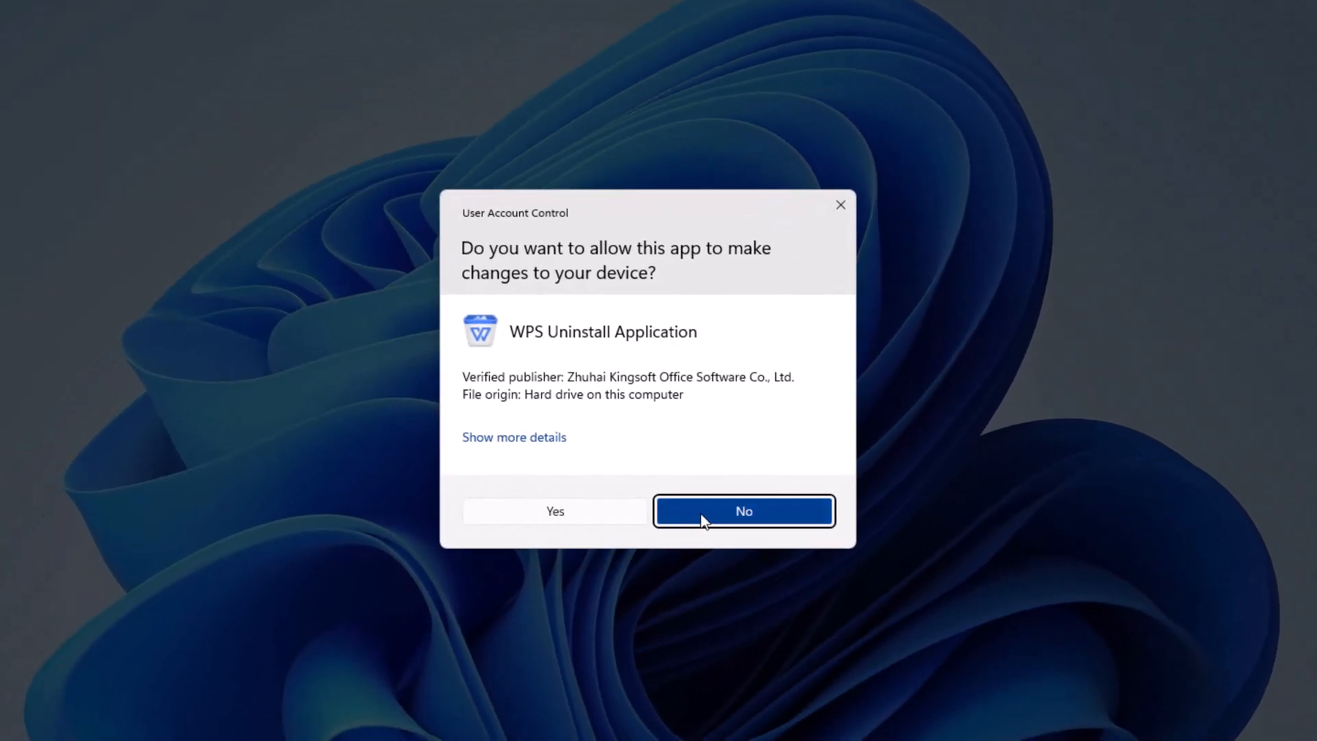
{"action": "left_click", "coordinate": [742, 510]}
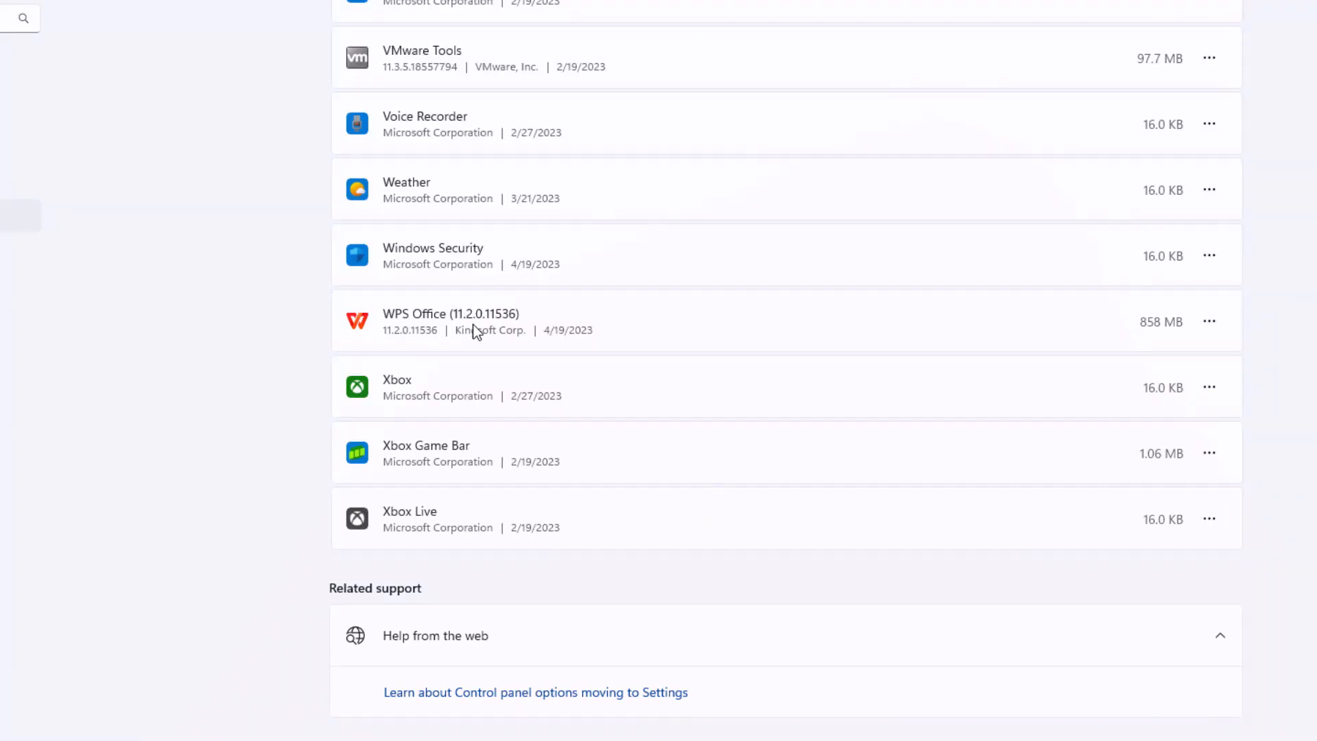
{"action": "mouse_move", "coordinate": [581, 295]}
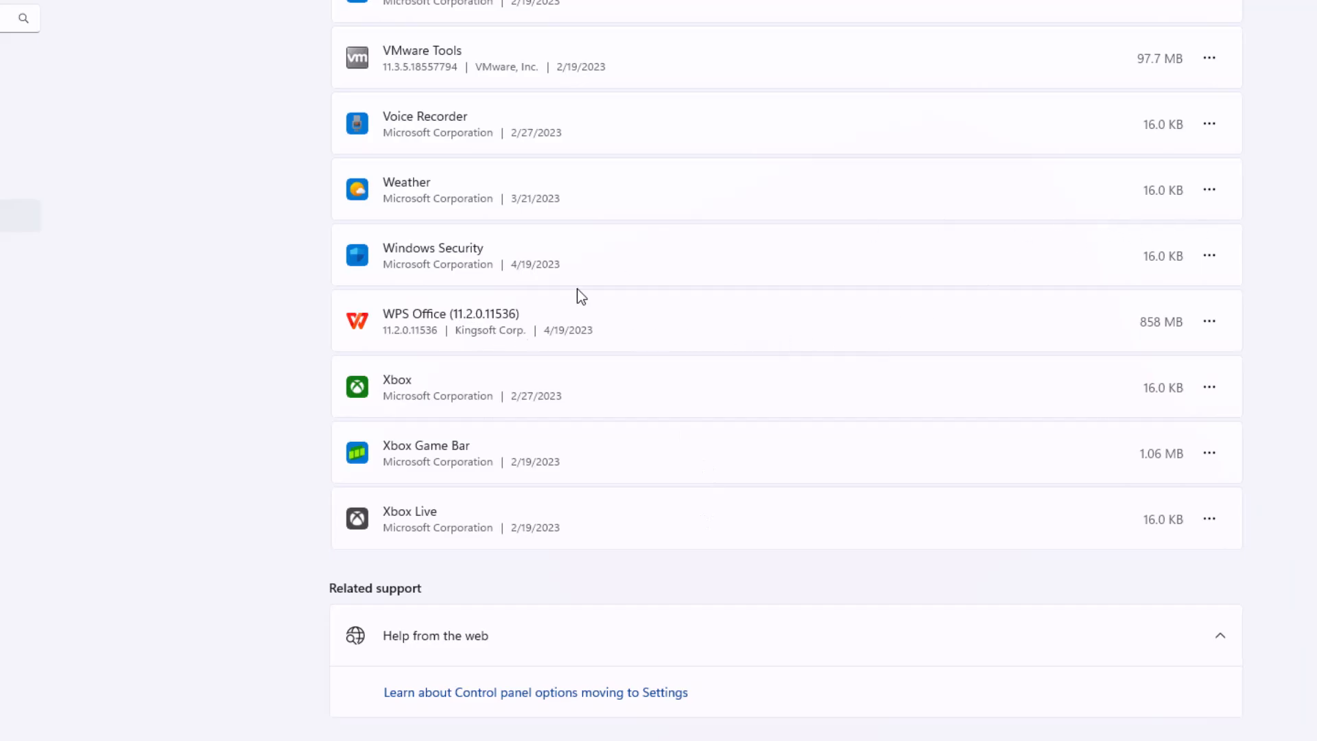
{"action": "scroll", "scroll_direction": "down", "scroll_amount": 3}
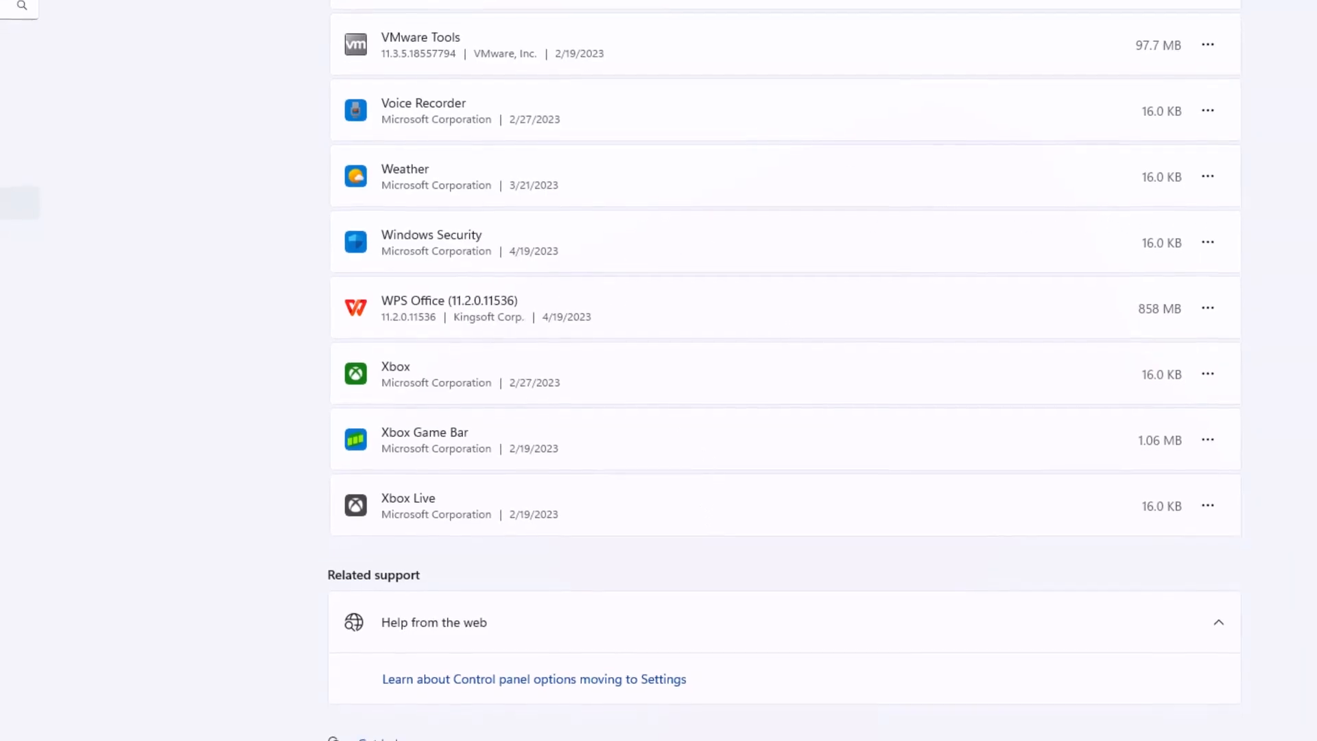
Step: From the Start menu, type 'control' to search for Control Panel
{"action": "left_click", "coordinate": [390, 719]}
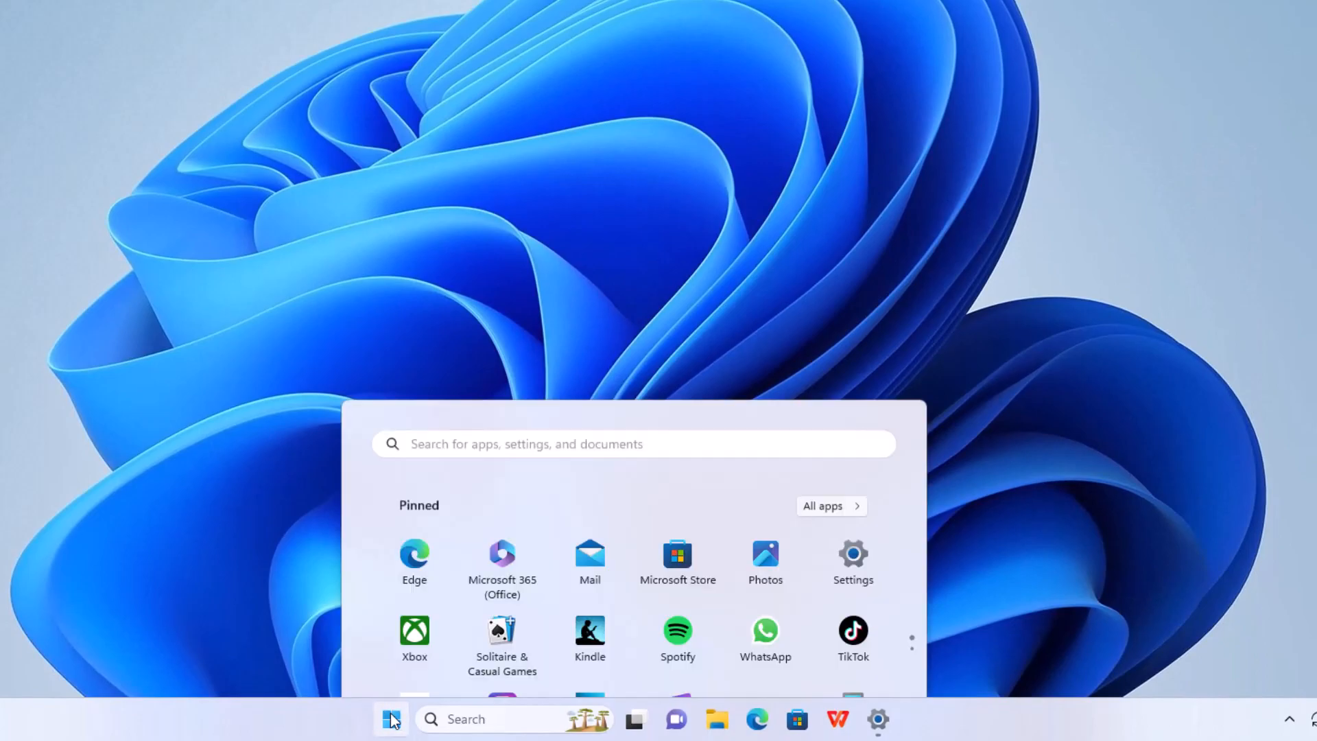
{"action": "left_click", "coordinate": [464, 719]}
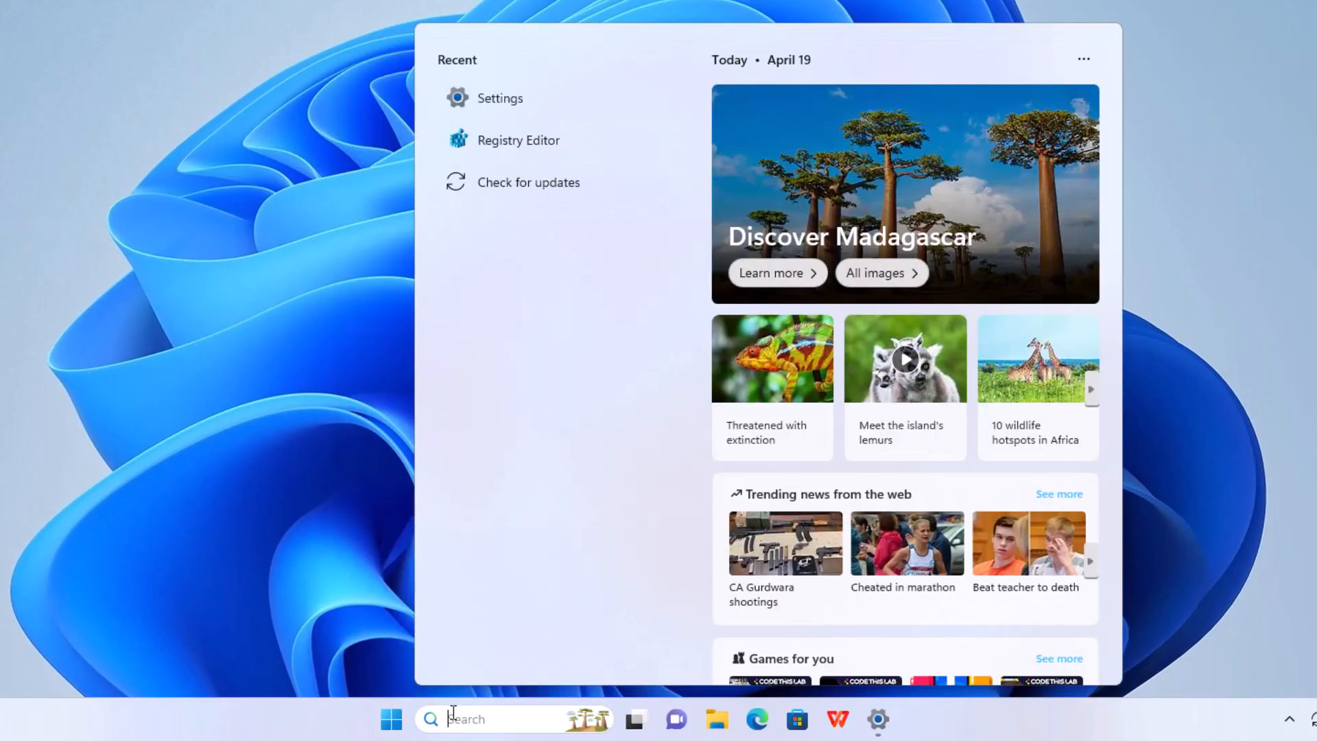
{"action": "left_click", "coordinate": [389, 718]}
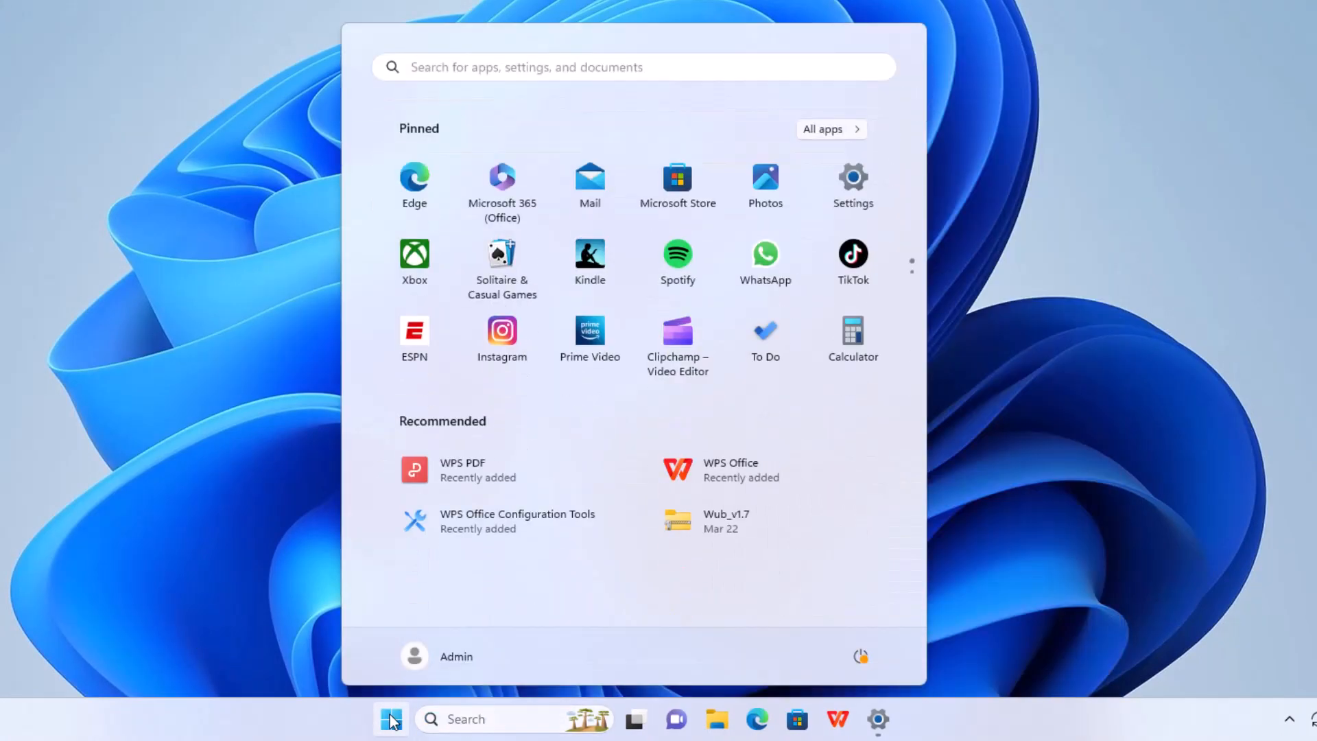
{"action": "type", "text": "control"}
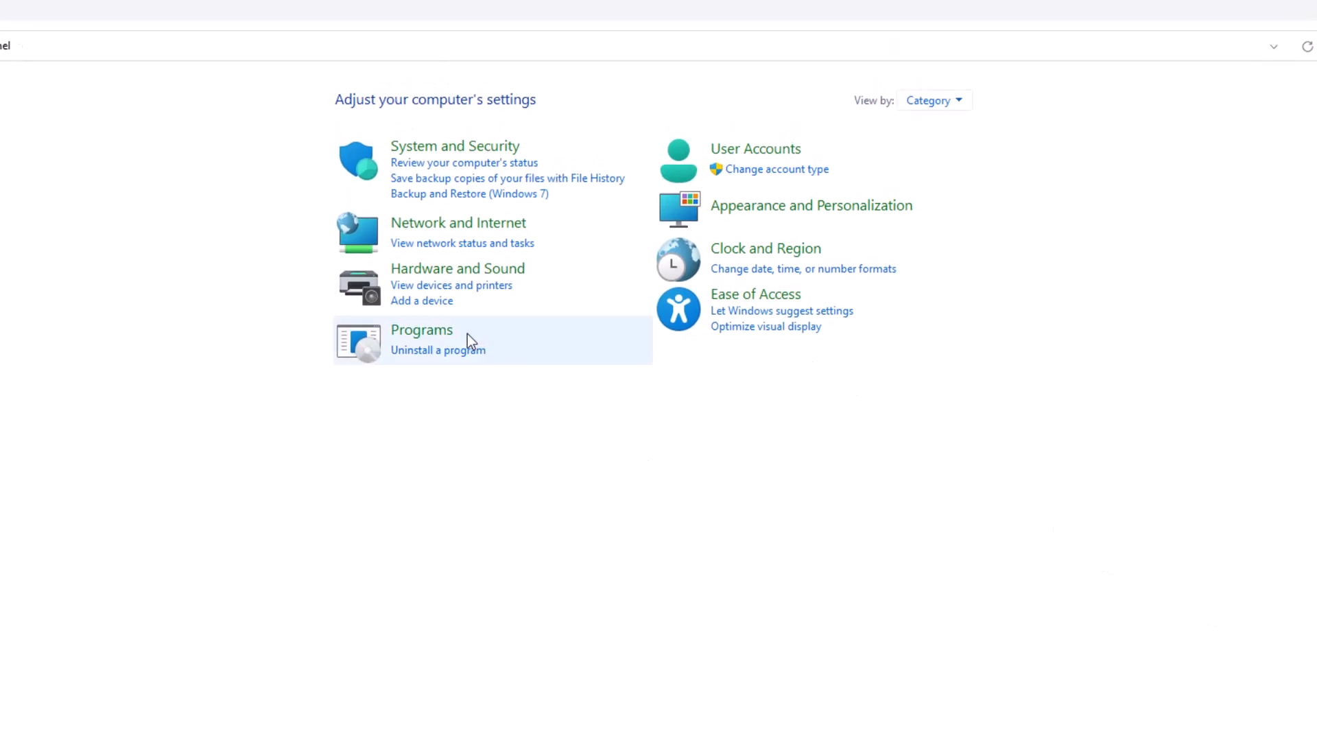
Step: Under Programs > Programs and Features, select WPS Office (11.2.0.11536) and choose Uninstall/Change
{"action": "left_click", "coordinate": [422, 329]}
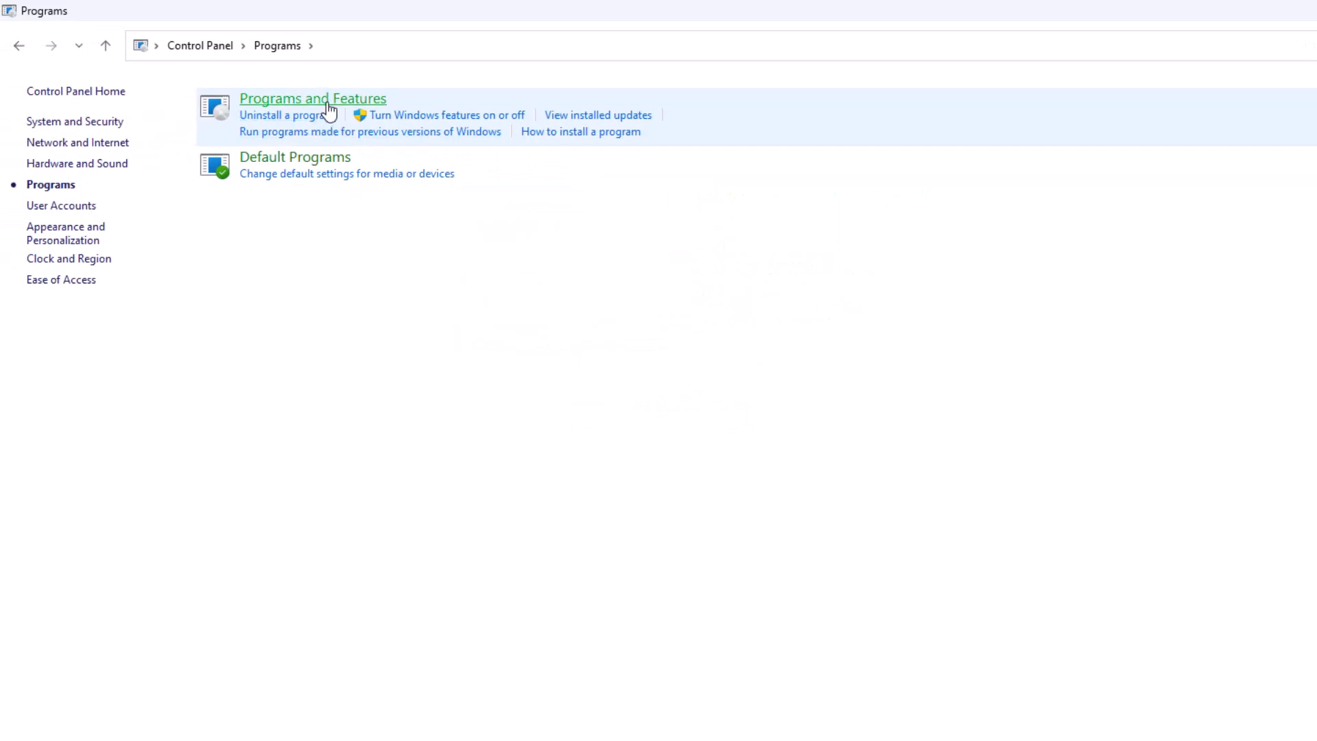
{"action": "left_click", "coordinate": [313, 98]}
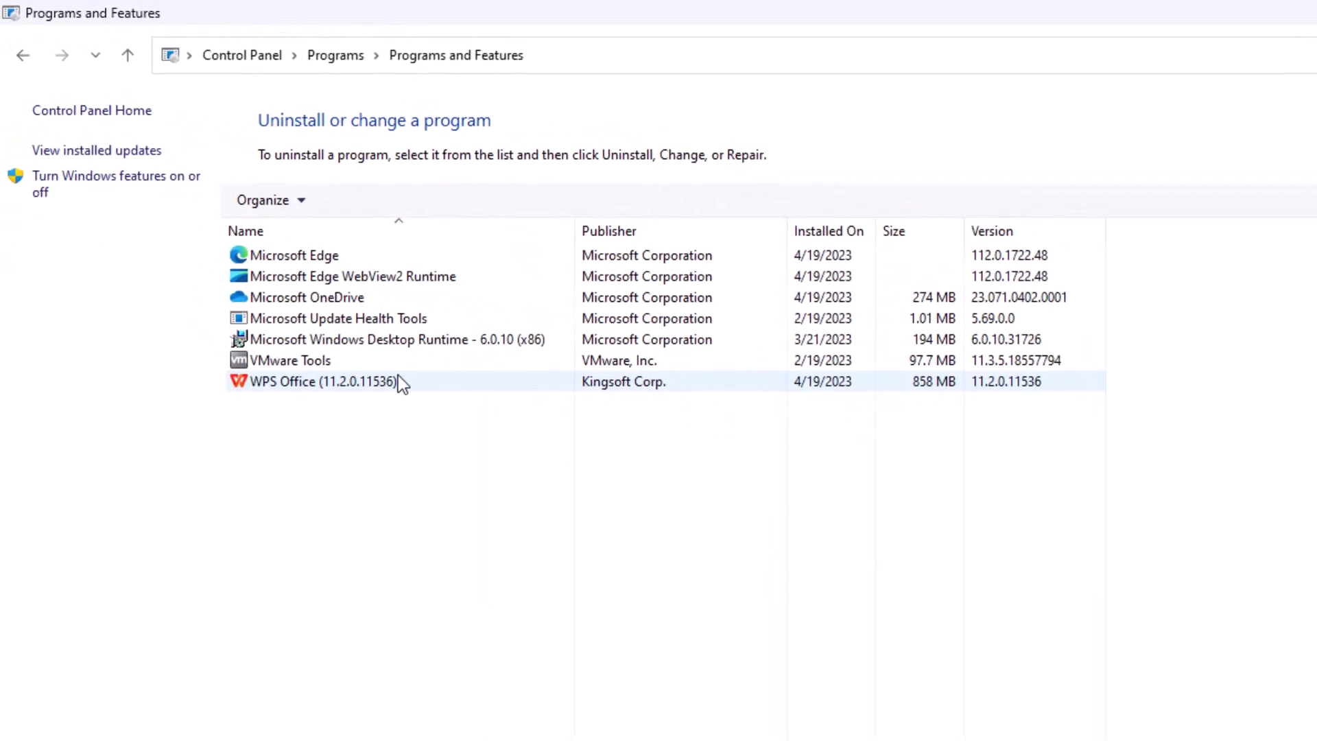
{"action": "left_click", "coordinate": [313, 382]}
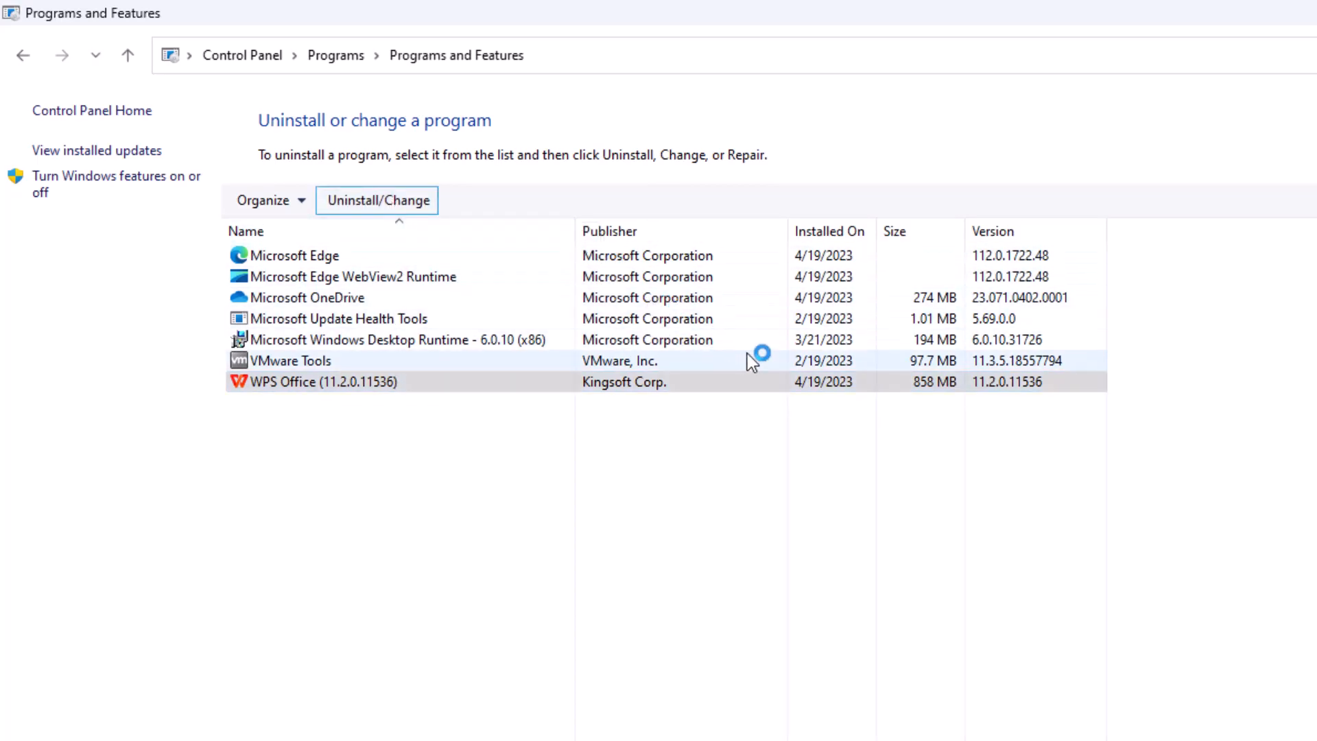
{"action": "left_click", "coordinate": [375, 200]}
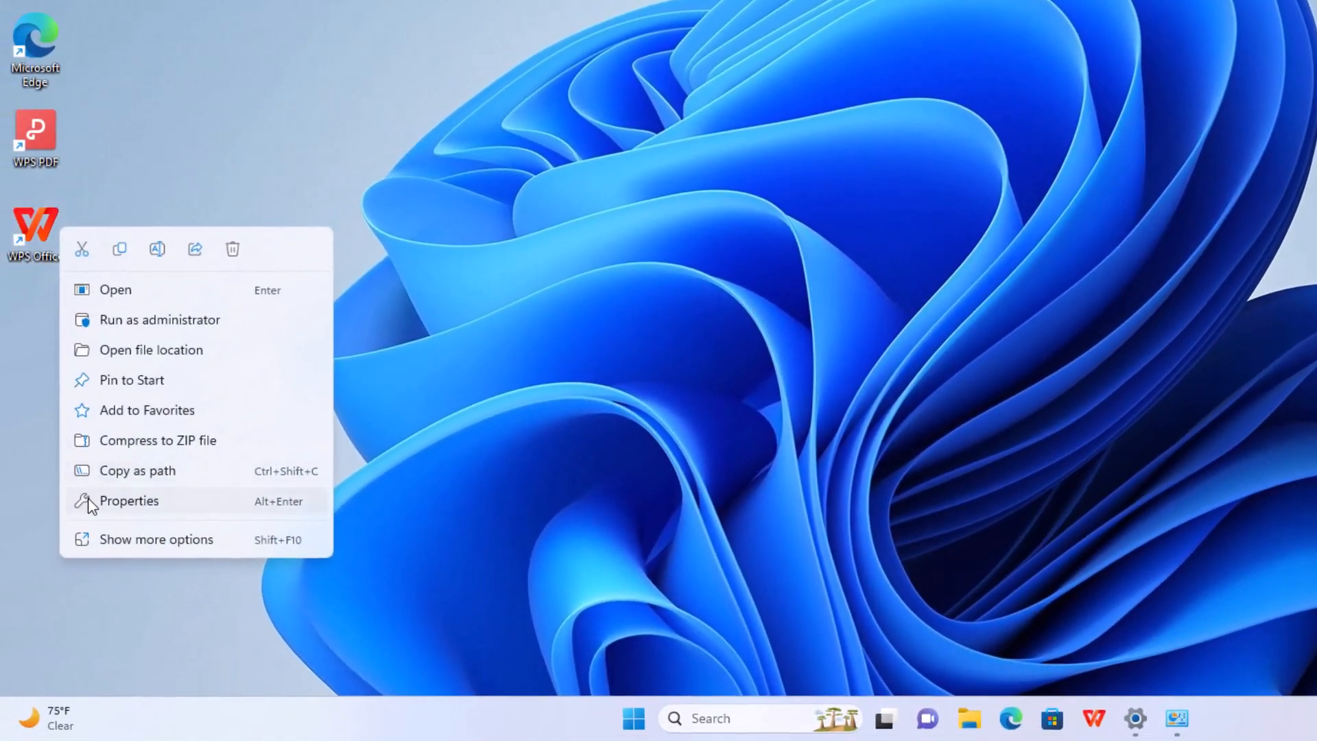
{"action": "left_click", "coordinate": [127, 501]}
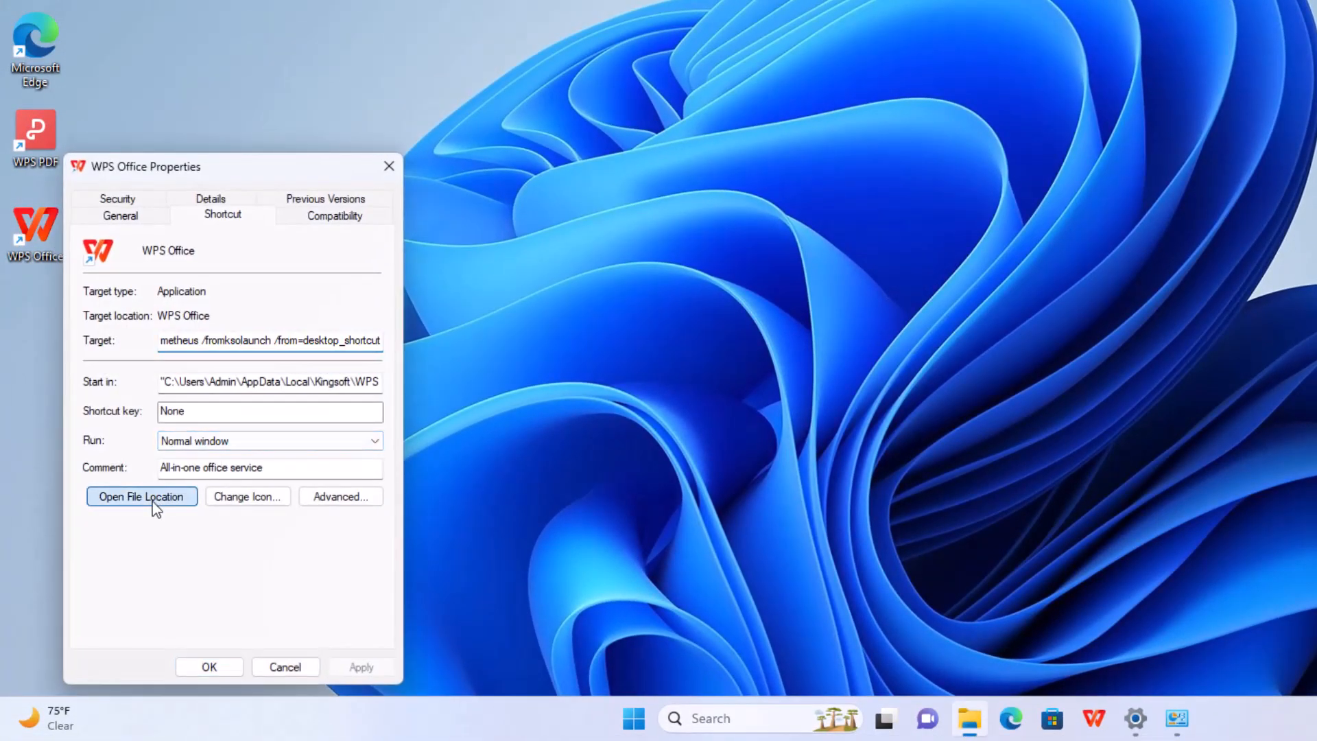
{"action": "left_click", "coordinate": [141, 495]}
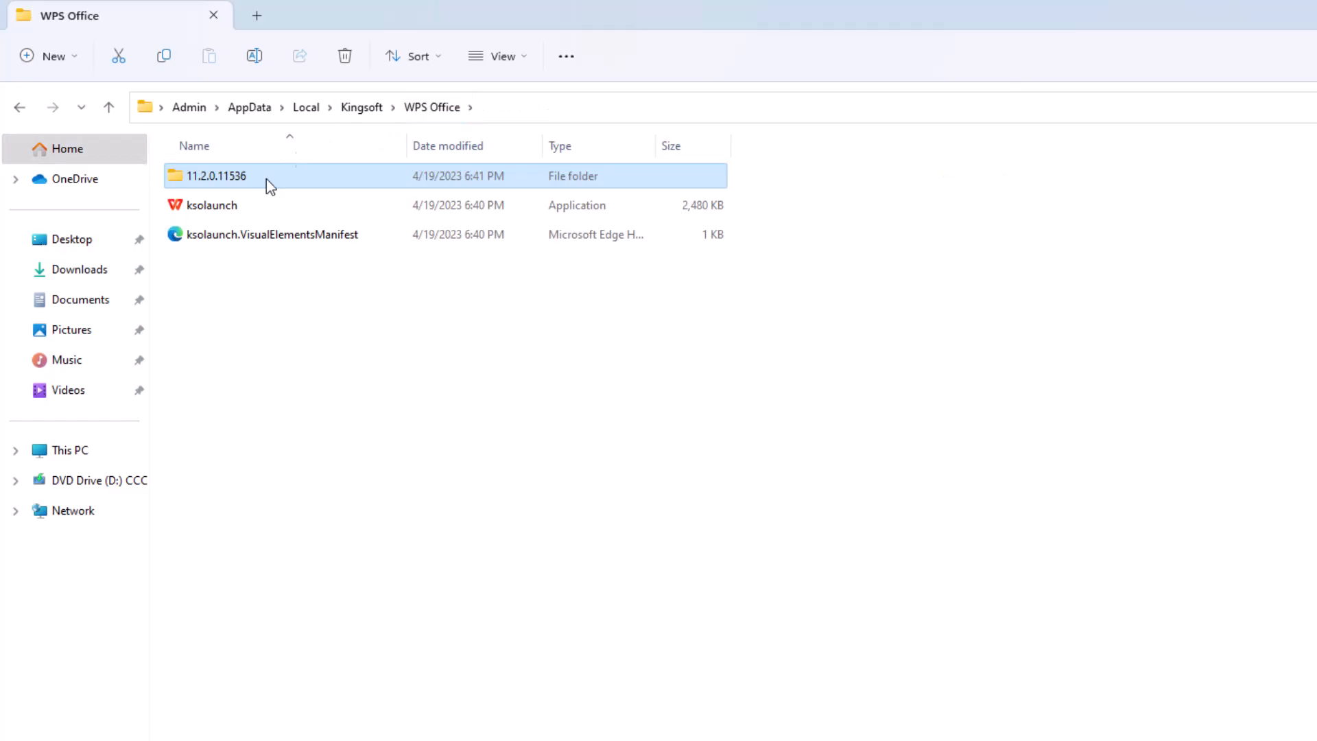
{"action": "mouse_move", "coordinate": [363, 135]}
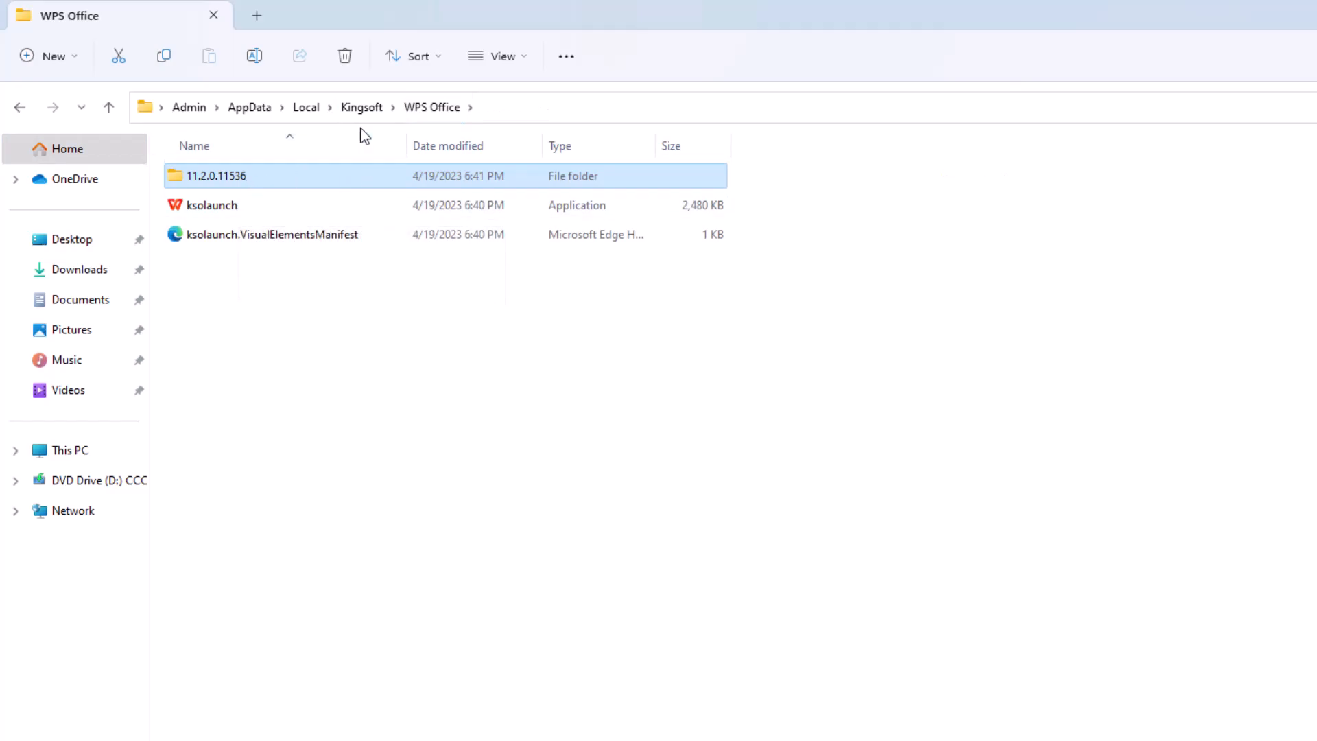
{"action": "left_click", "coordinate": [305, 107]}
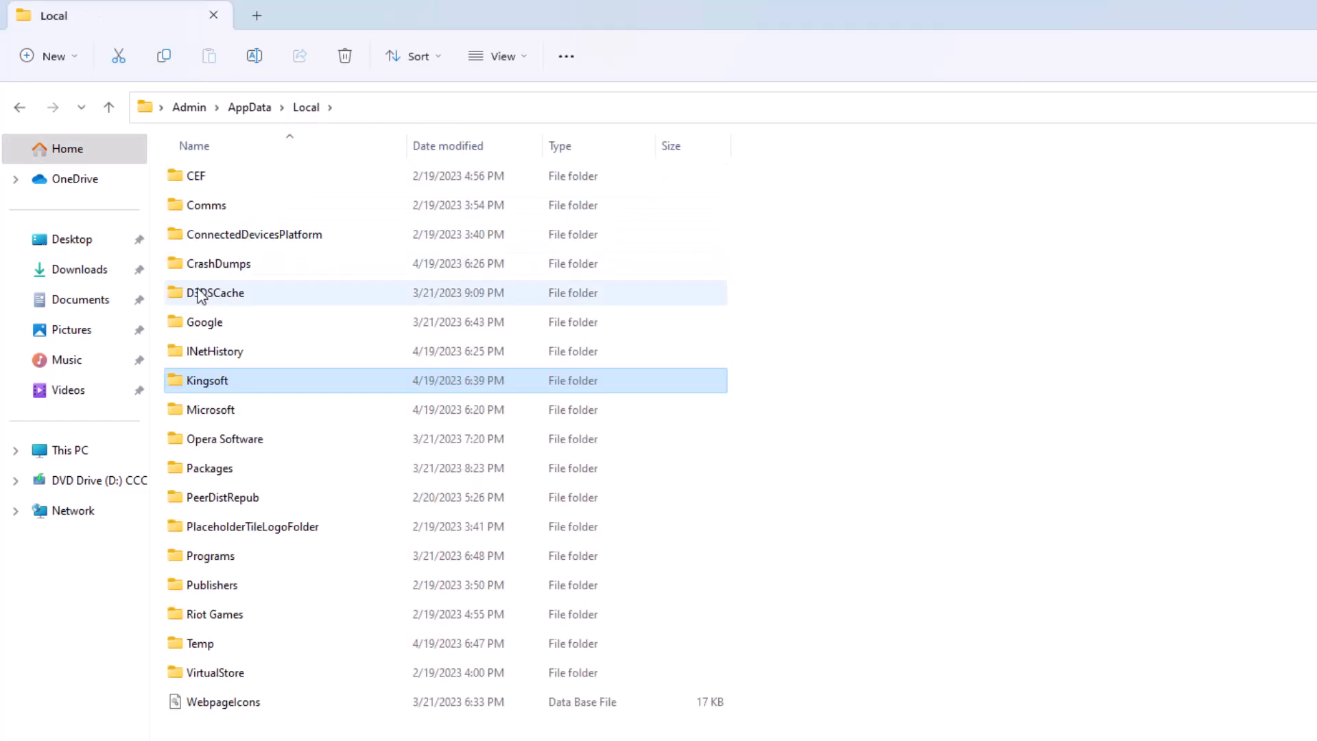
{"action": "mouse_move", "coordinate": [240, 120]}
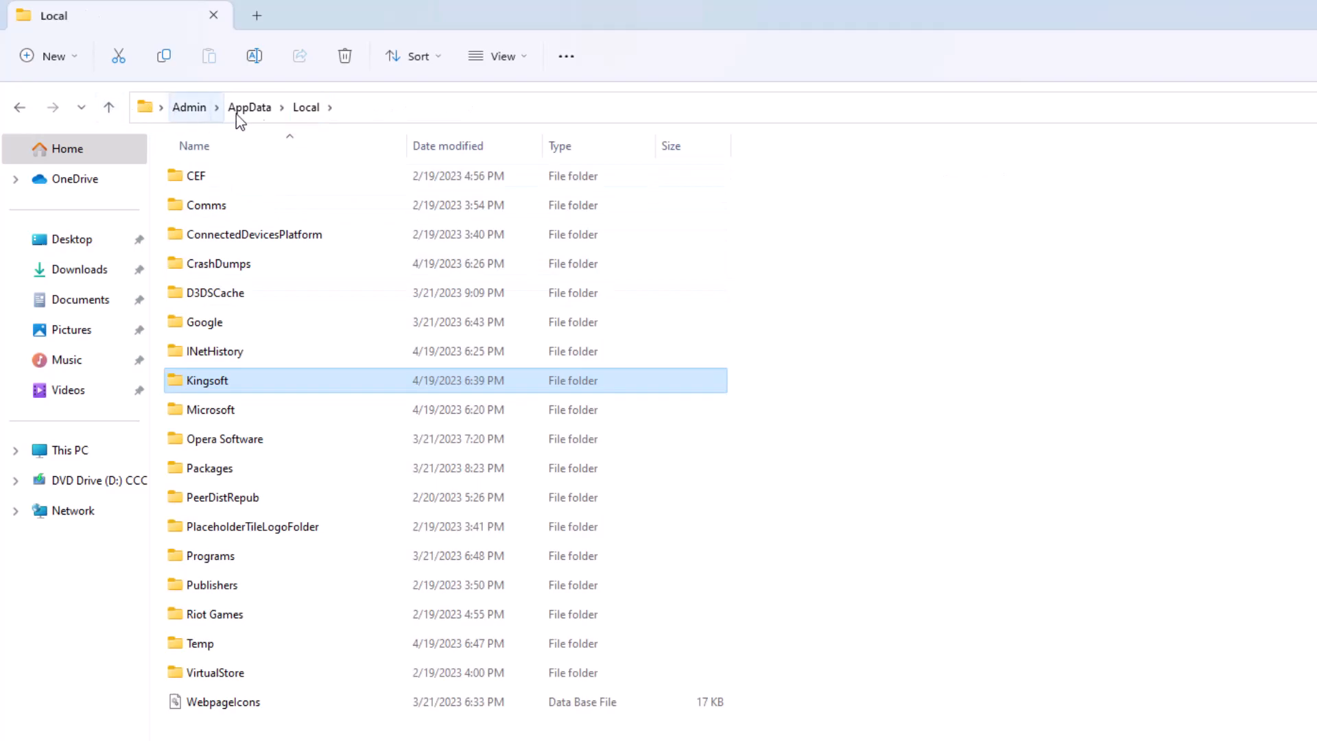
{"action": "double_click", "coordinate": [207, 380]}
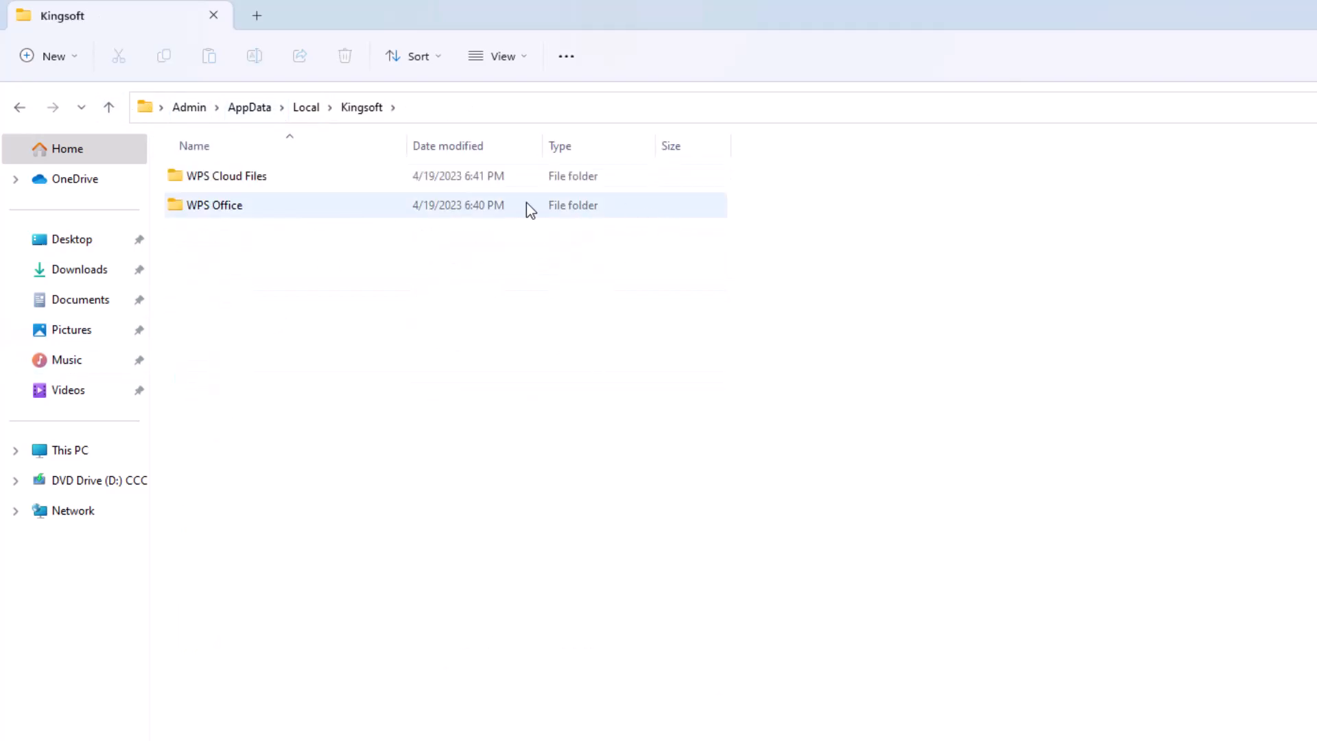
{"action": "right_click", "coordinate": [214, 205]}
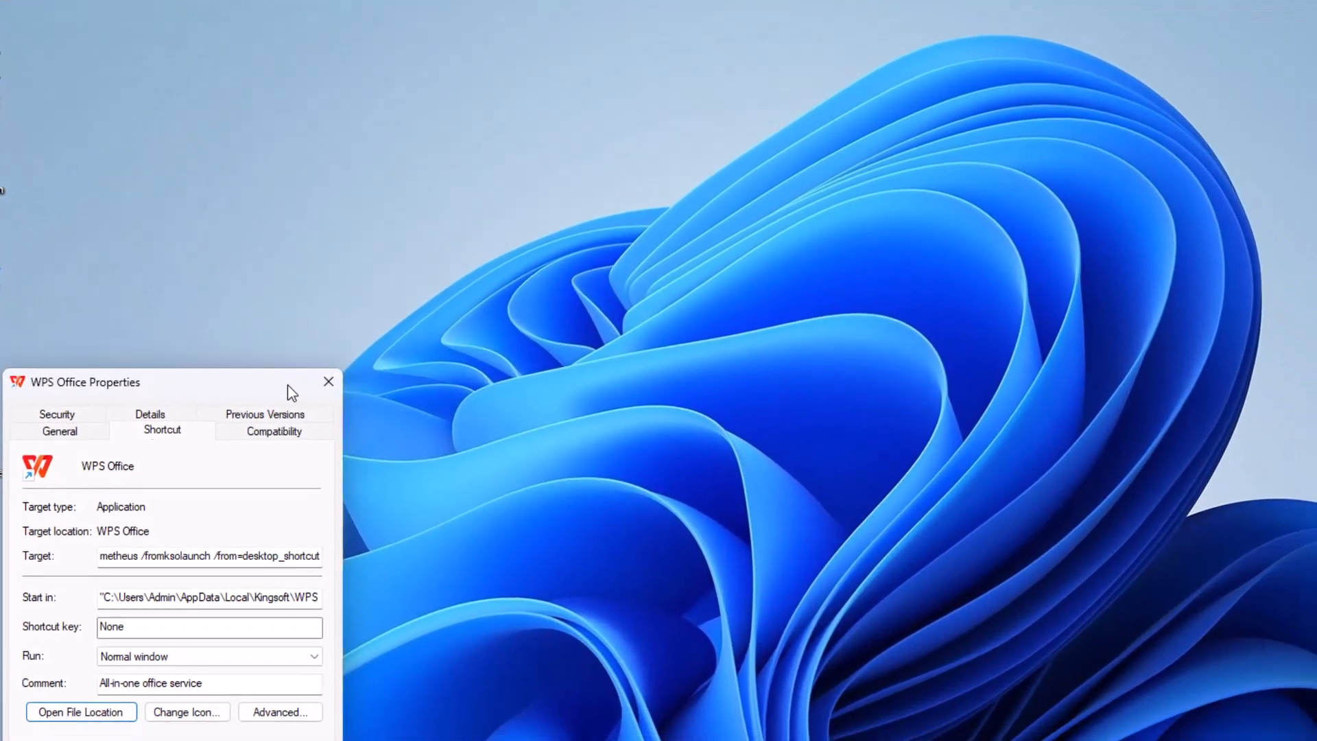
{"action": "left_click", "coordinate": [328, 382]}
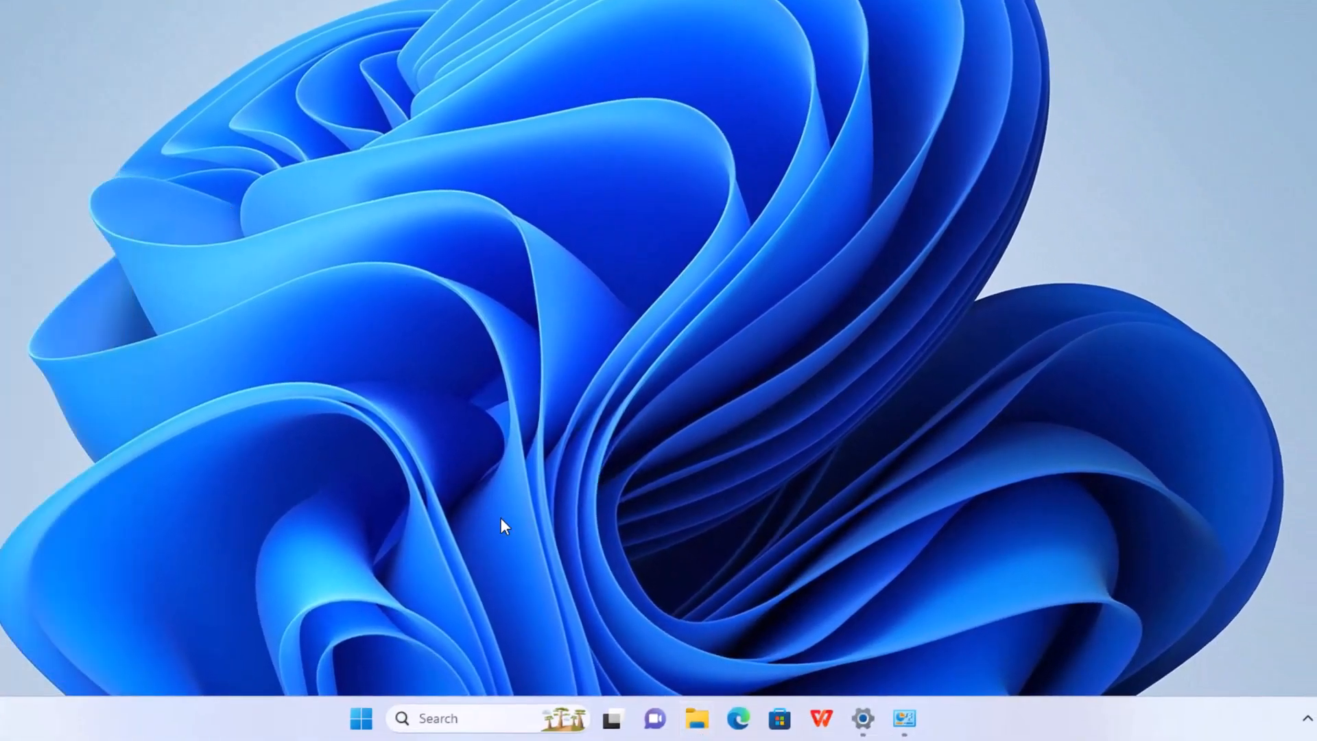
{"action": "mouse_move", "coordinate": [863, 720]}
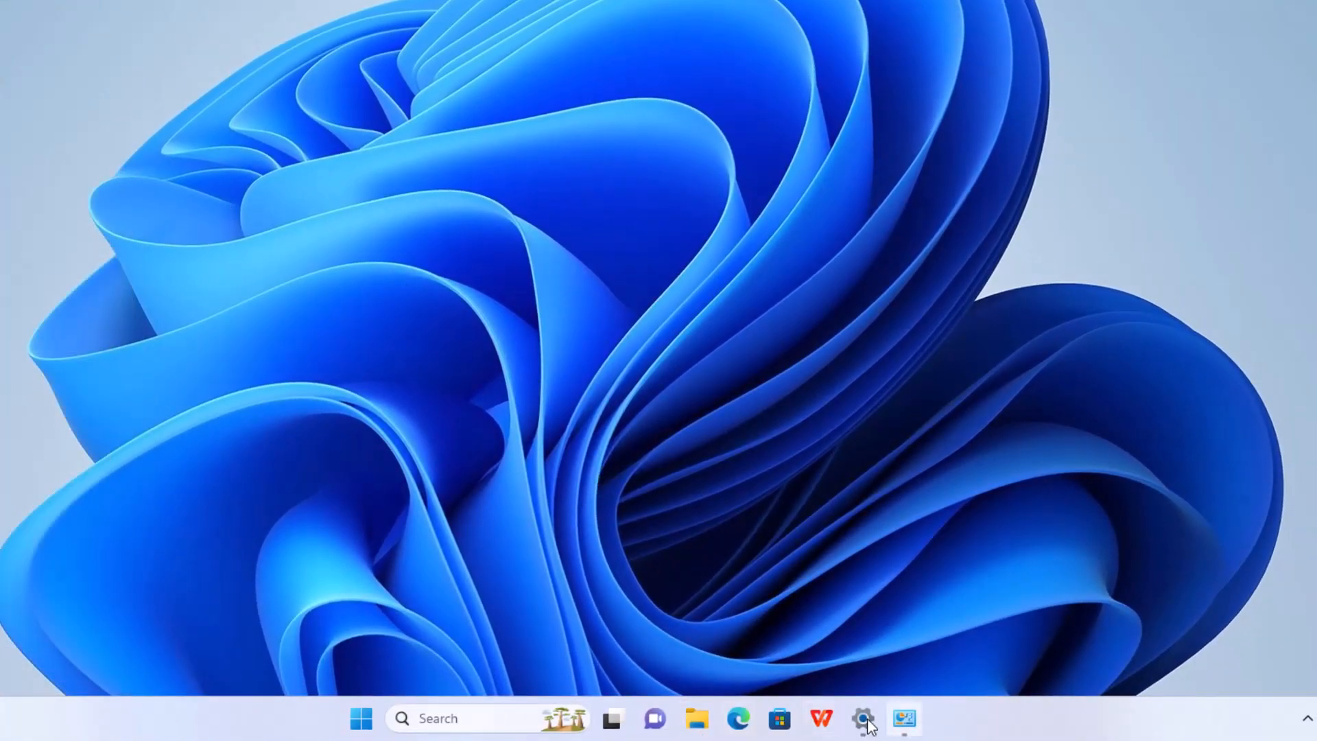
Step: Uninstall WPS Office from Installed apps via its ⋯ menu and confirm
{"action": "left_click", "coordinate": [864, 718]}
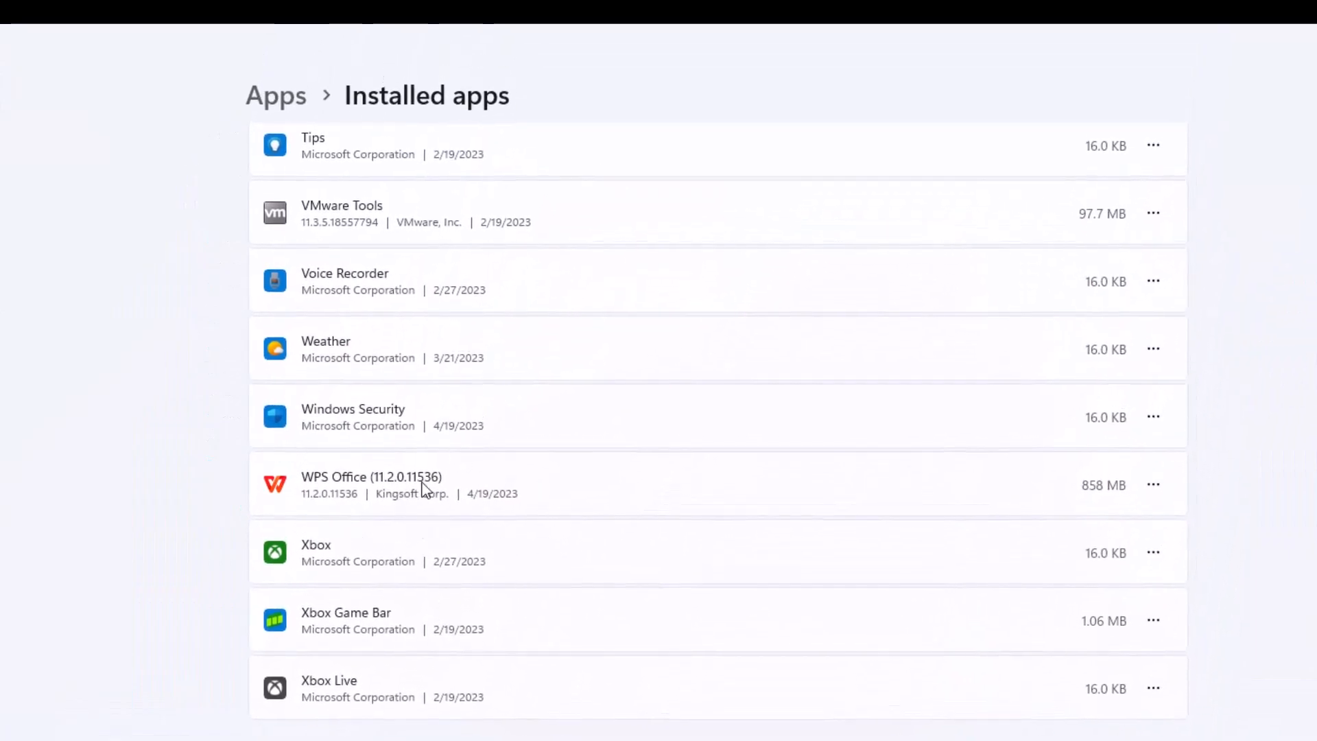
{"action": "mouse_move", "coordinate": [707, 509]}
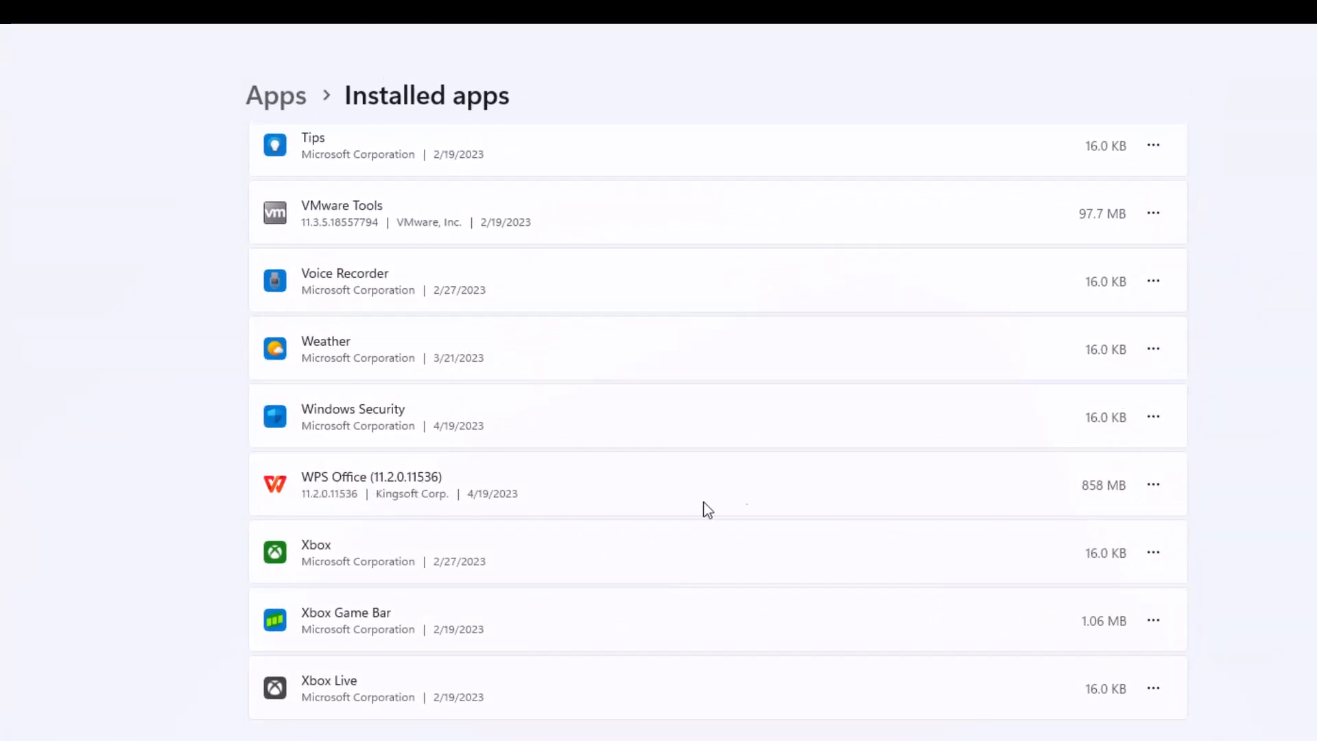
{"action": "left_click", "coordinate": [1153, 485]}
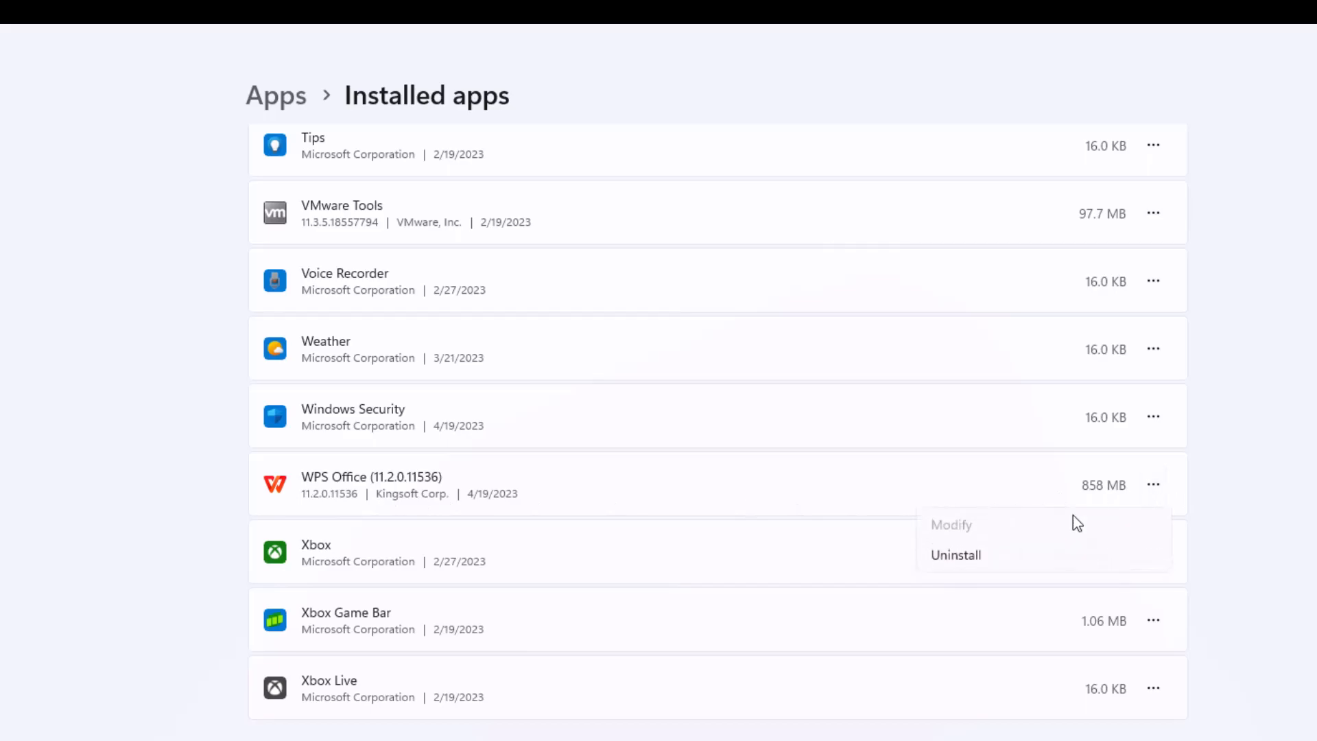
{"action": "left_click", "coordinate": [954, 554]}
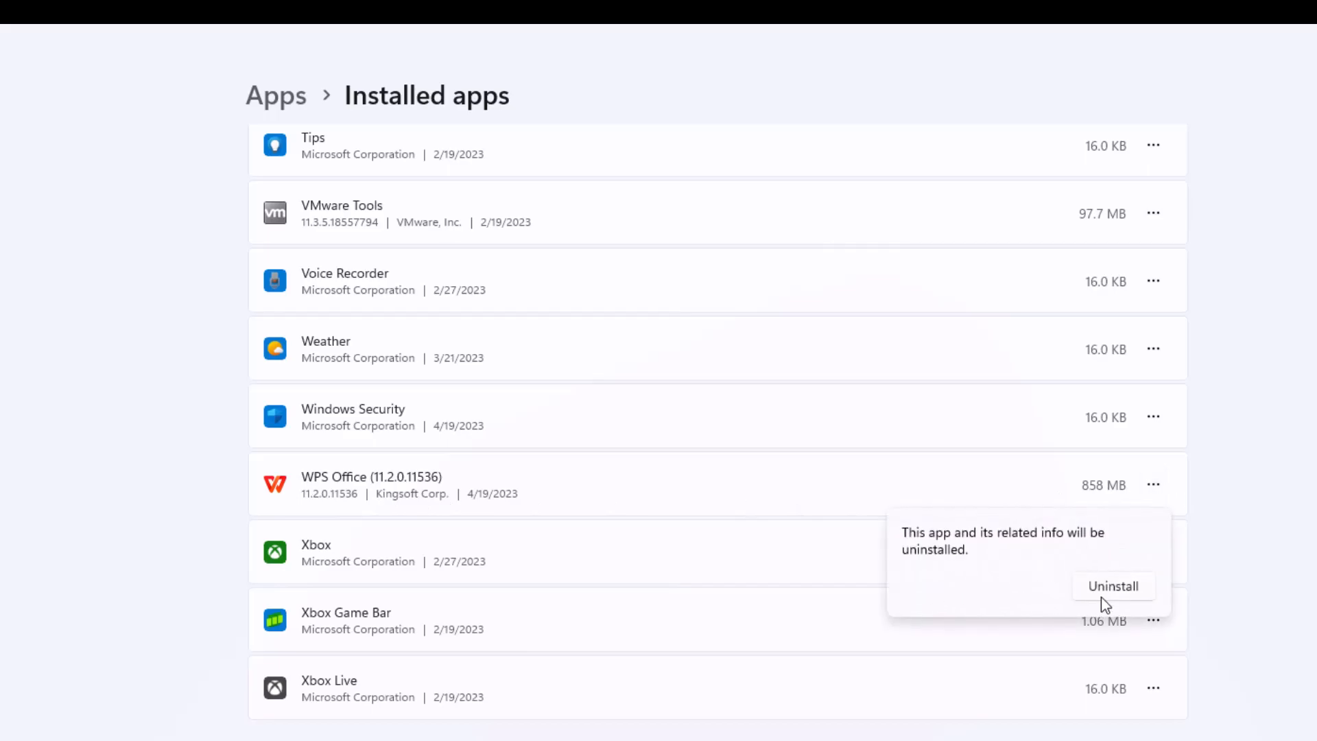
{"action": "left_click", "coordinate": [1111, 585]}
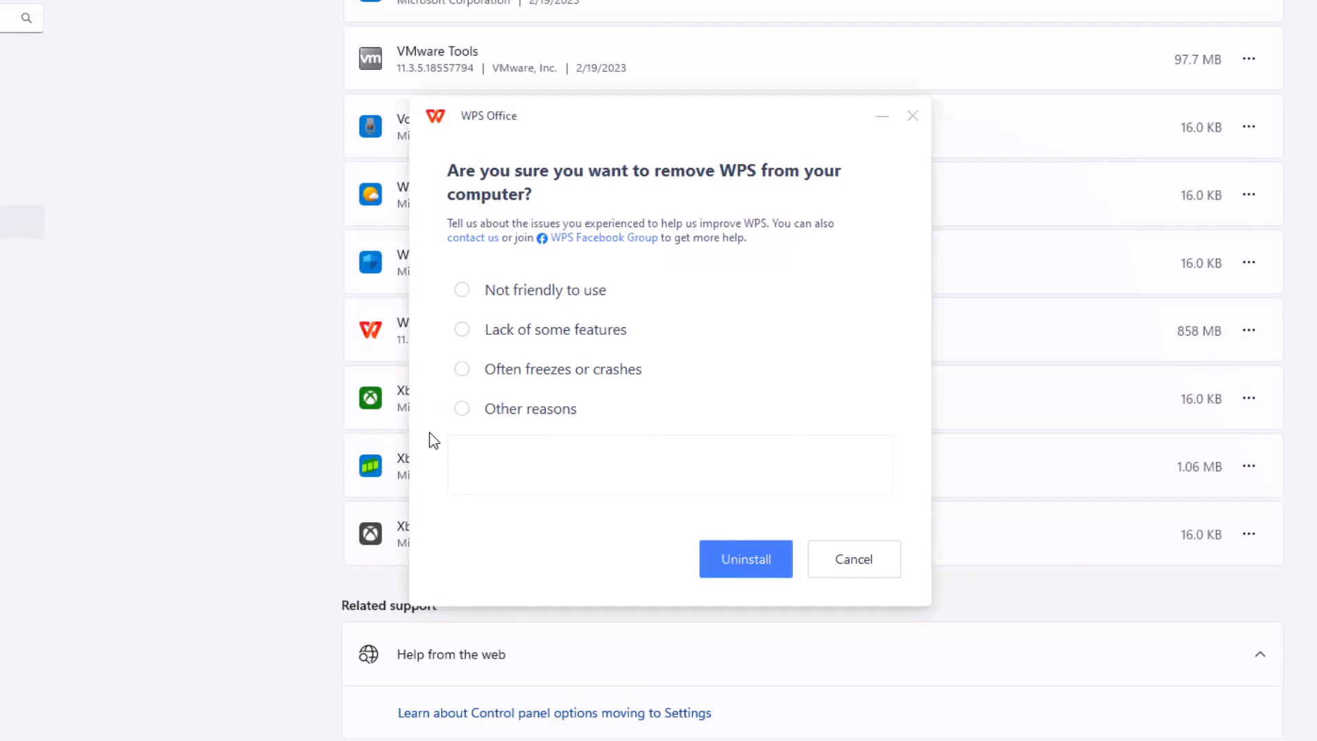
{"action": "mouse_move", "coordinate": [555, 290]}
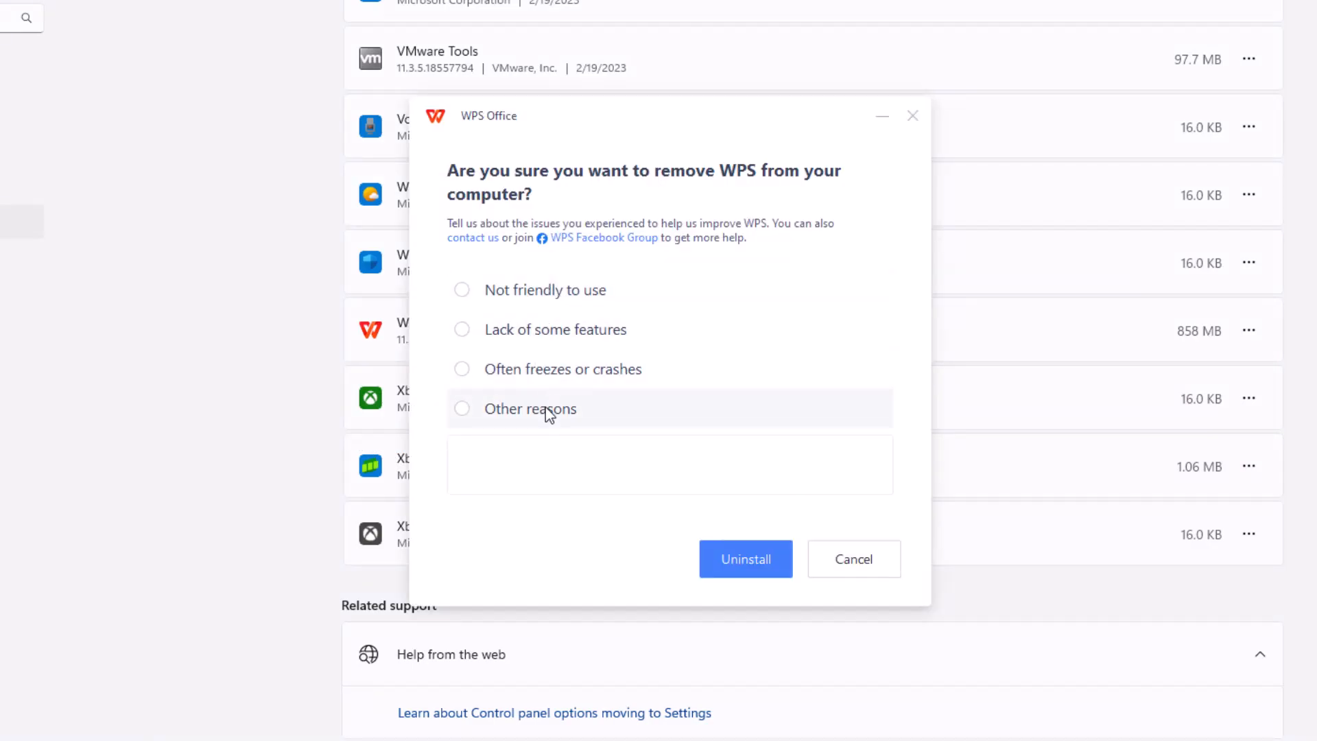
Step: Choose 'Other reasons', enter 'Payed for', and proceed with Uninstall
{"action": "left_click", "coordinate": [461, 408]}
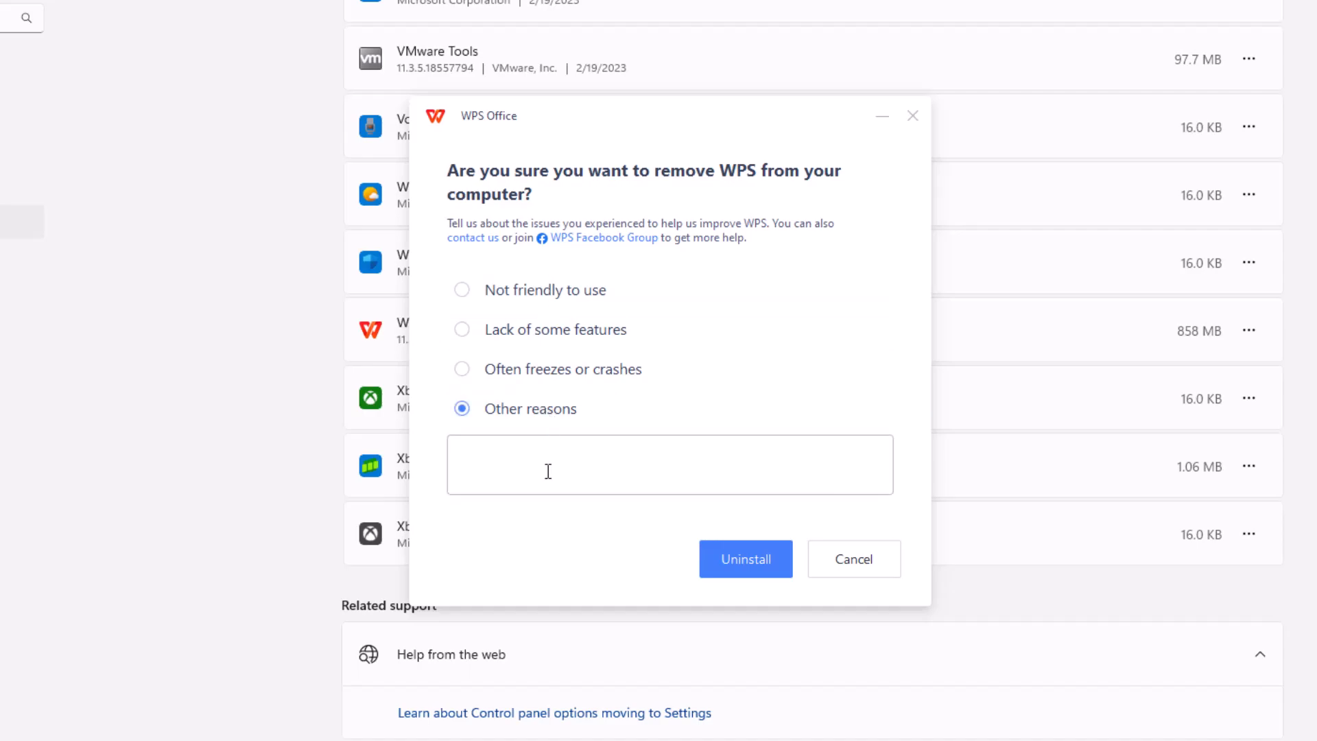
{"action": "type", "text": "Payed for Office"}
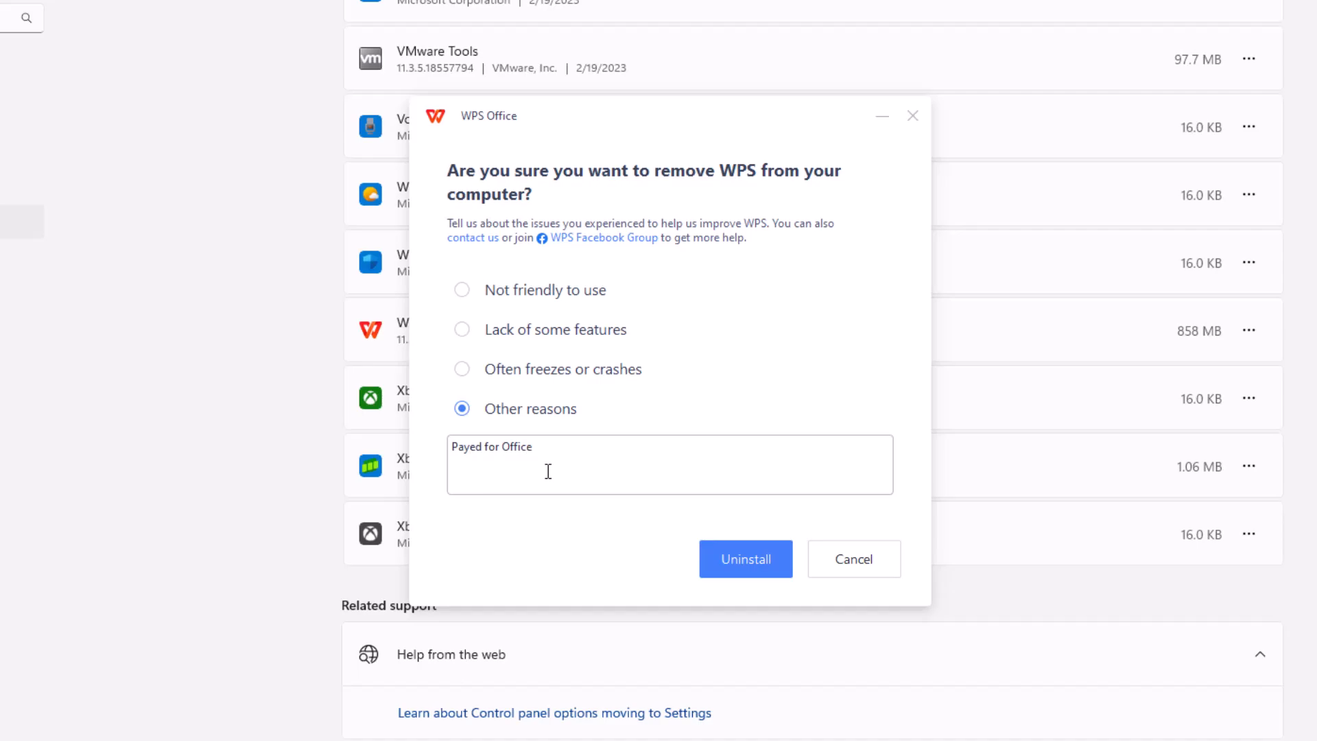
{"action": "left_click", "coordinate": [744, 558]}
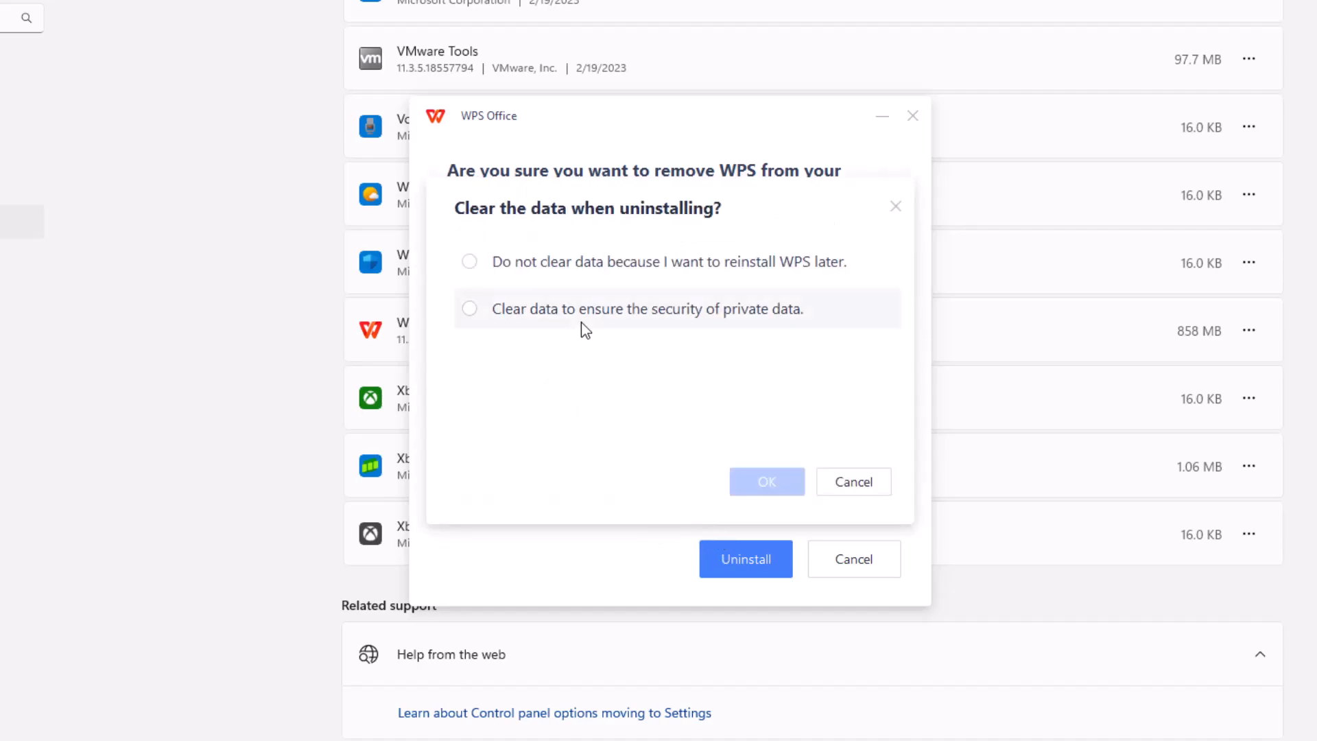
{"action": "mouse_move", "coordinate": [613, 290]}
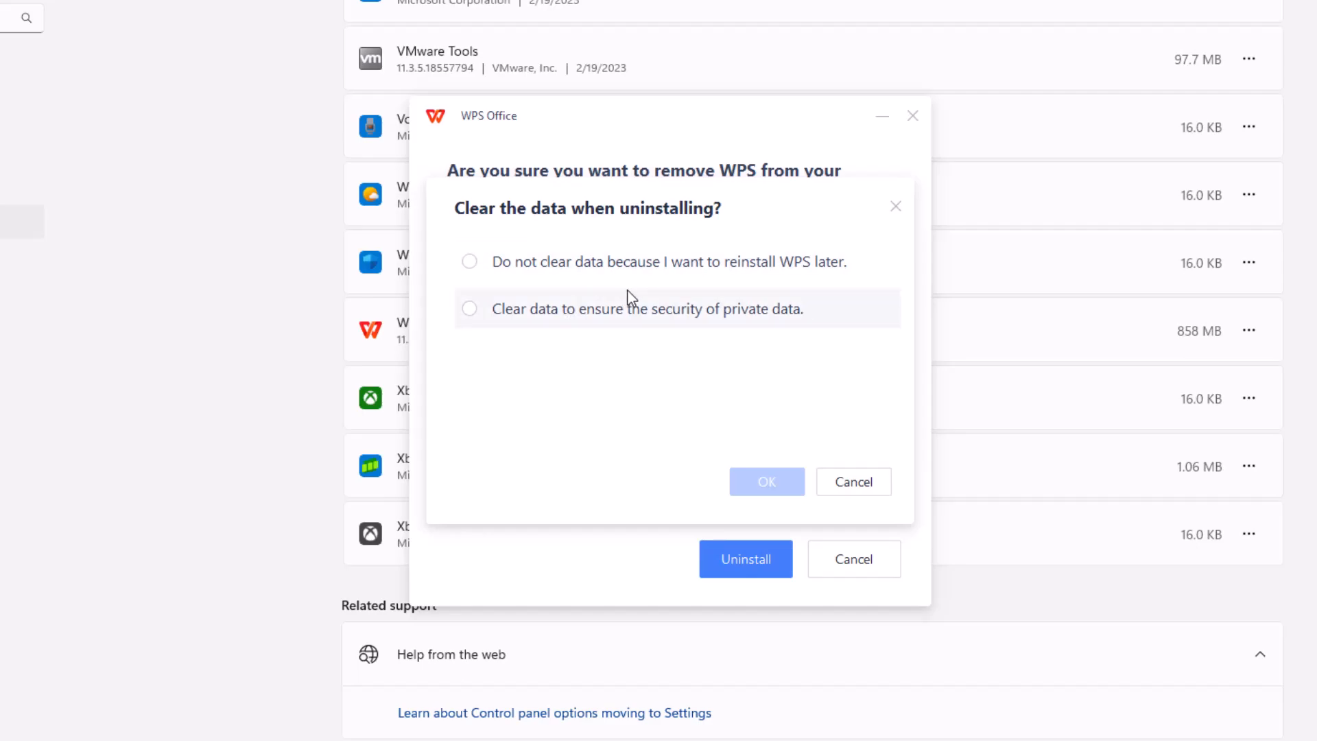
{"action": "mouse_move", "coordinate": [621, 322]}
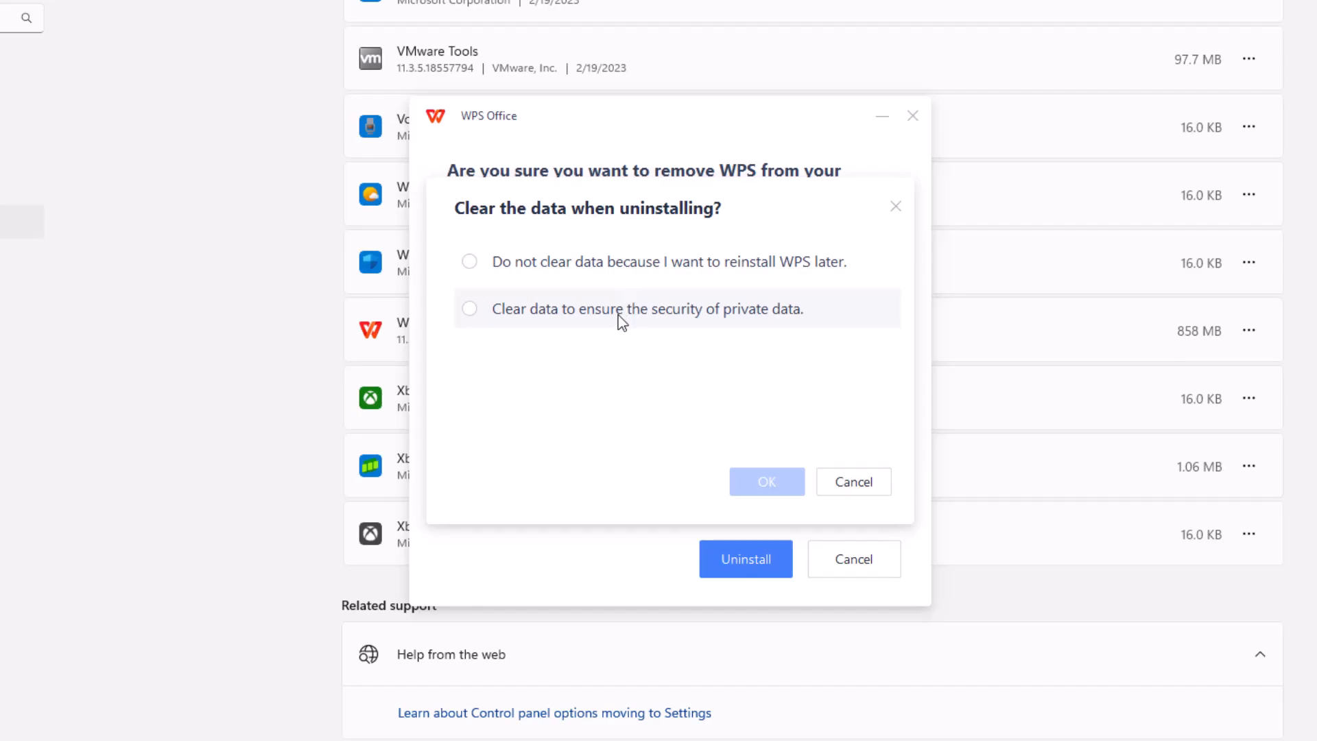
Step: Tick 'Clear data to ensure the security of private data' and confirm Clear
{"action": "left_click", "coordinate": [468, 308]}
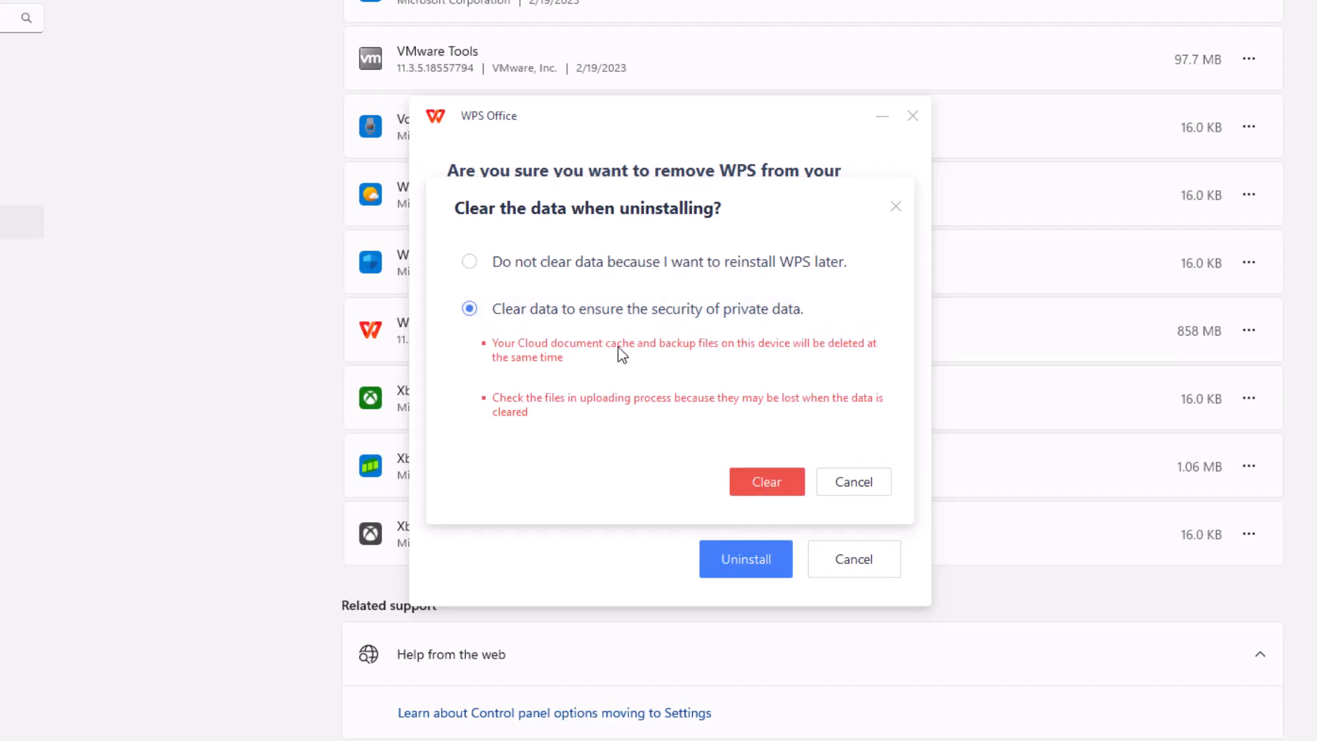
{"action": "mouse_move", "coordinate": [745, 446]}
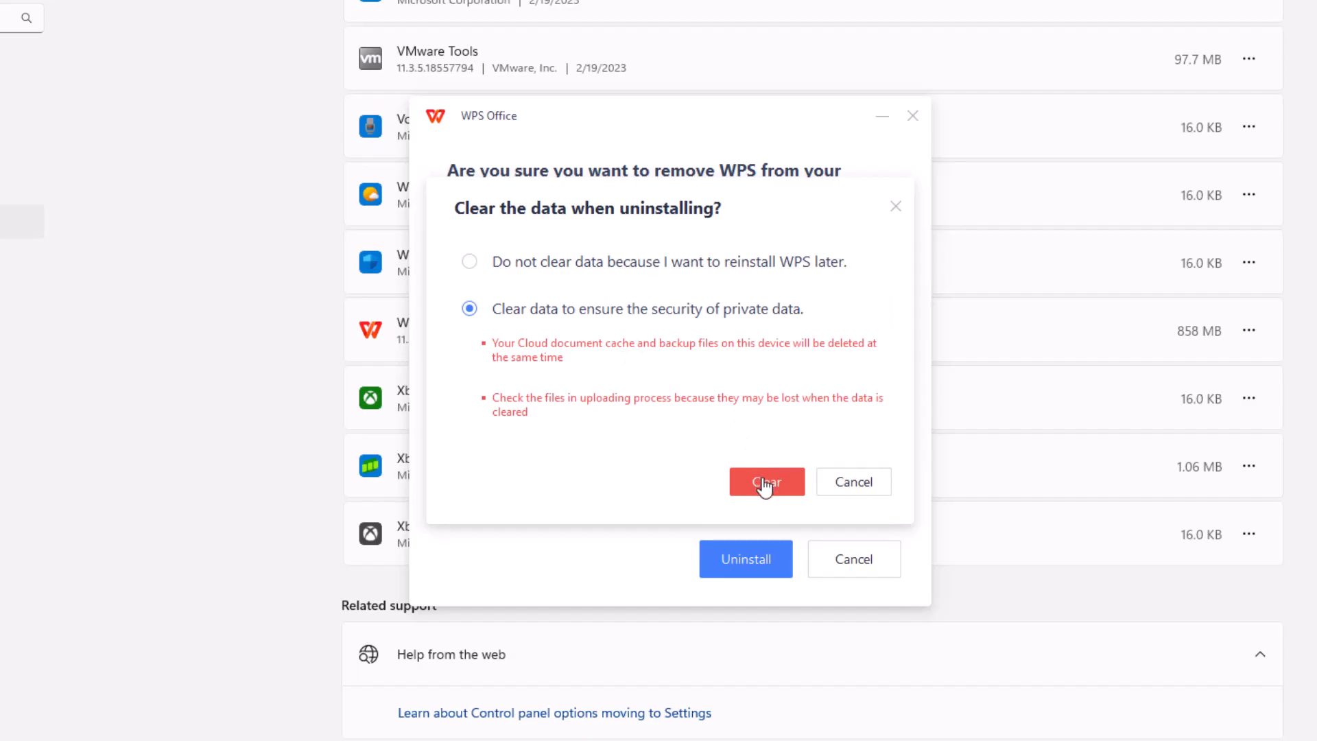
{"action": "left_click", "coordinate": [766, 481]}
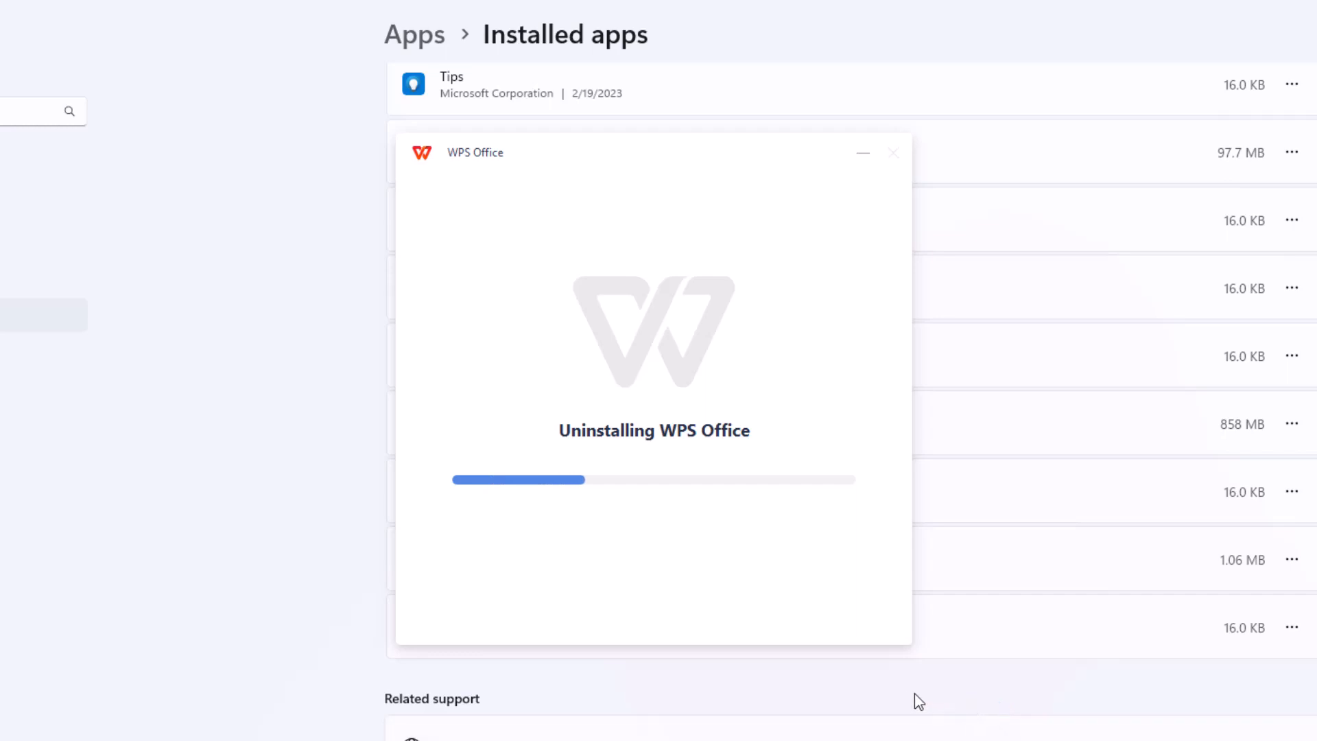
{"action": "mouse_move", "coordinate": [830, 667]}
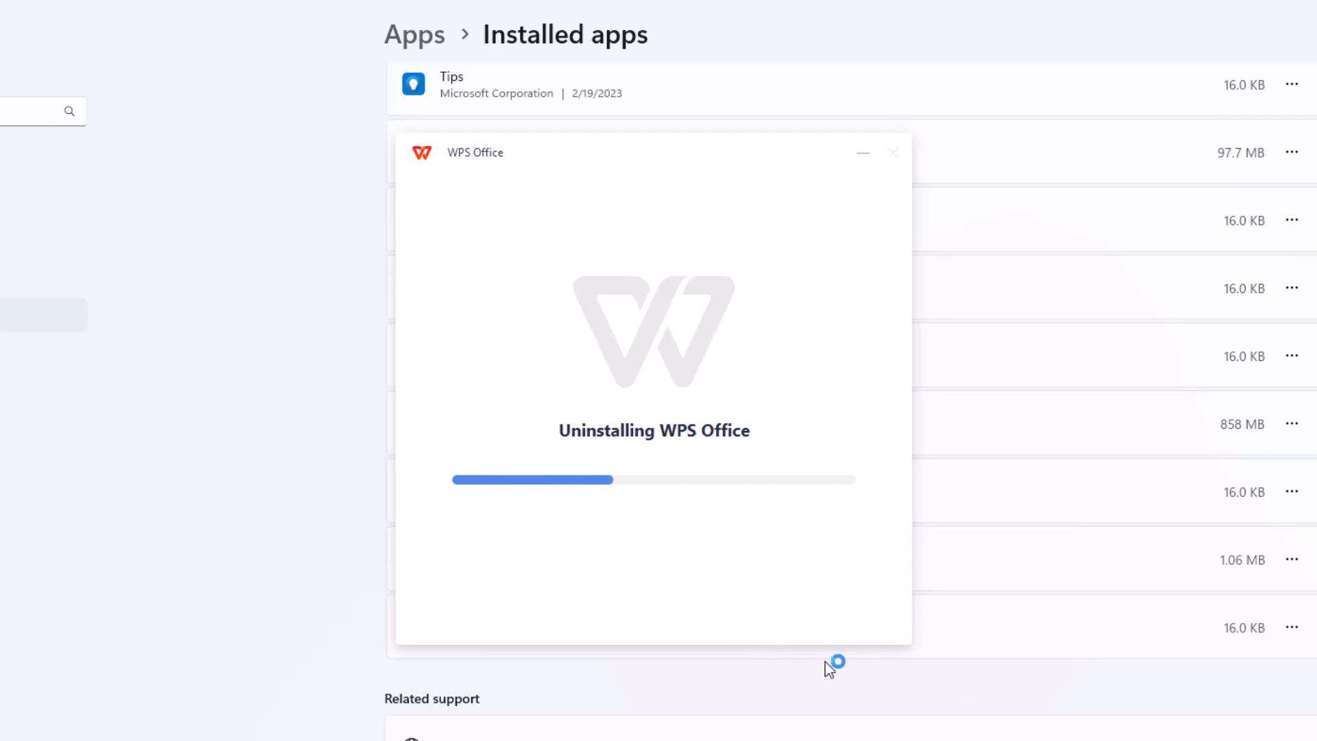
{"action": "mouse_move", "coordinate": [912, 684]}
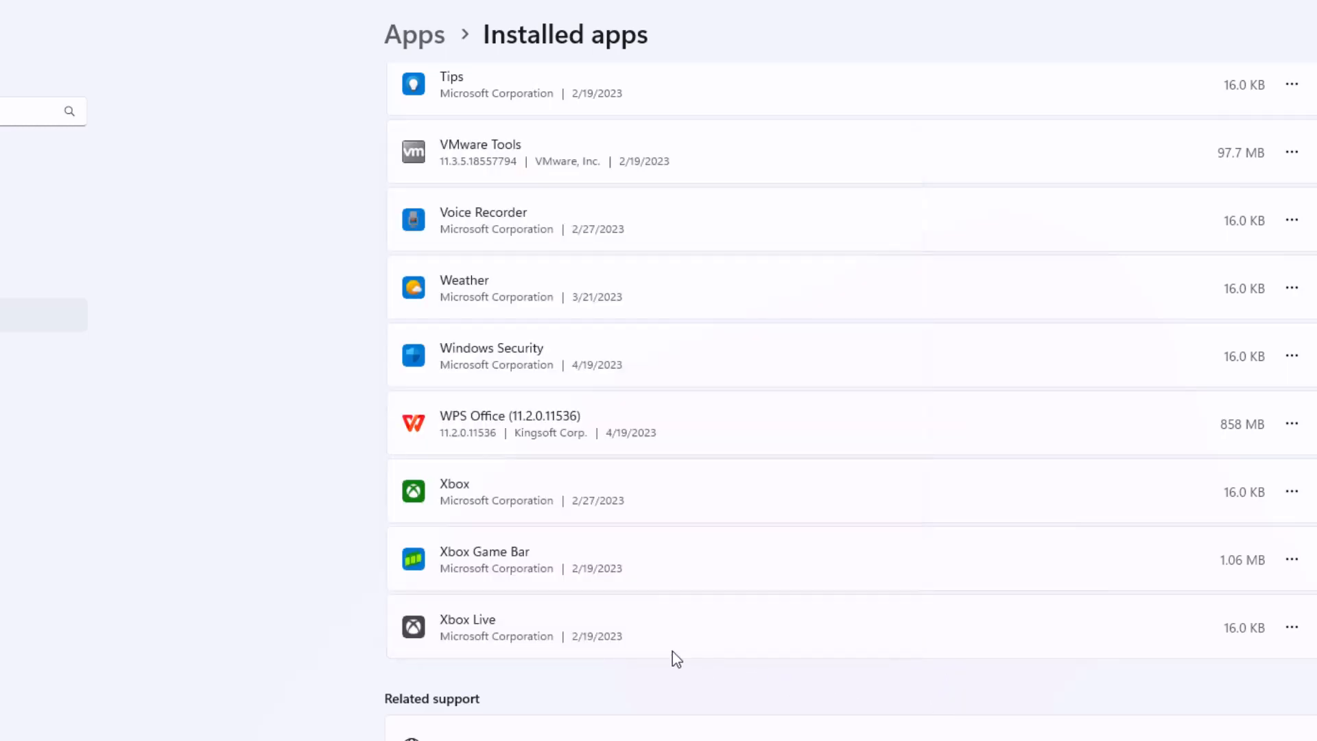
{"action": "mouse_move", "coordinate": [737, 708]}
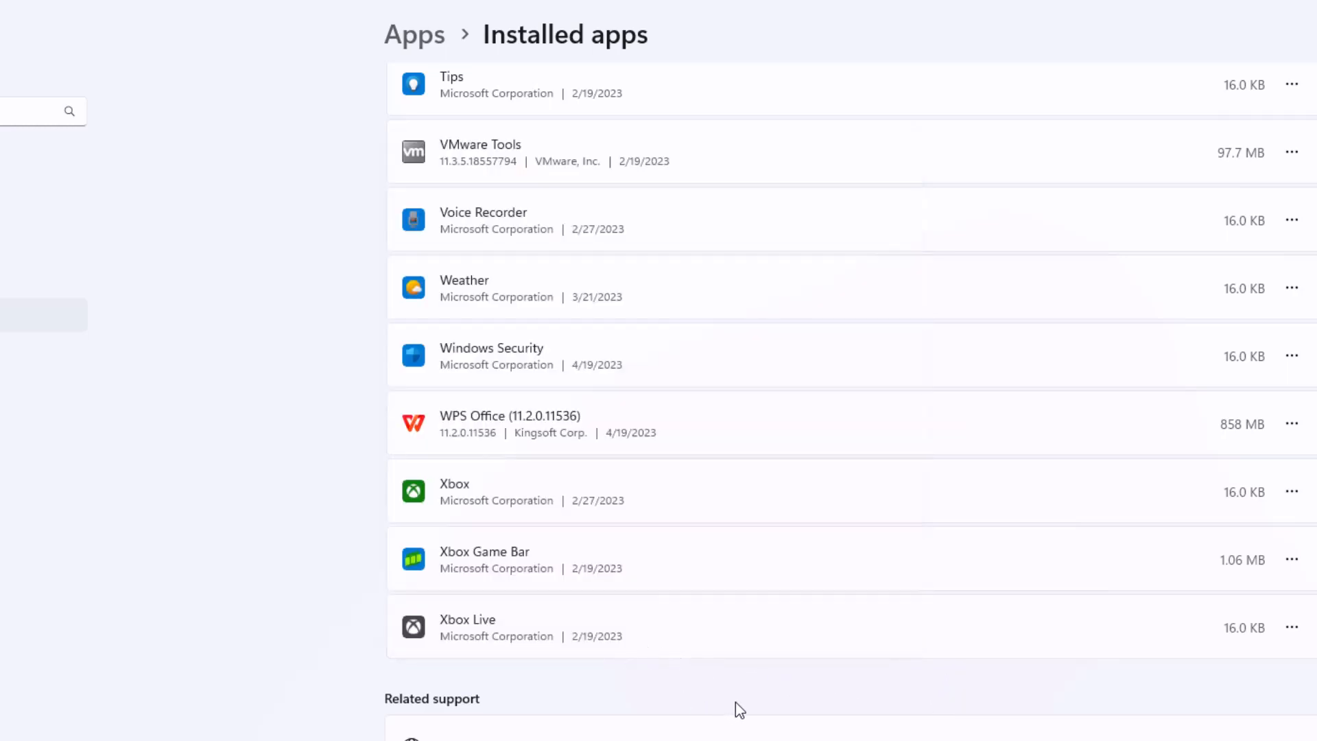
Step: Scroll the Installed apps list to confirm WPS Office is gone
{"action": "scroll", "scroll_direction": "down", "scroll_amount": 3}
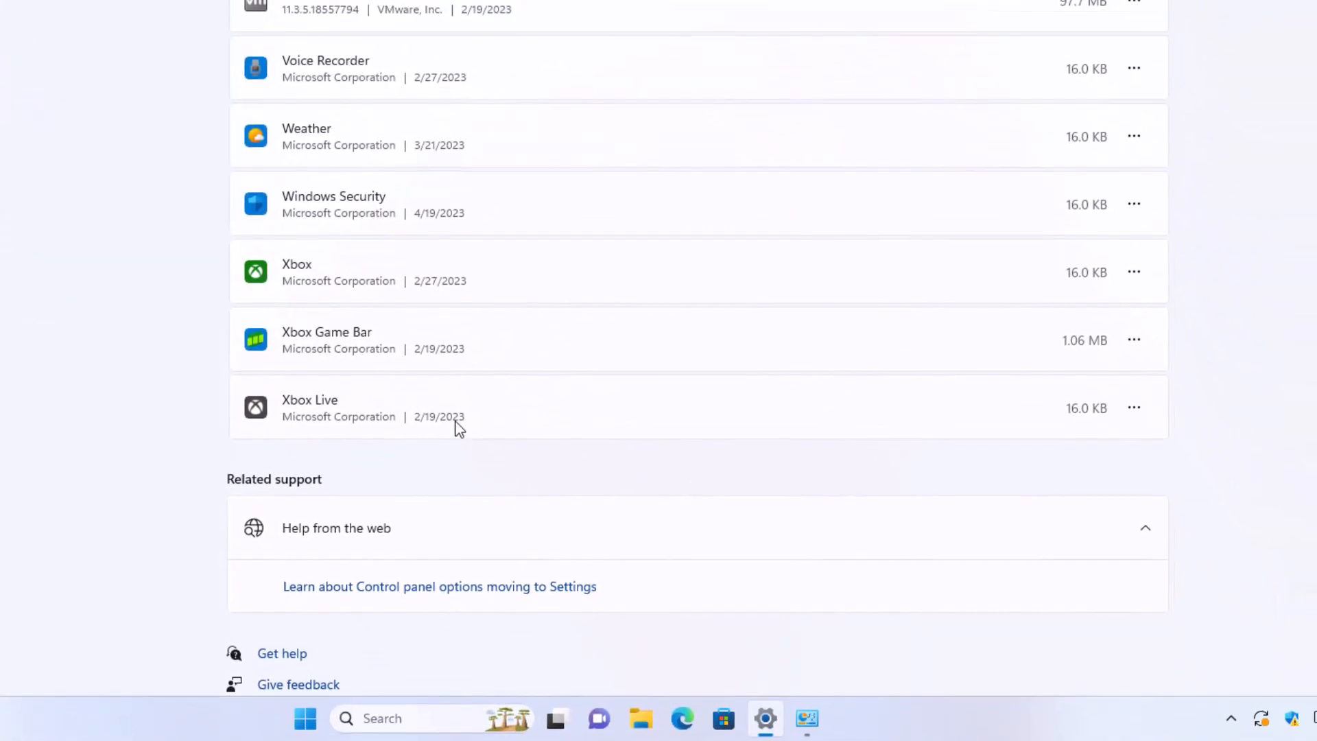
{"action": "scroll", "scroll_direction": "up", "scroll_amount": 3}
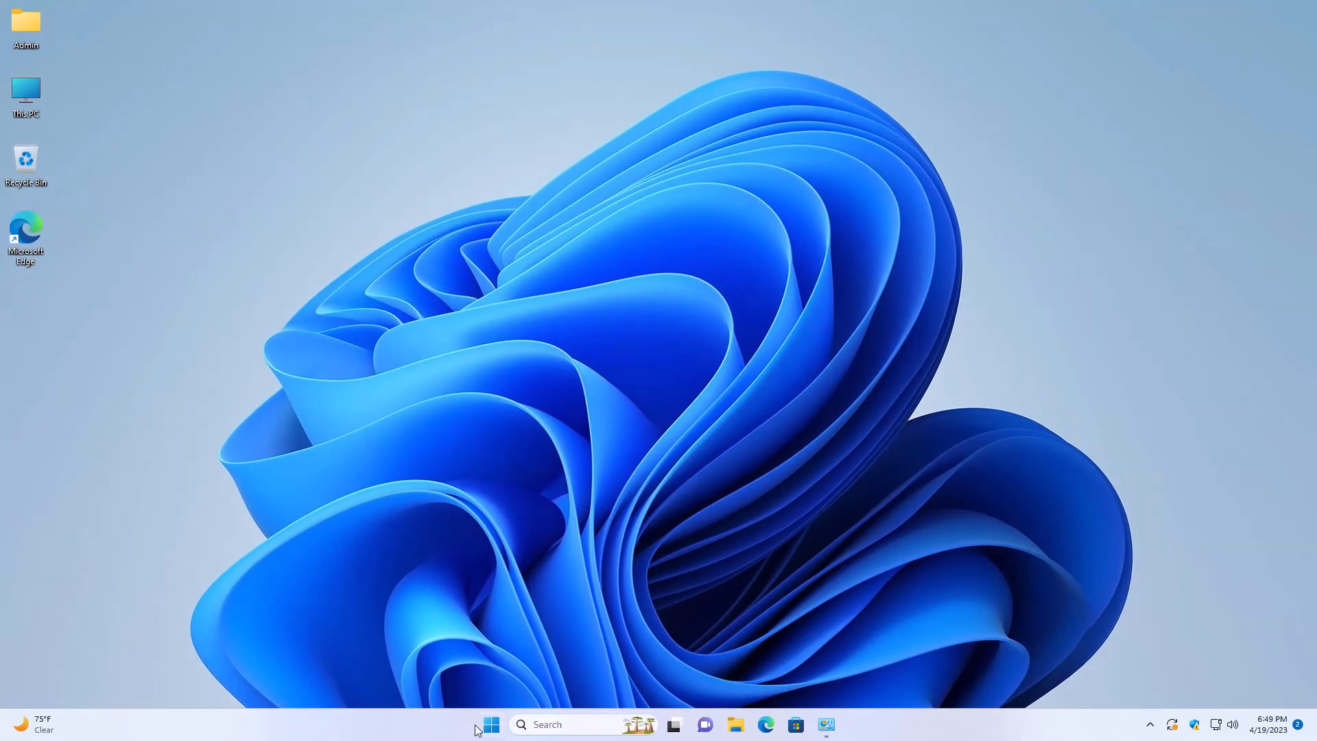
{"action": "left_click", "coordinate": [490, 724]}
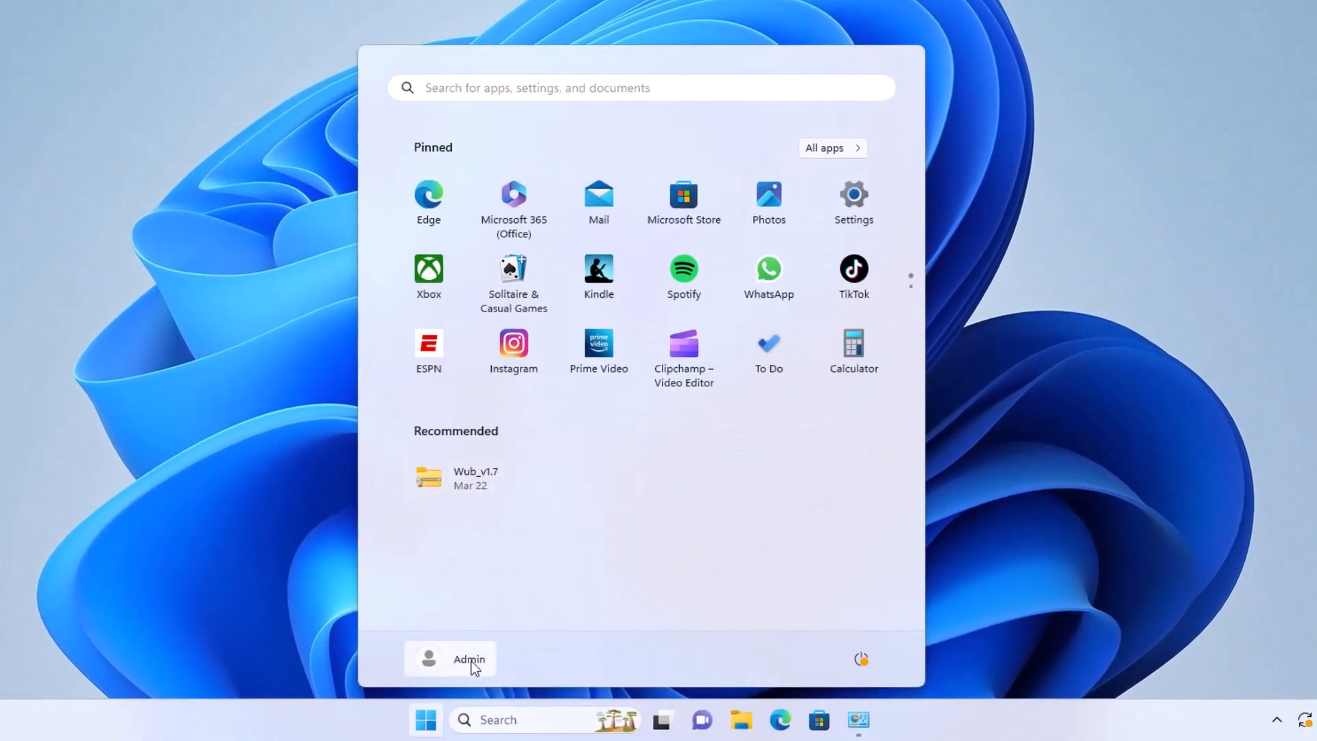
{"action": "mouse_move", "coordinate": [870, 169]}
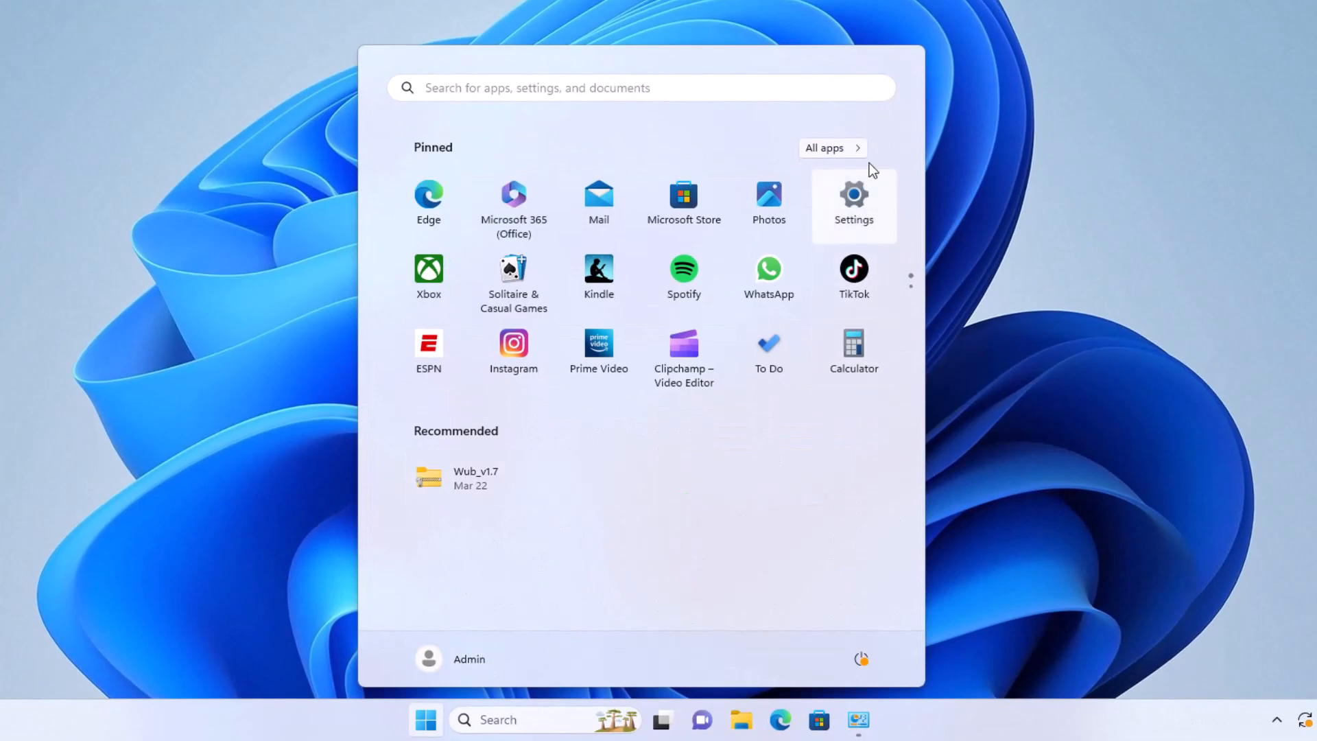
{"action": "left_click", "coordinate": [831, 148]}
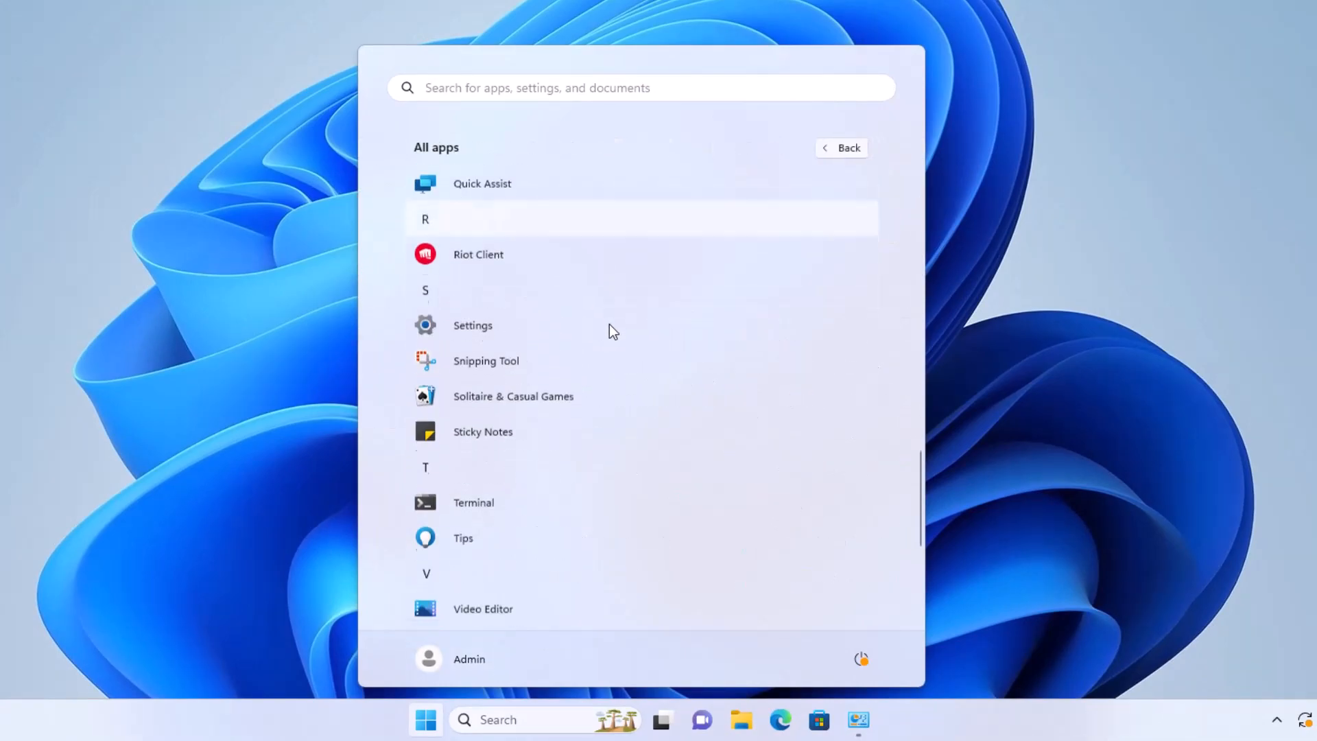
{"action": "left_click", "coordinate": [222, 366]}
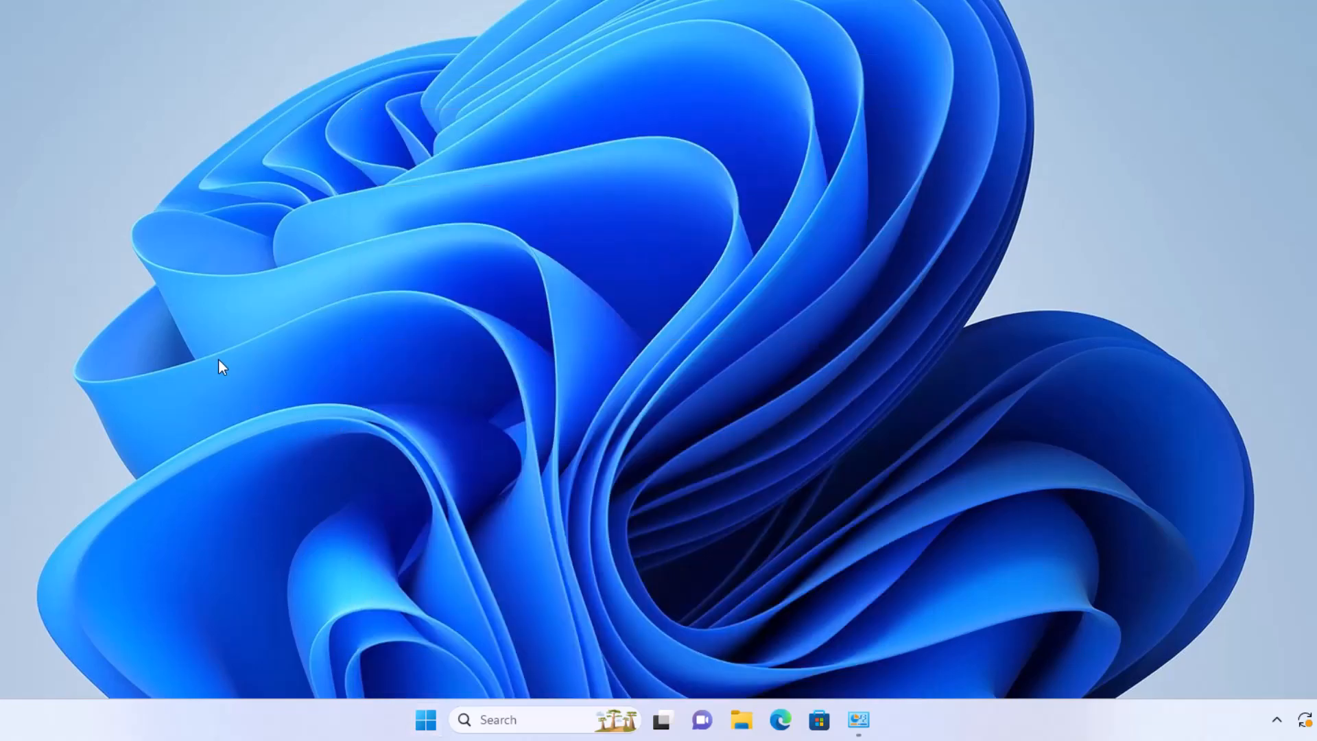